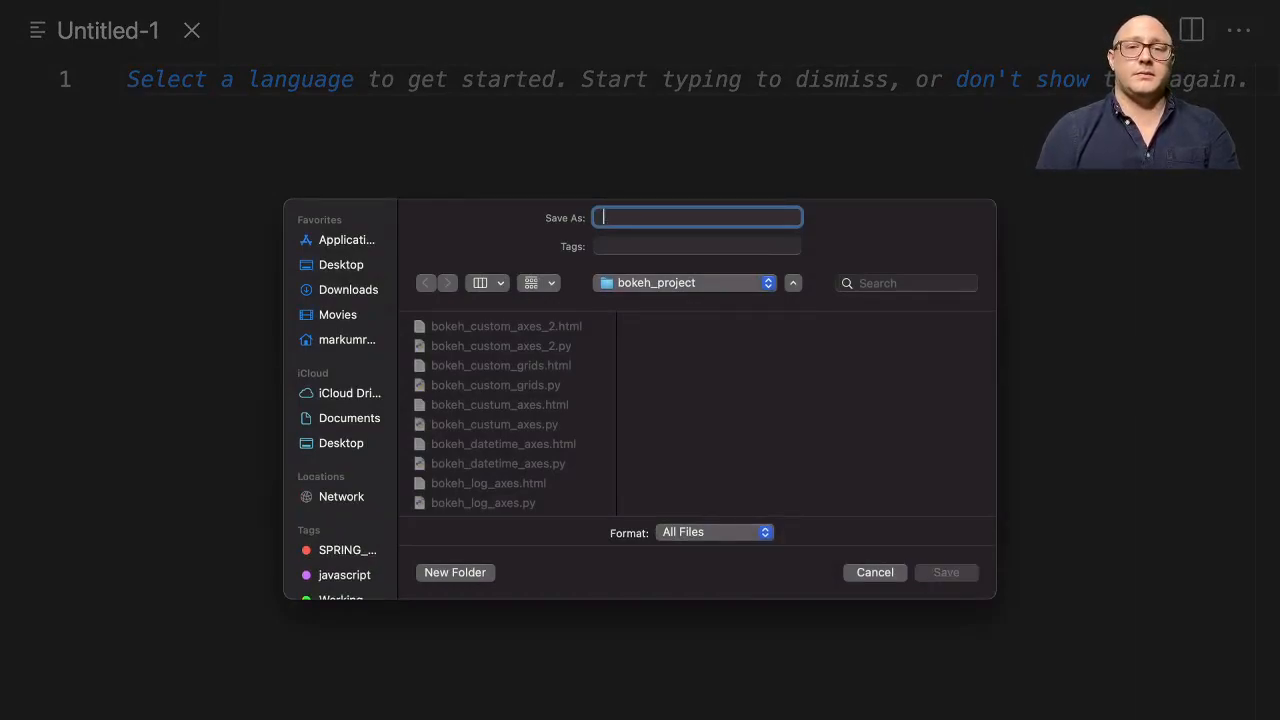
Name the untitled file bokeh_custom_toolbar.py and confirm saving it into bokeh_project.
{"action": "type", "text": "bokeh_custom_toolbar.p"}
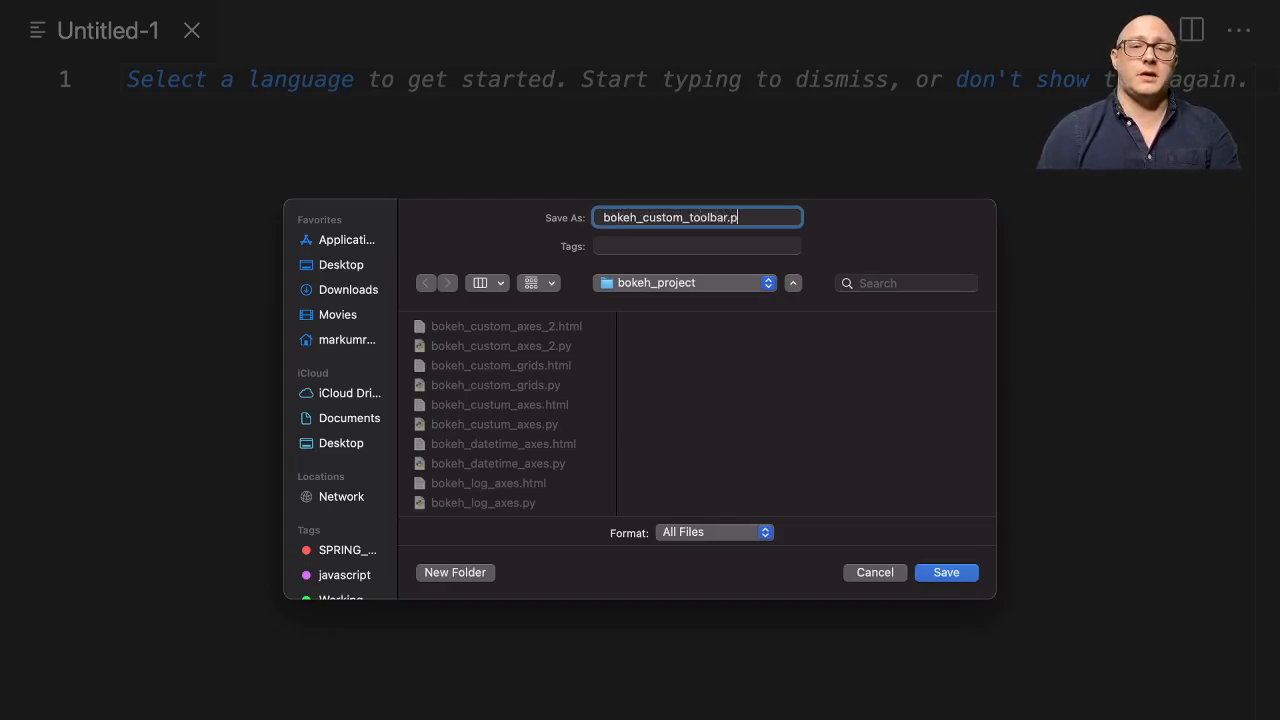
{"action": "left_click", "coordinate": [944, 572]}
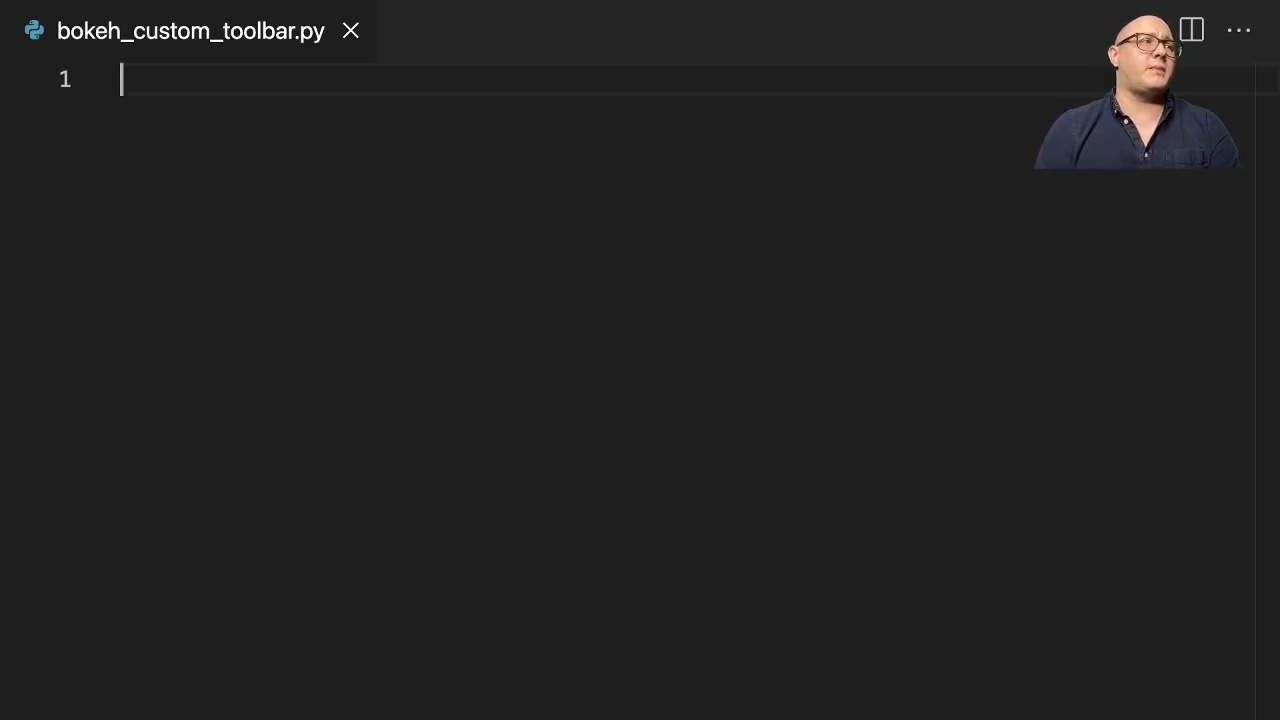
Import figure and show from bokeh.plotting.
{"action": "type", "text": "from boe"}
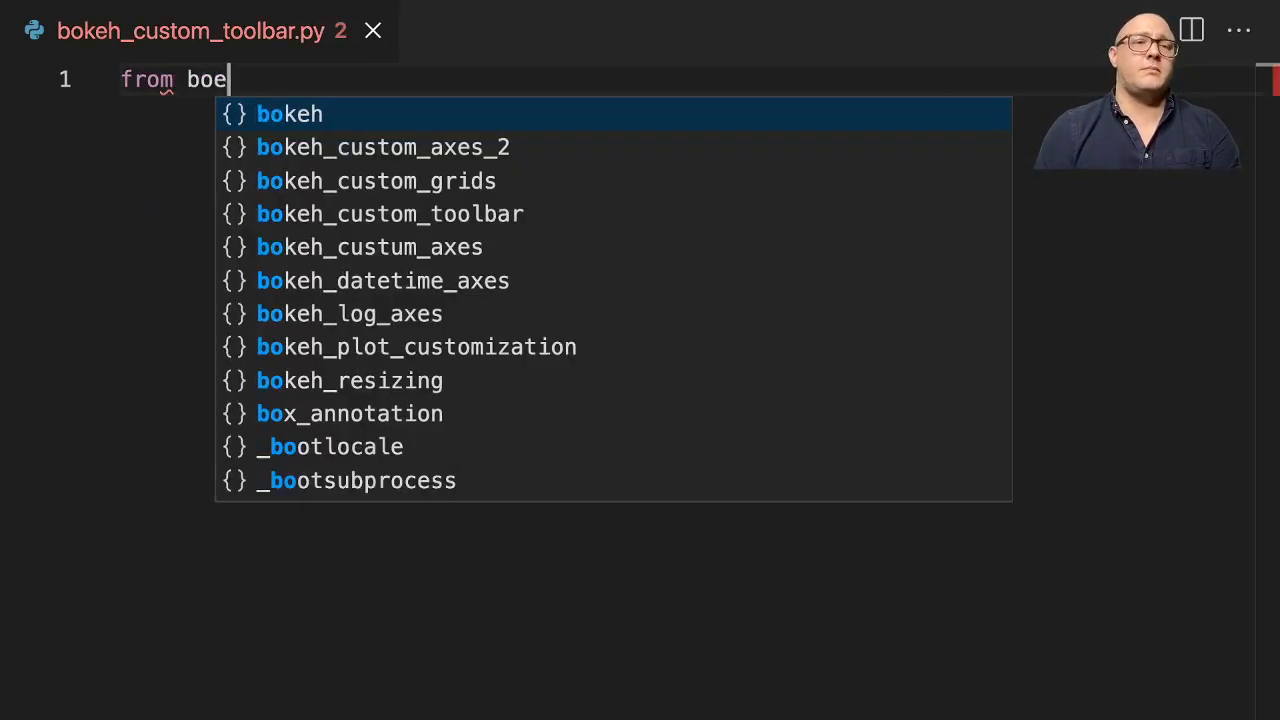
{"action": "key", "text": "Escape"}
{"action": "type", "text": "keh.plotting import"}
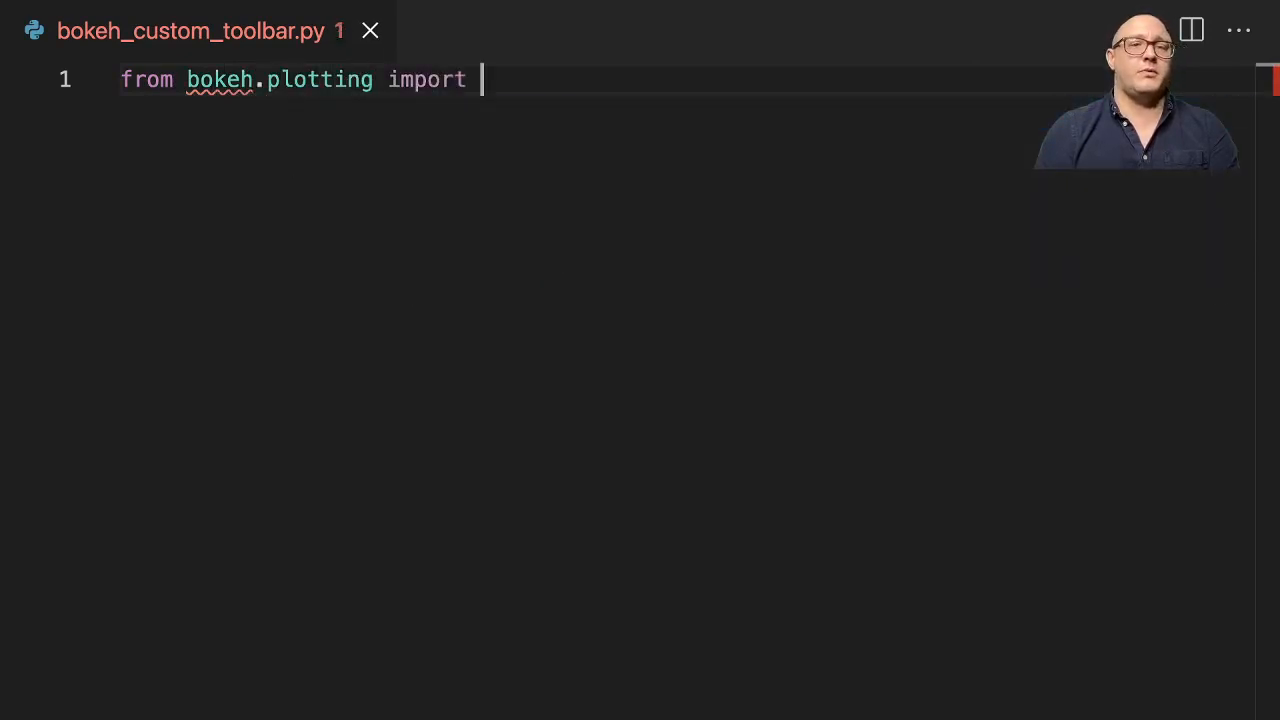
{"action": "type", "text": "figure, show"}
{"action": "type", "text": "x ="}
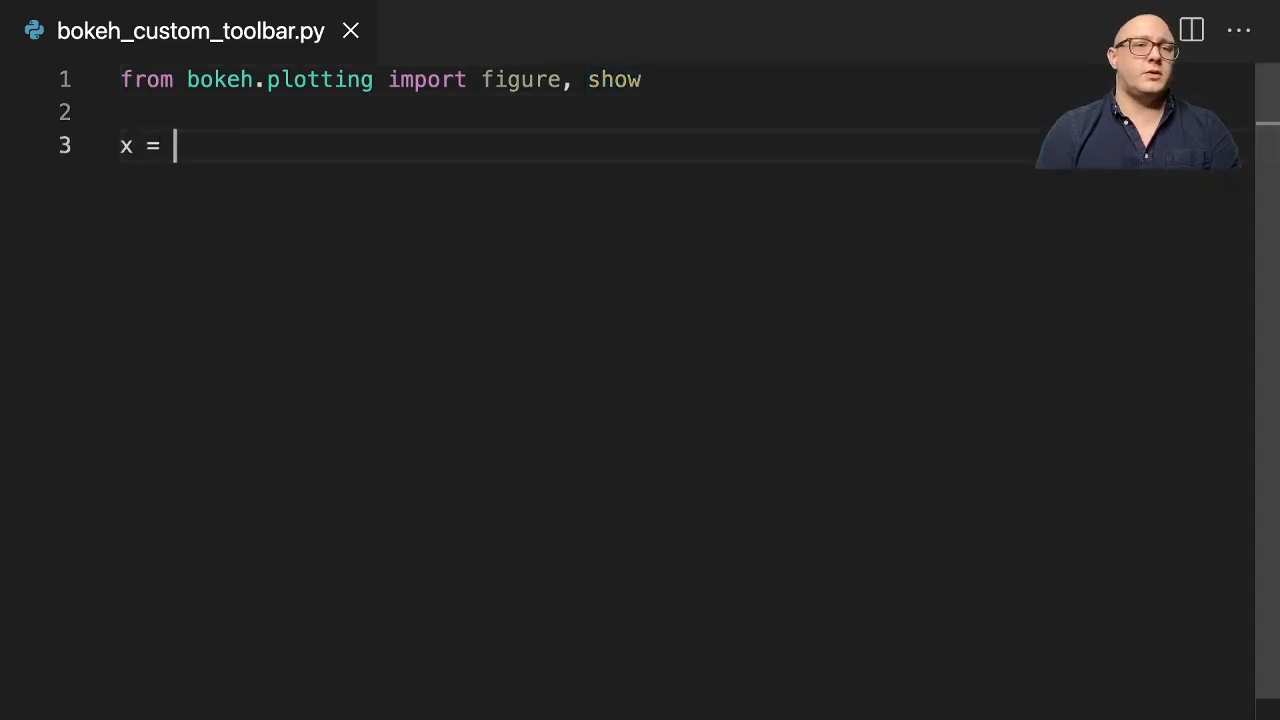
Define the data lists x = [1,2,3,4,5] and y = [3,4,5,5,2].
{"action": "type", "text": "[1,2,3,4]"}
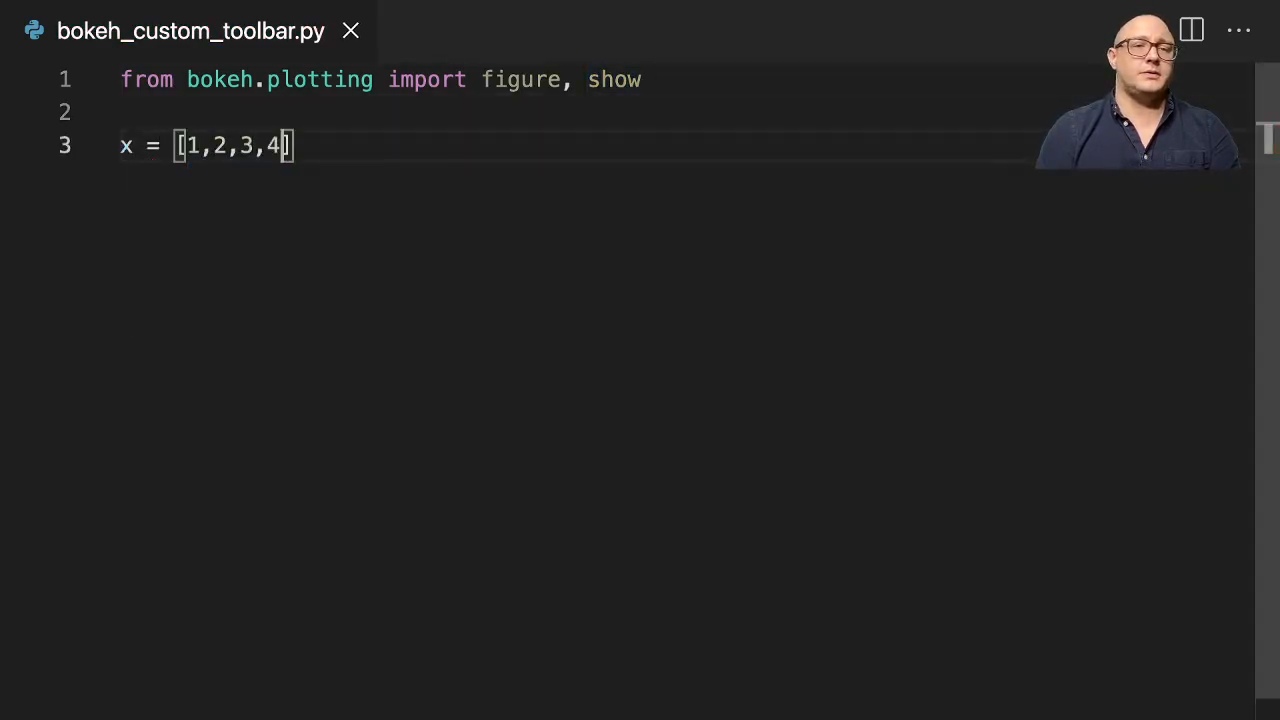
{"action": "type", "text": "5]"}
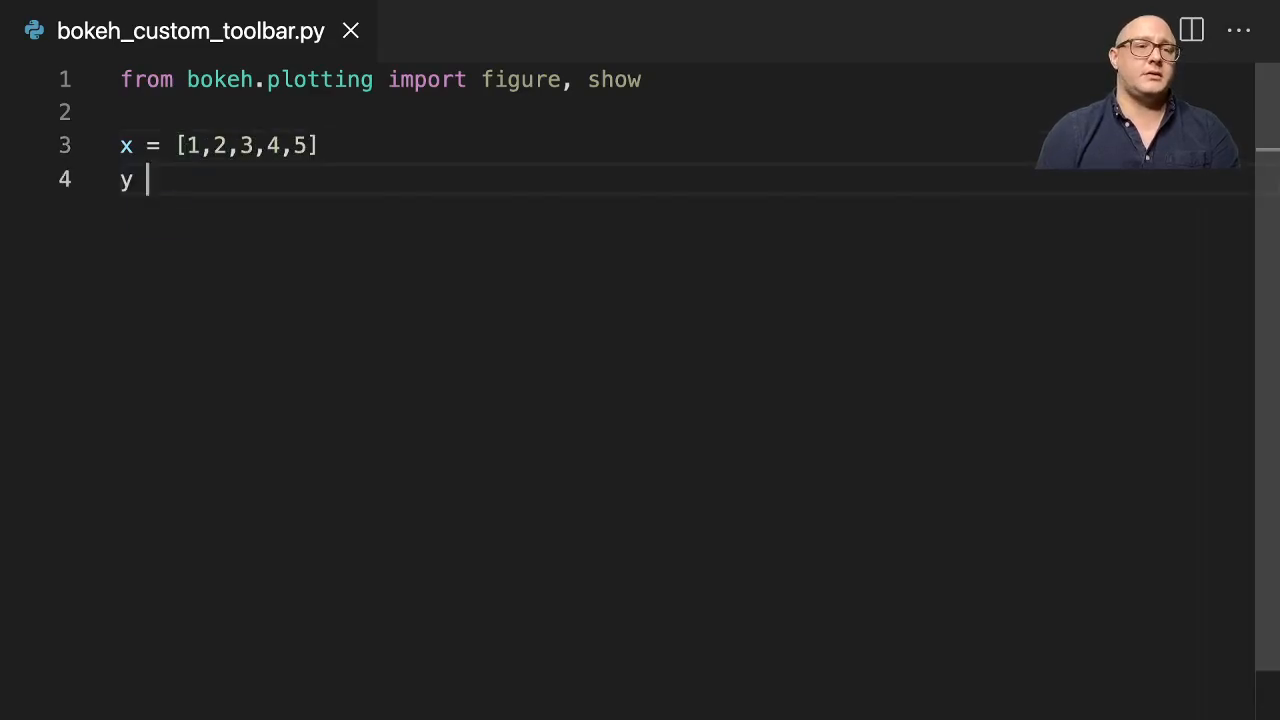
{"action": "type", "text": "= [3,4,5]"}
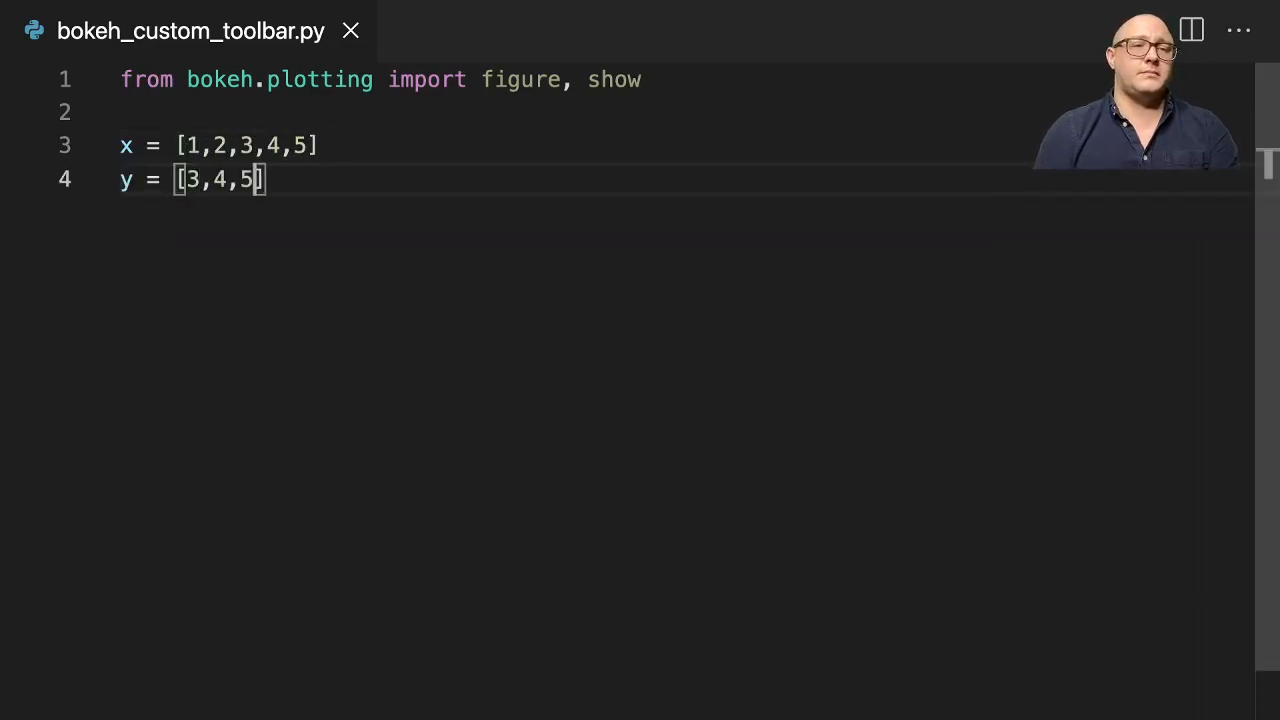
{"action": "type", "text": ",5,2"}
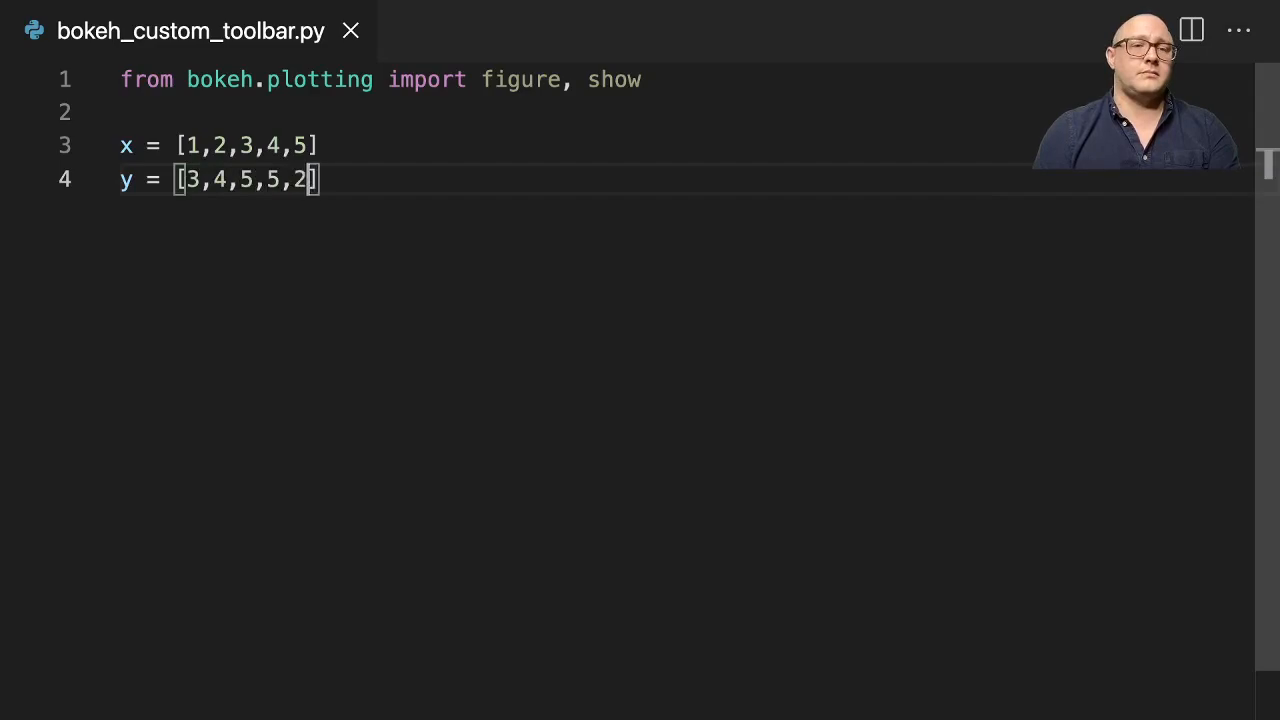
{"action": "key", "text": "Enter"}
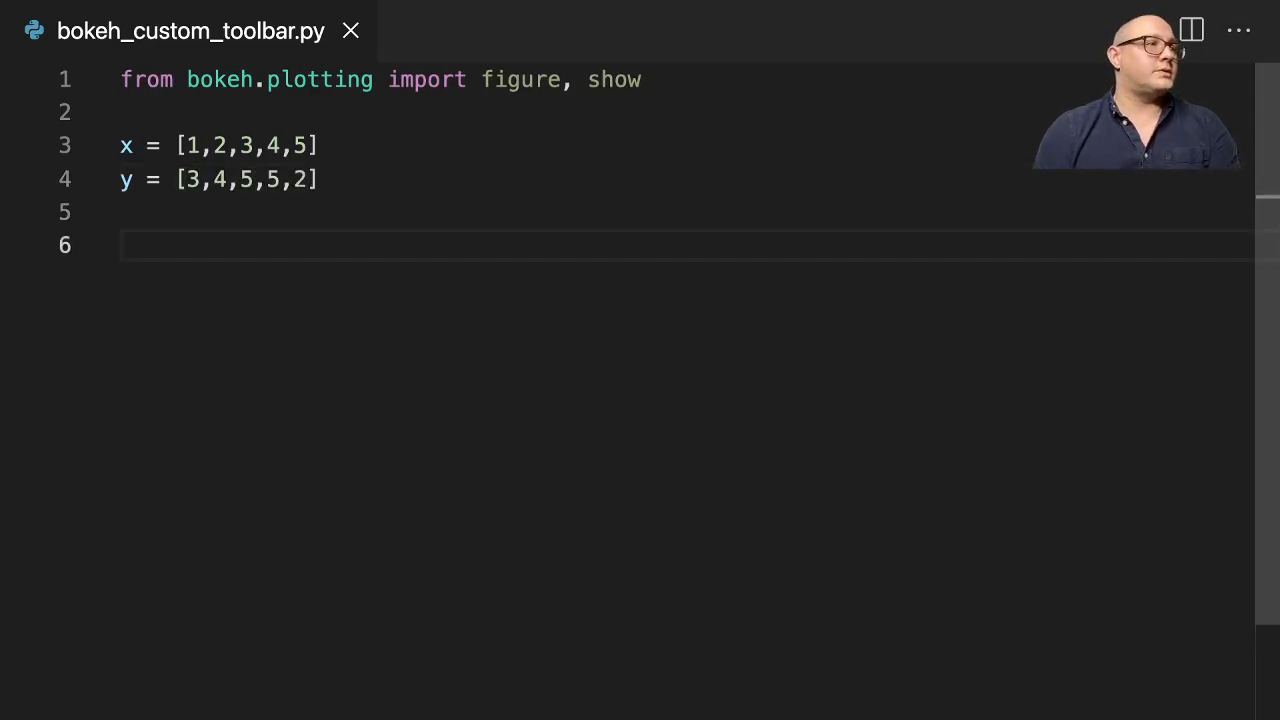
Create p = figure() titled 'Toolbar Customization', sizing_mode 'stretch_width', max_width 800, plot_height 250.
{"action": "type", "text": "p ="}
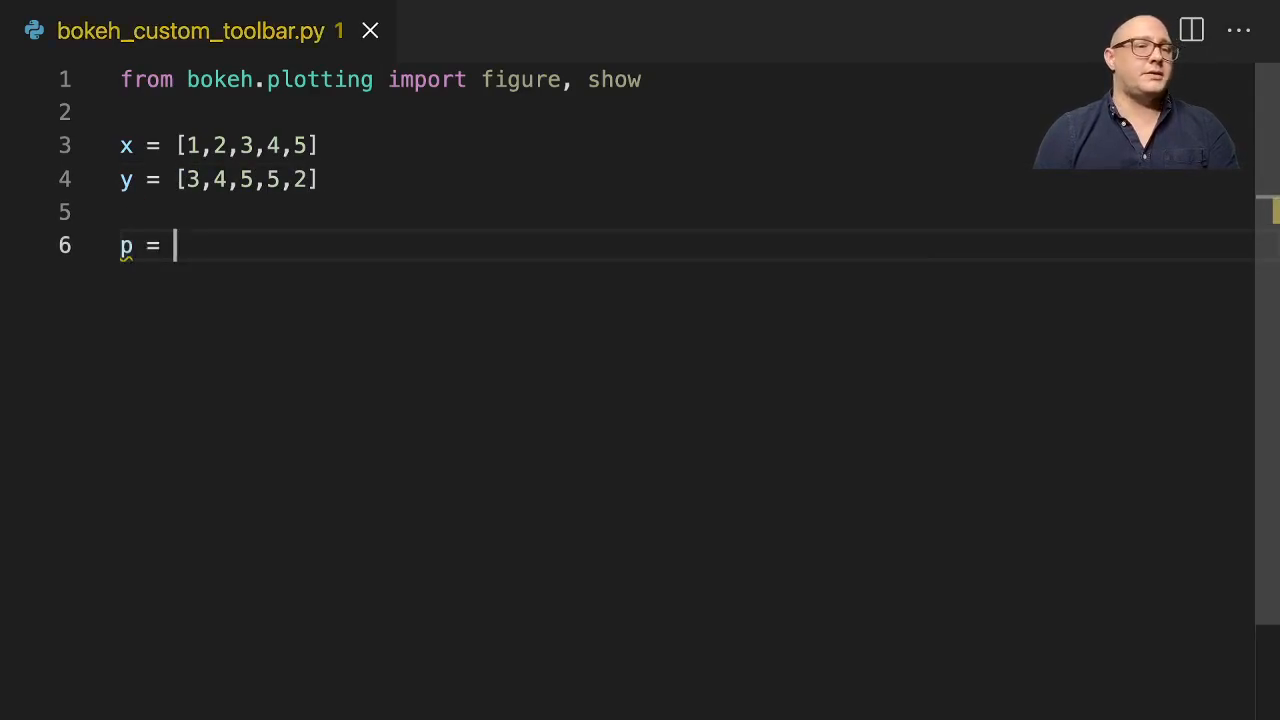
{"action": "type", "text": "figure("}
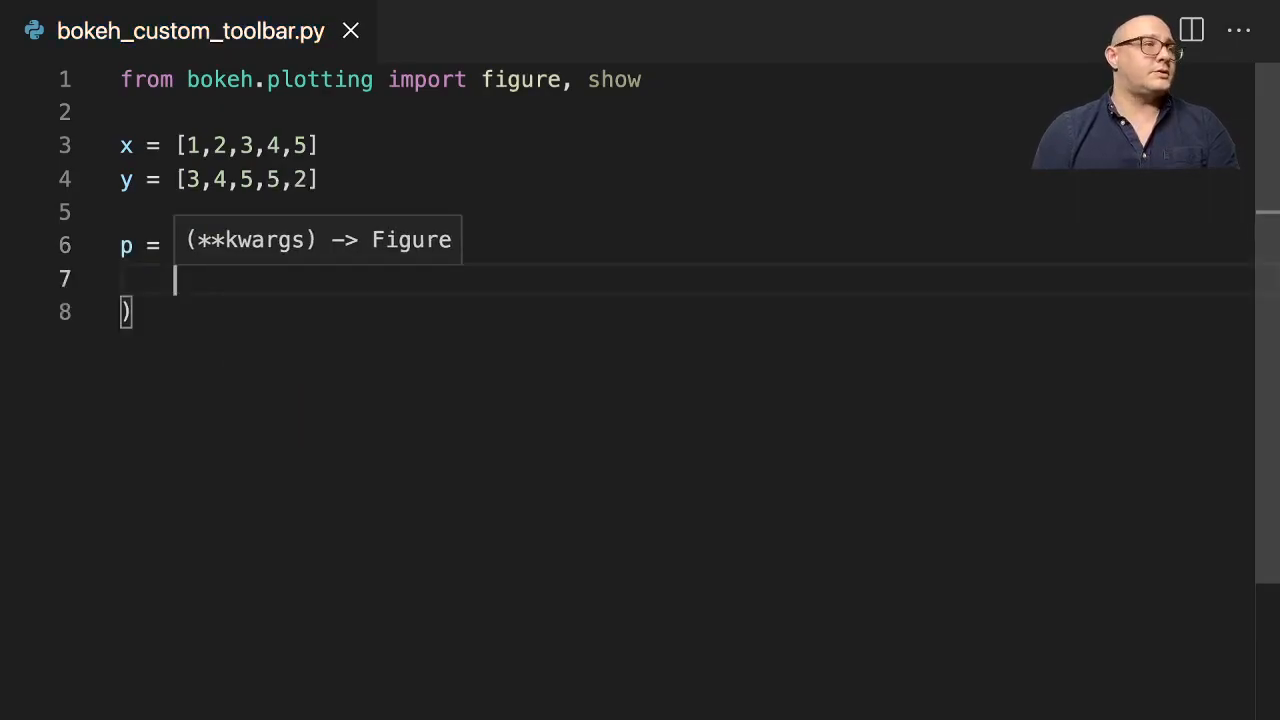
{"action": "type", "text": "figure(\\n    title=\""}
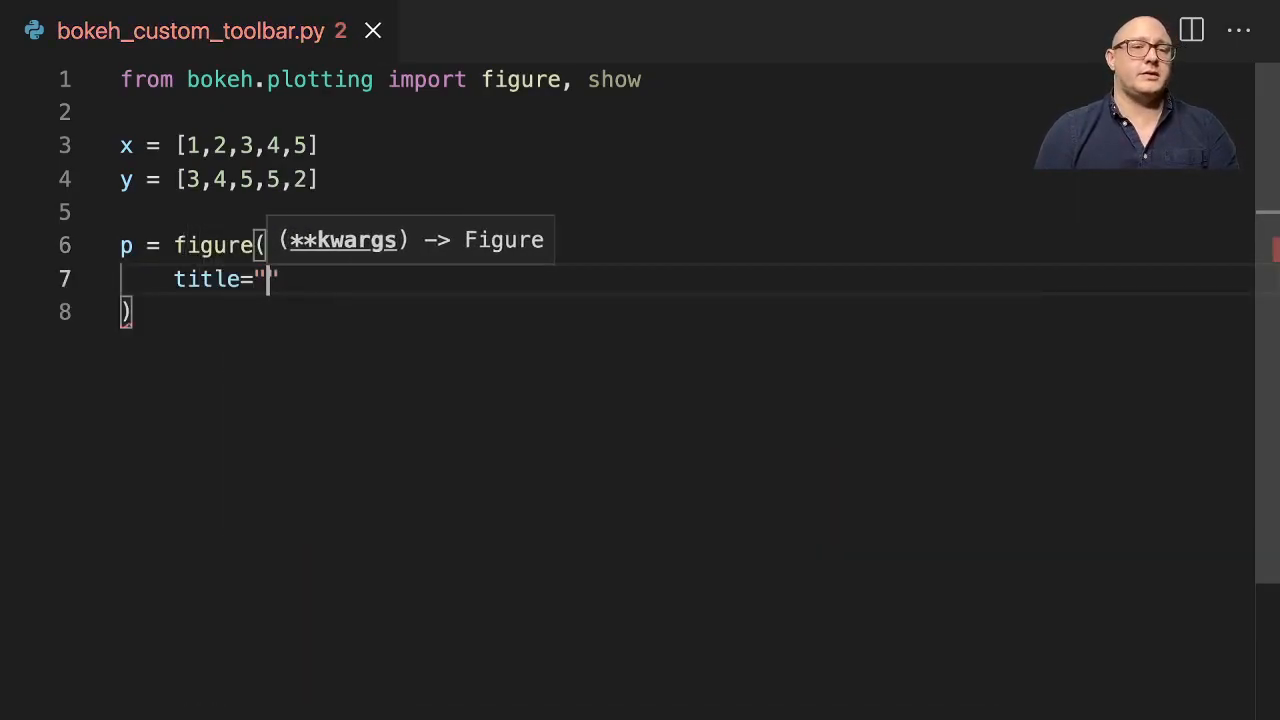
{"action": "type", "text": "Toolbar Customi"}
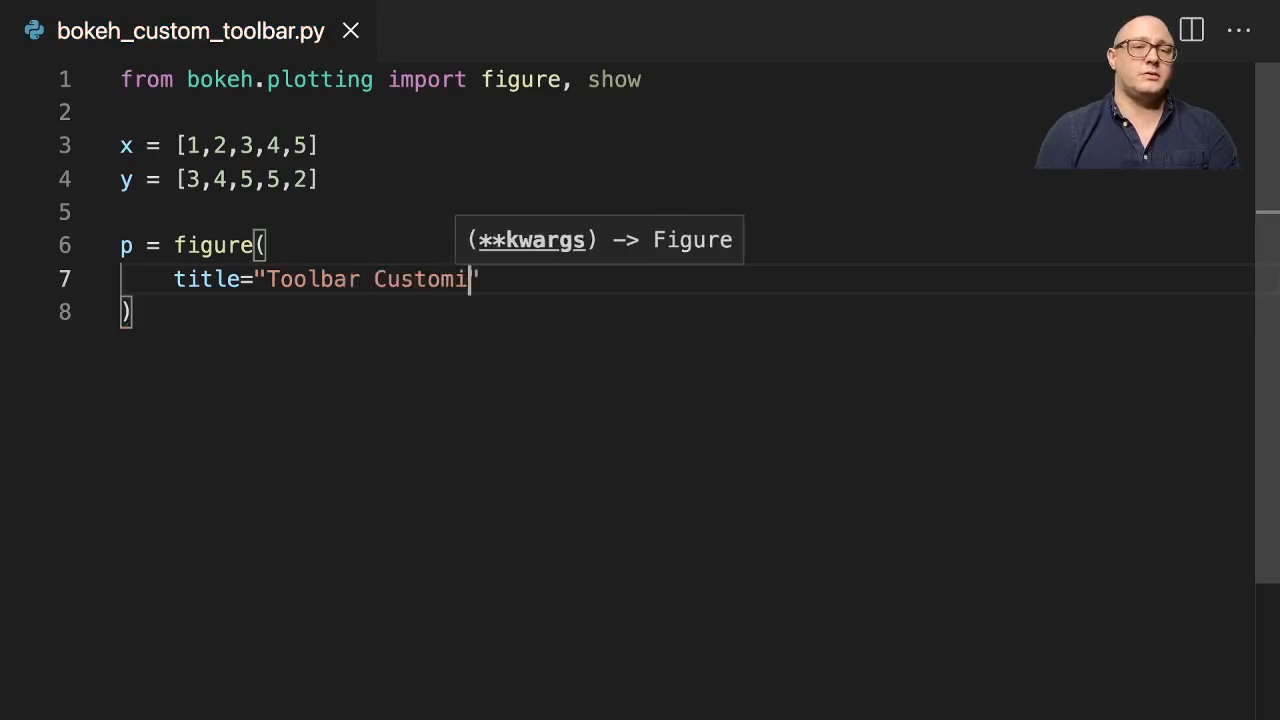
{"action": "type", "text": "zation\""}
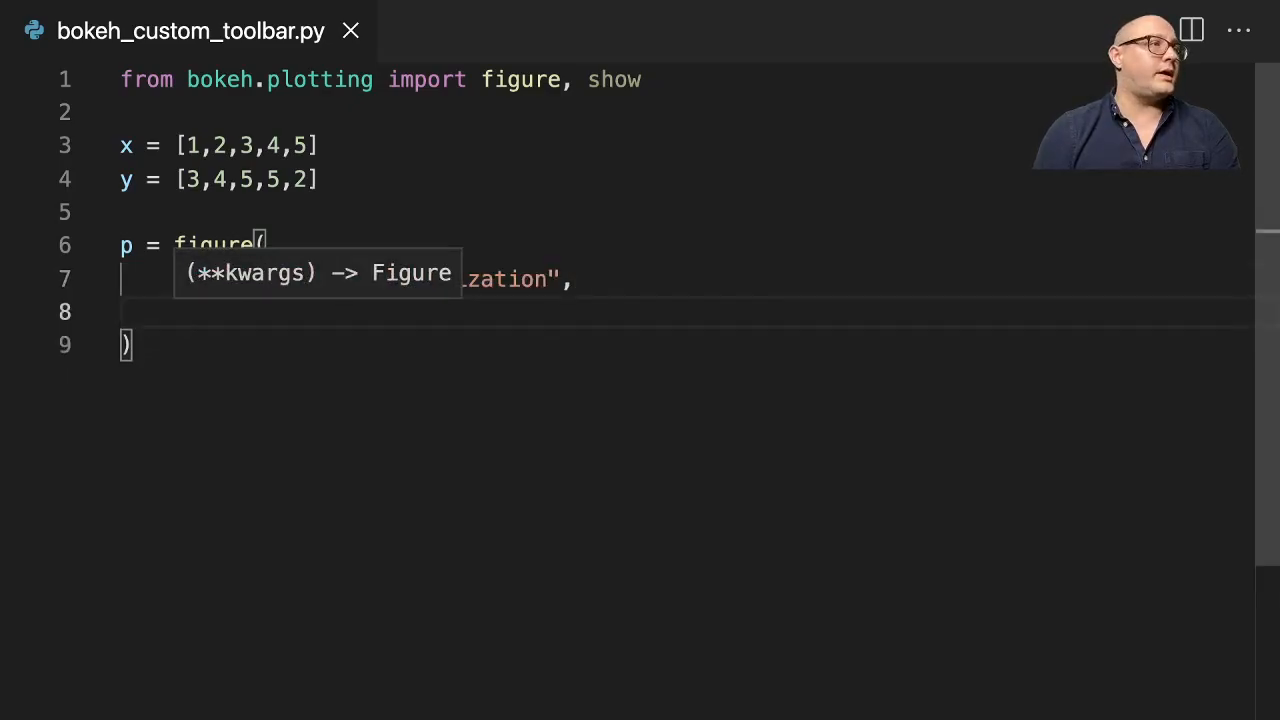
{"action": "type", "text": "sizing"}
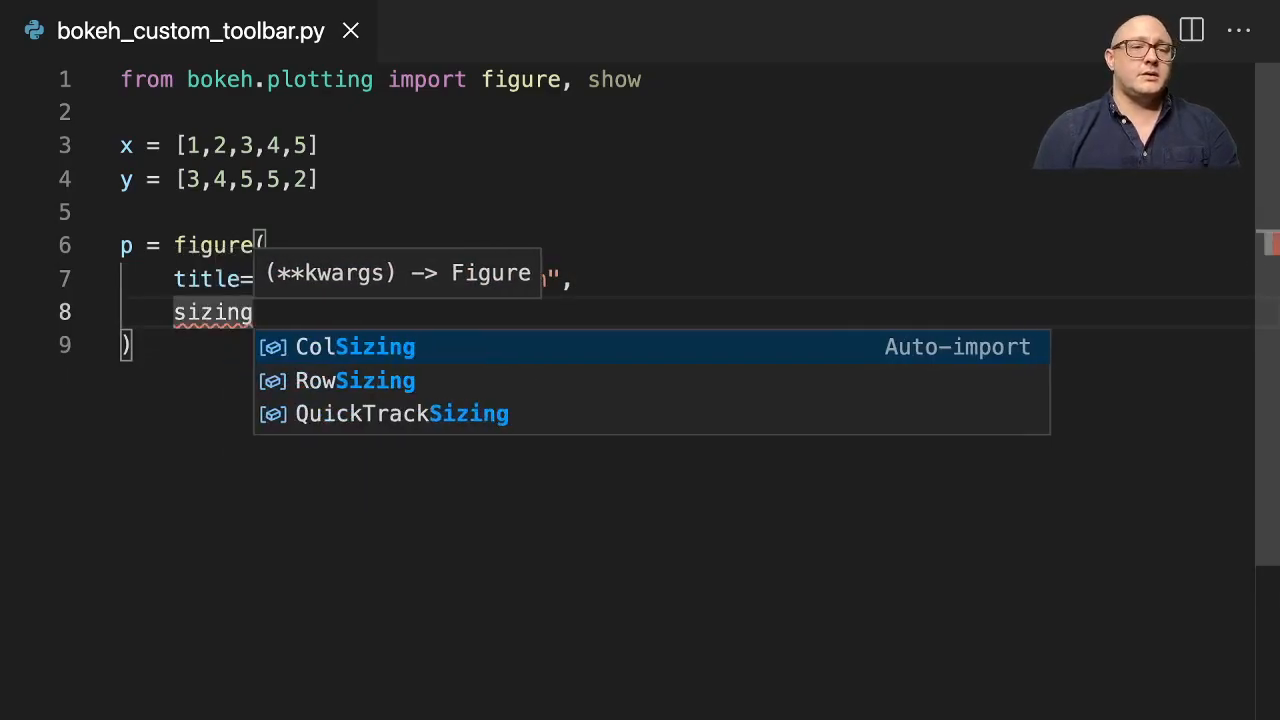
{"action": "type", "text": "_mode"}
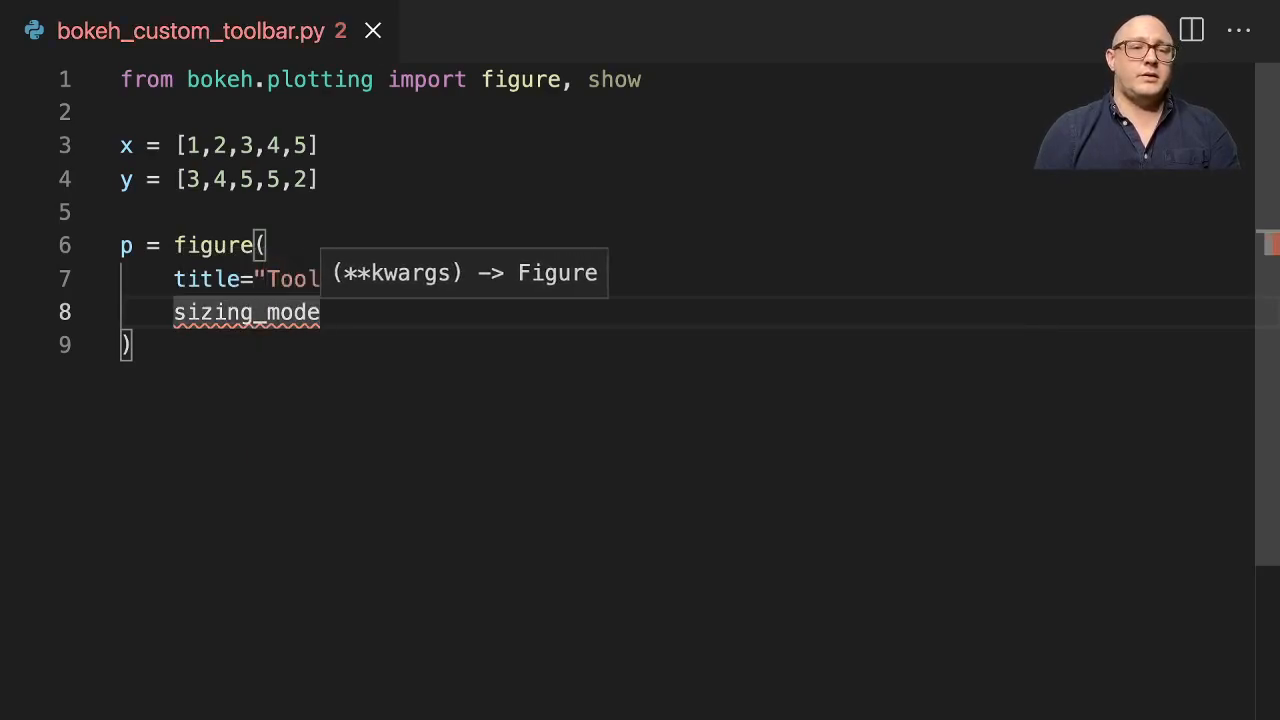
{"action": "type", "text": "= \"\""}
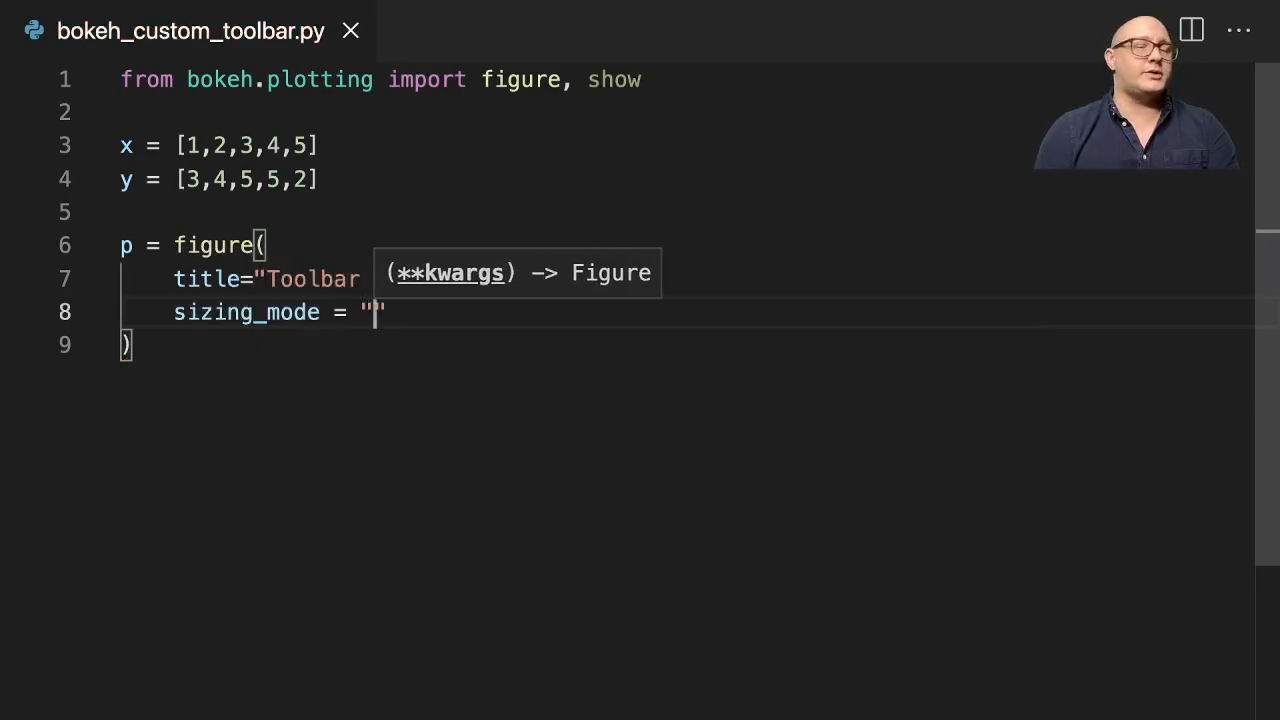
{"action": "type", "text": "stretch_"}
{"action": "type", "text": "max_width ="}
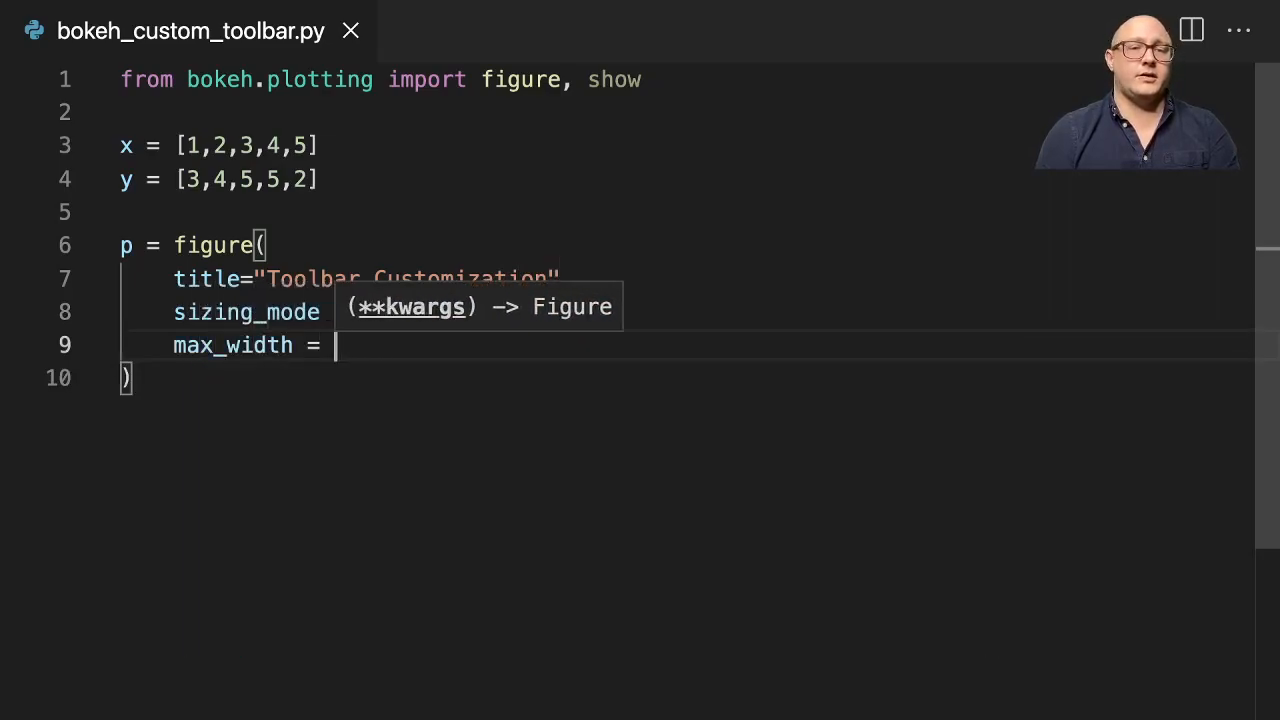
{"action": "type", "text": "800,"}
{"action": "type", "text": "plot_height = 250,"}
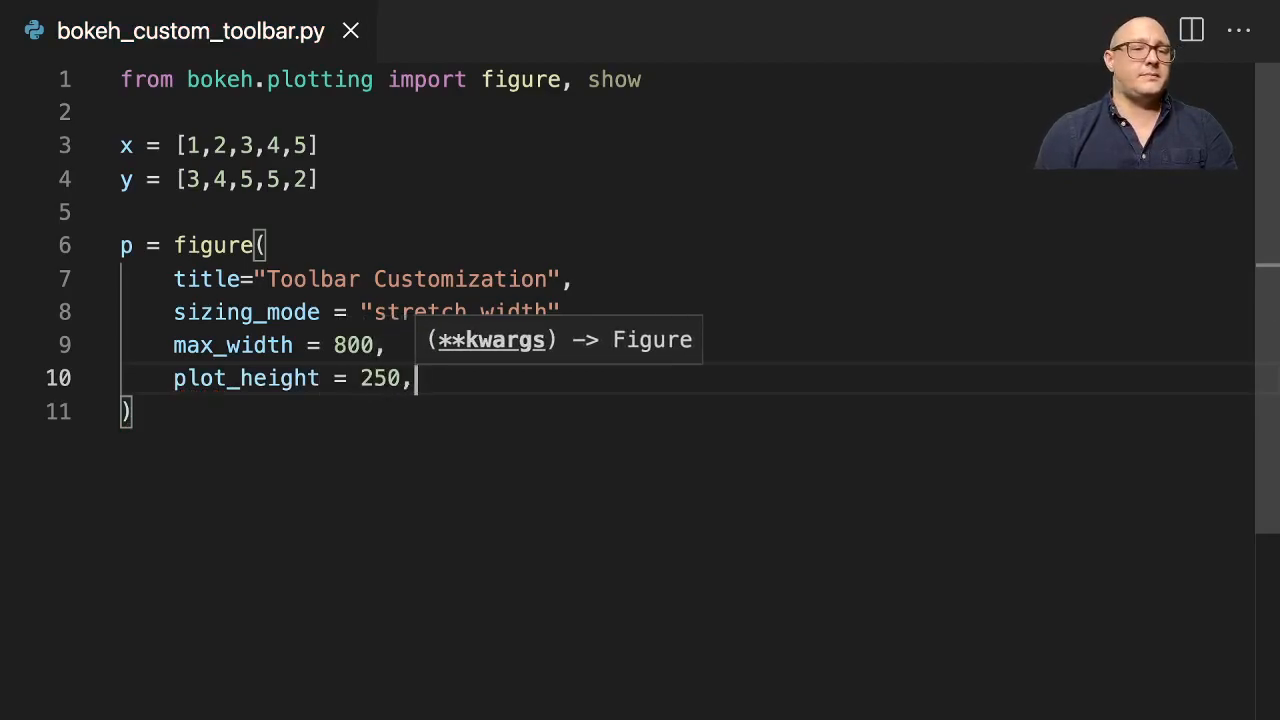
{"action": "key", "text": "Enter"}
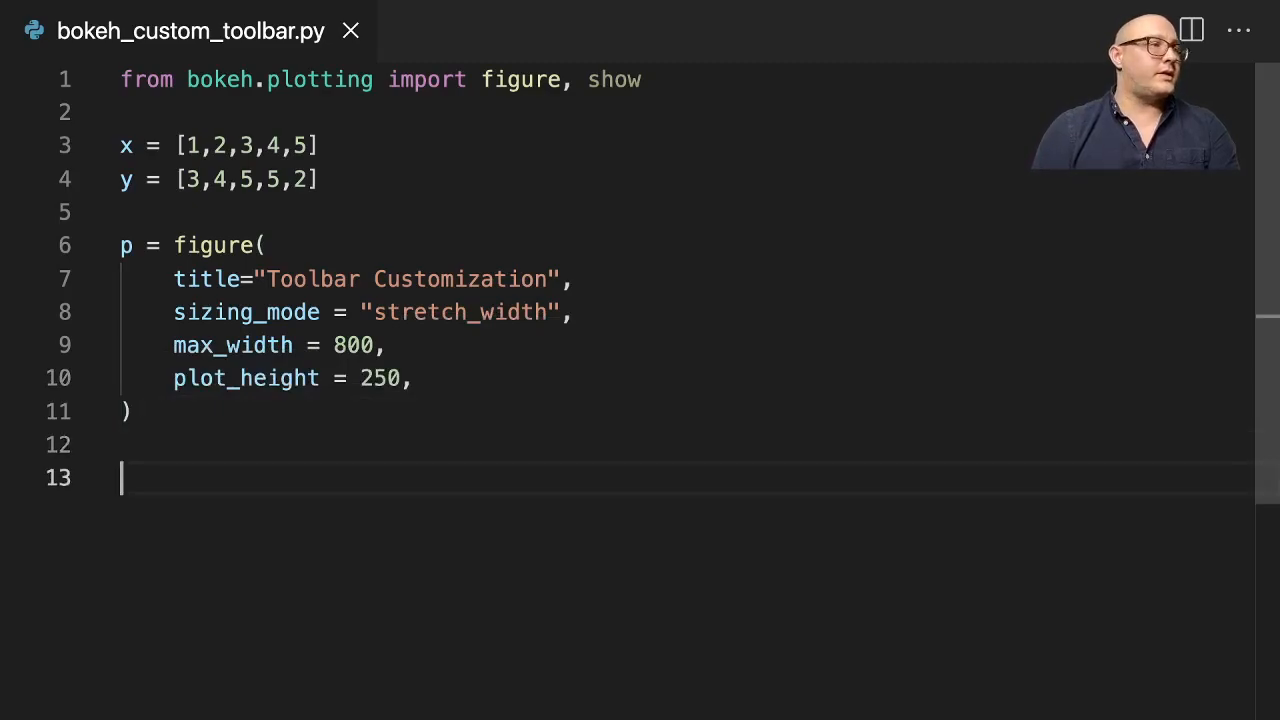
Add p.line(x,y) and show(p) at the end of the script.
{"action": "scroll", "scroll_direction": "down", "scroll_amount": 3}
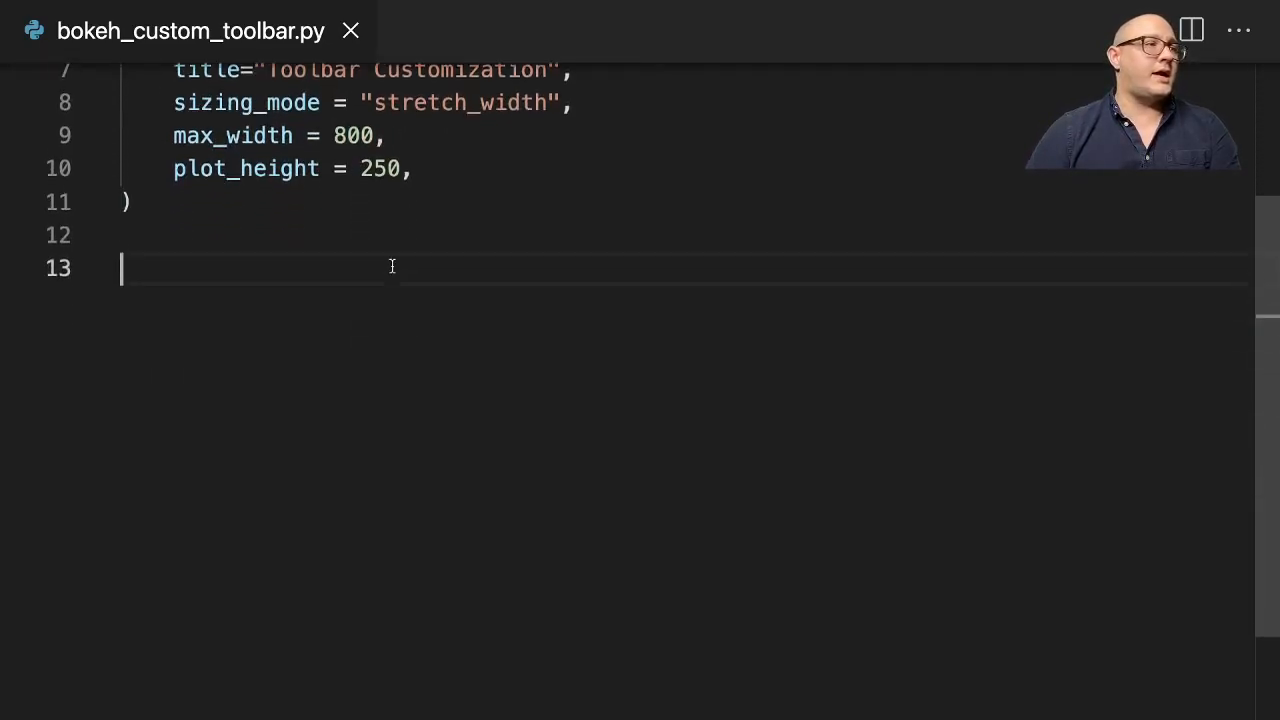
{"action": "type", "text": "p."}
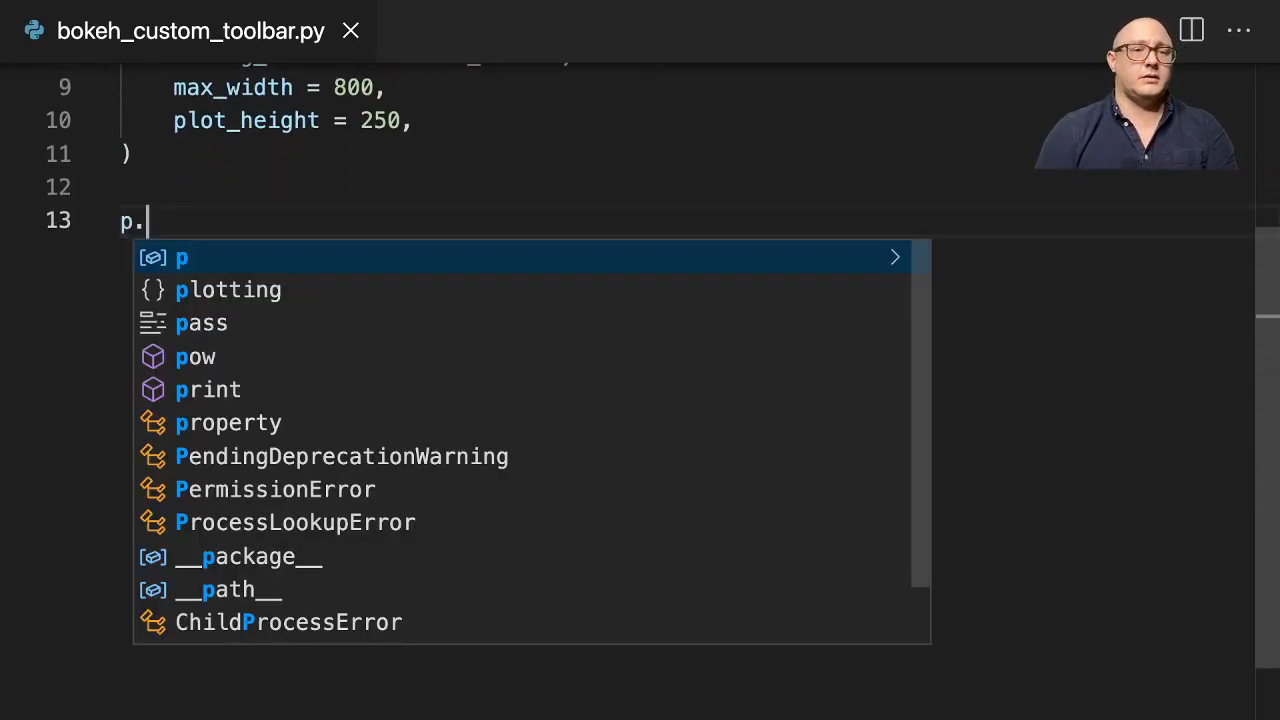
{"action": "type", "text": "line("}
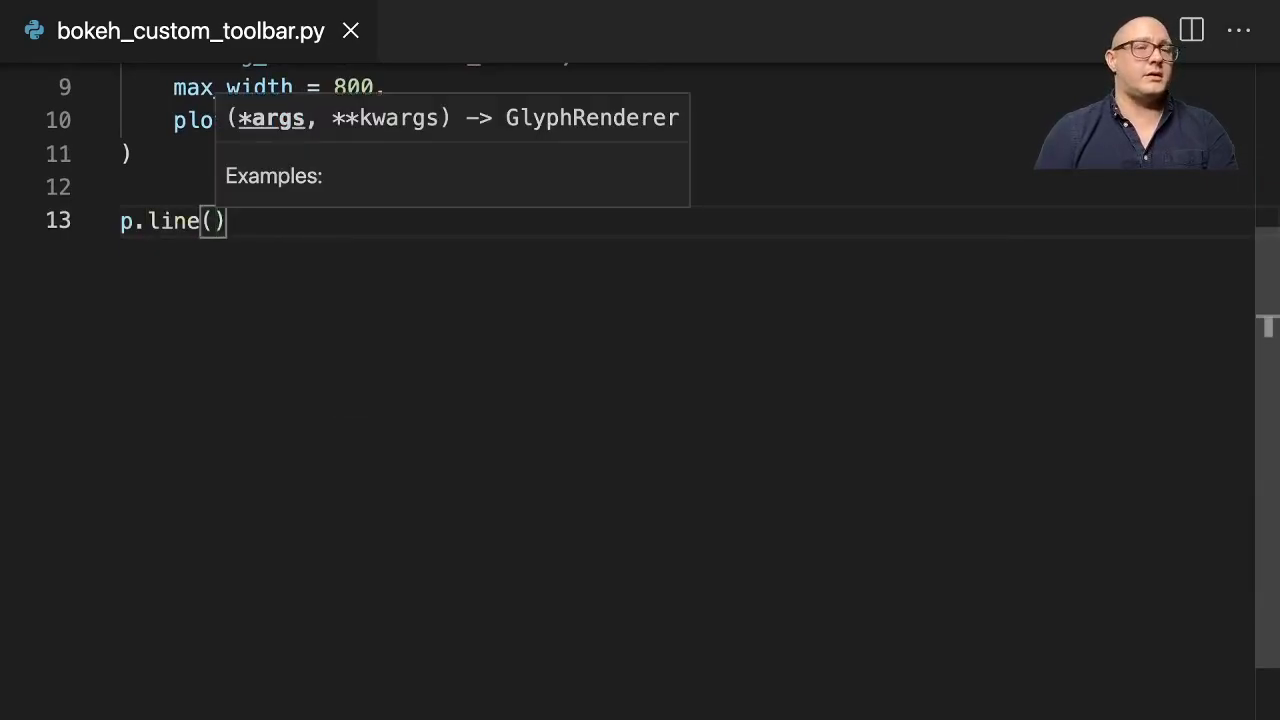
{"action": "type", "text": "x,y"}
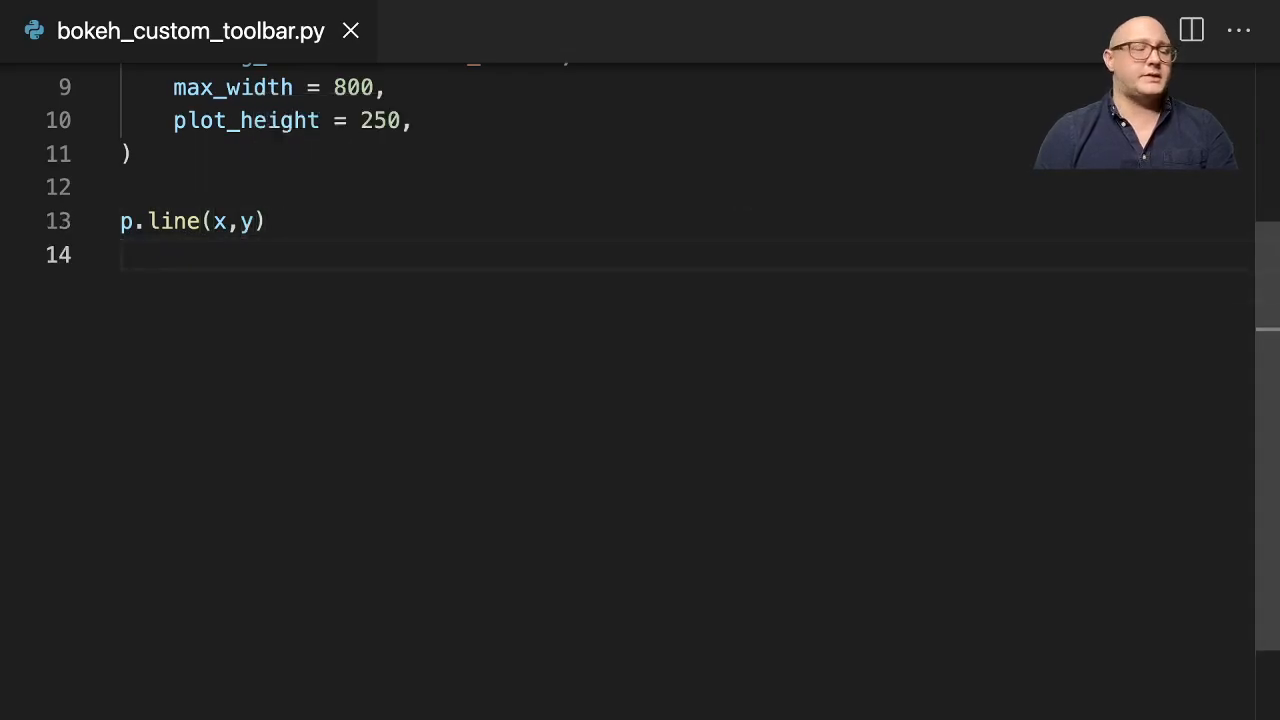
{"action": "type", "text": "show("}
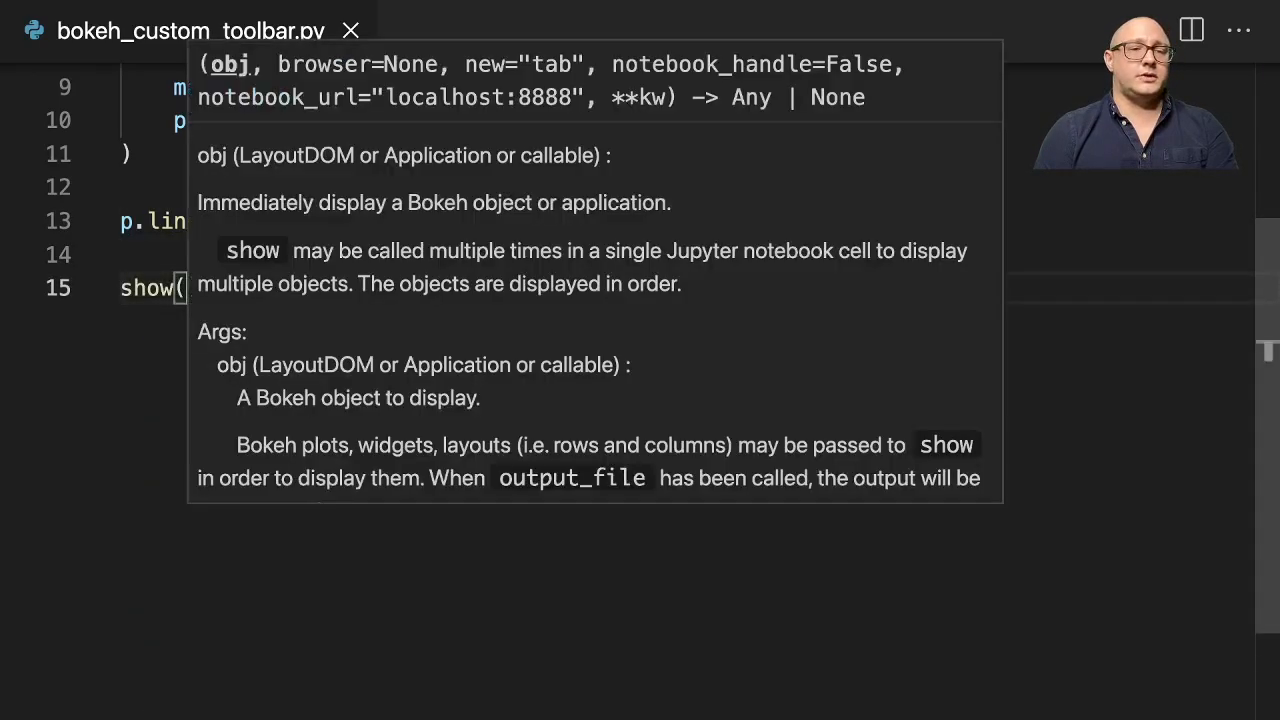
{"action": "type", "text": "p"}
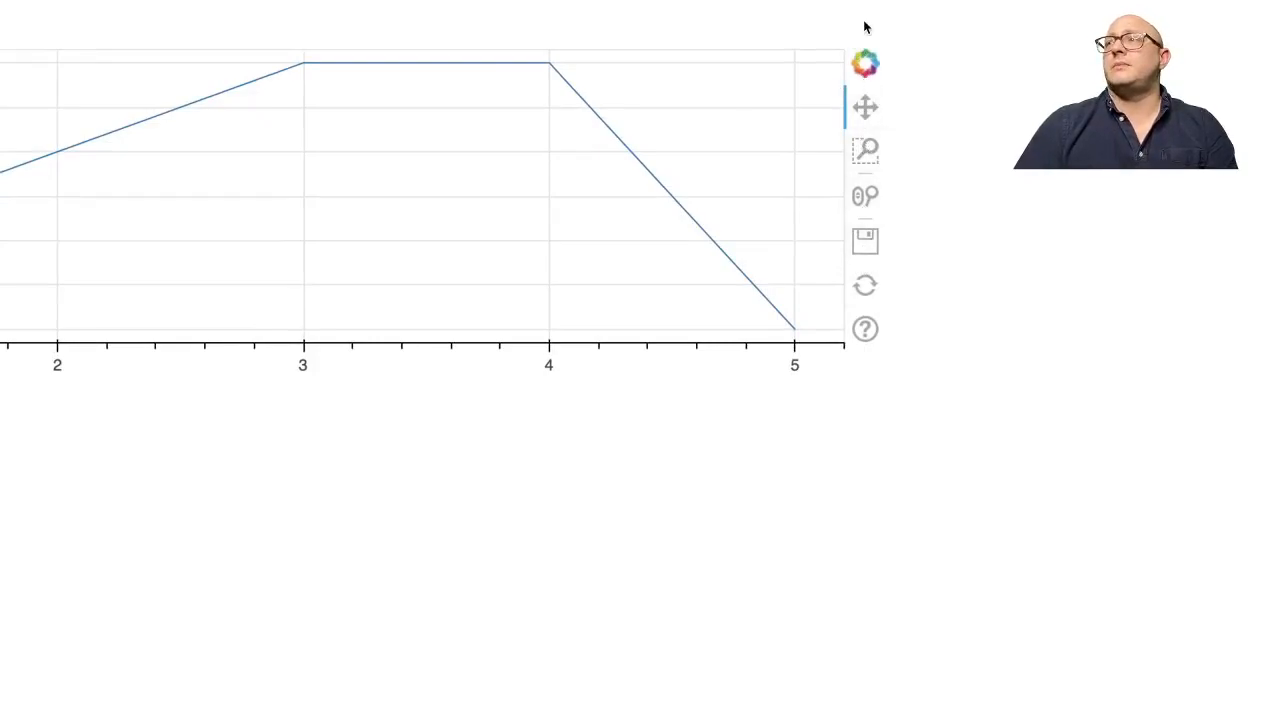
{"action": "mouse_move", "coordinate": [744, 128]}
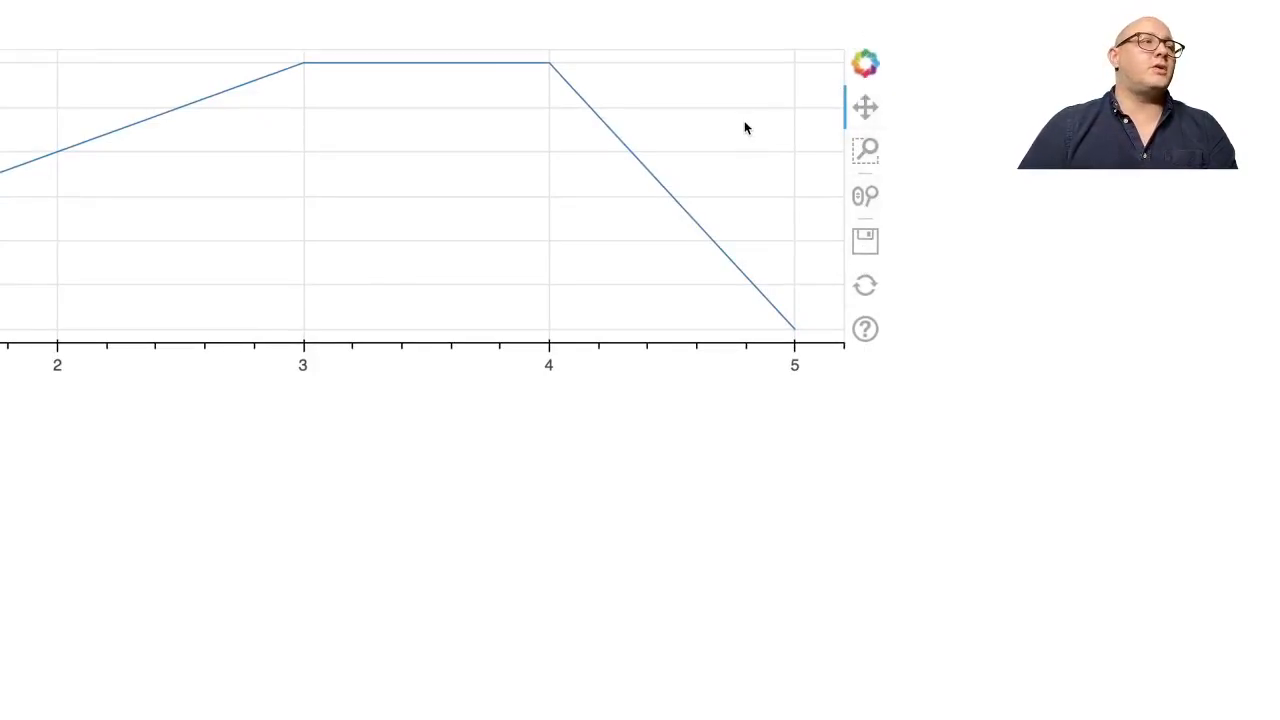
{"action": "mouse_move", "coordinate": [55, 208]}
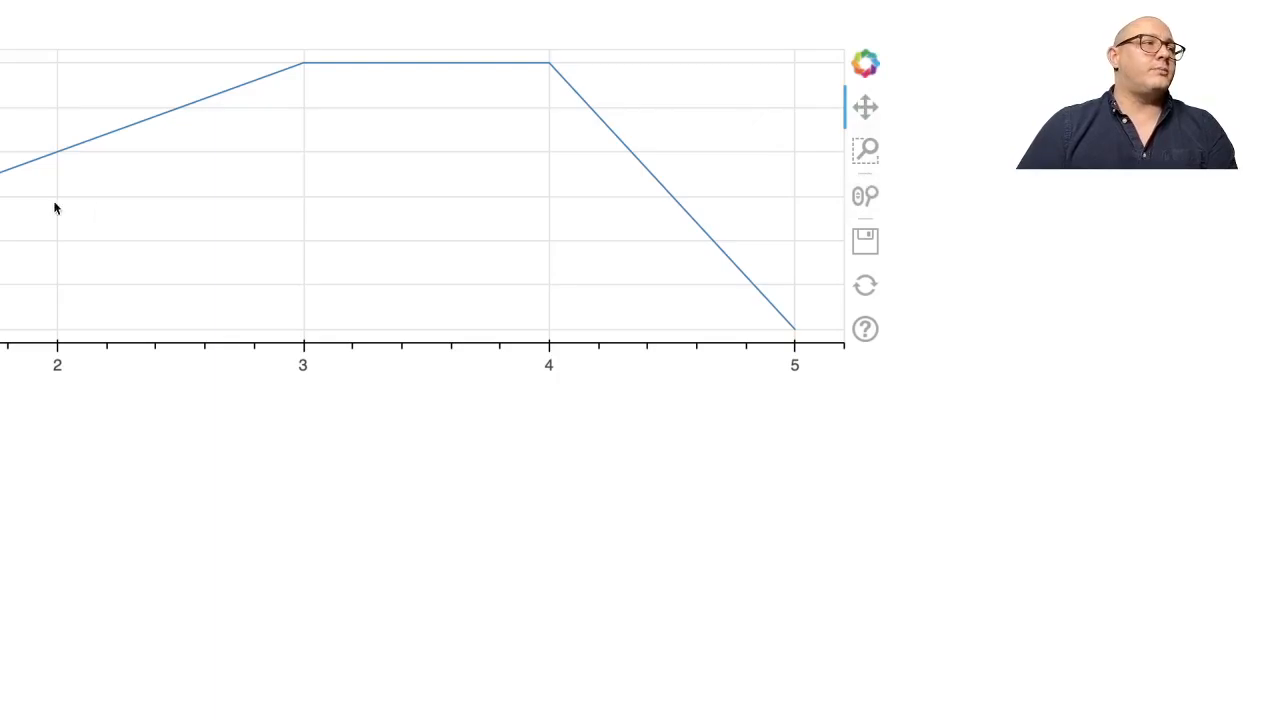
{"action": "mouse_move", "coordinate": [390, 197]}
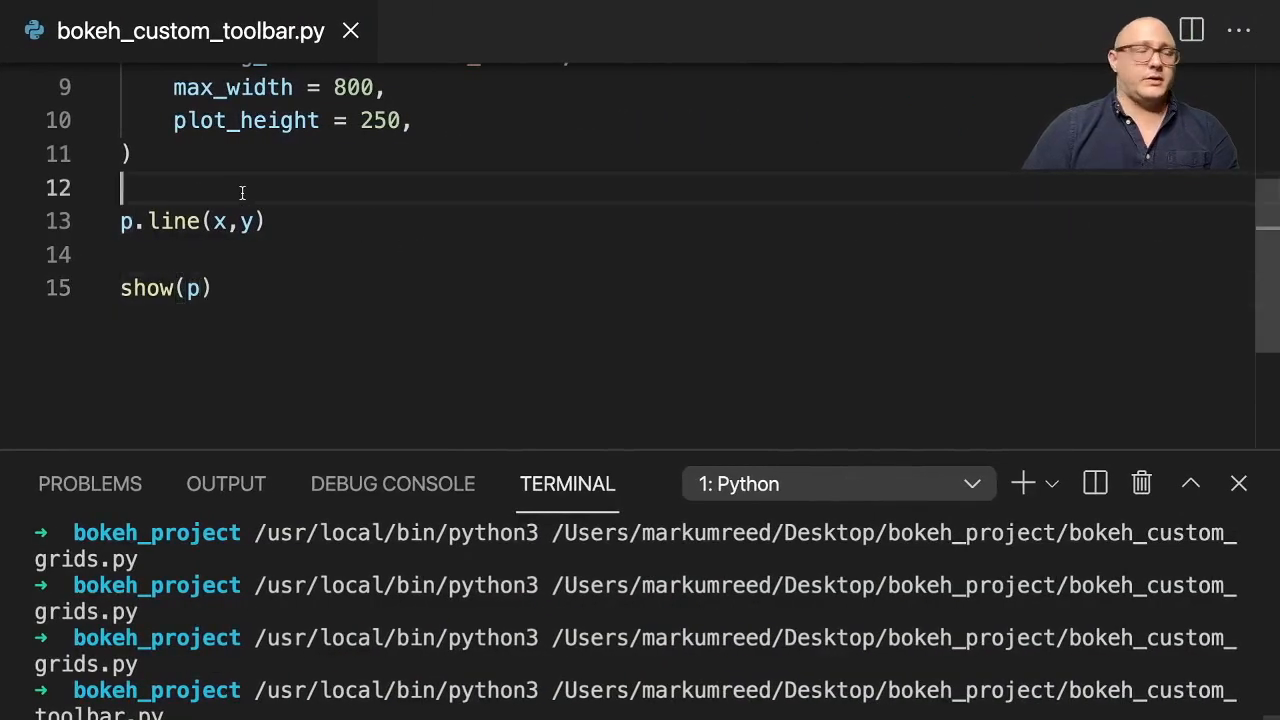
Insert a '# Toolbar' comment followed by p.toolbar_location = None.
{"action": "key", "text": "enter"}
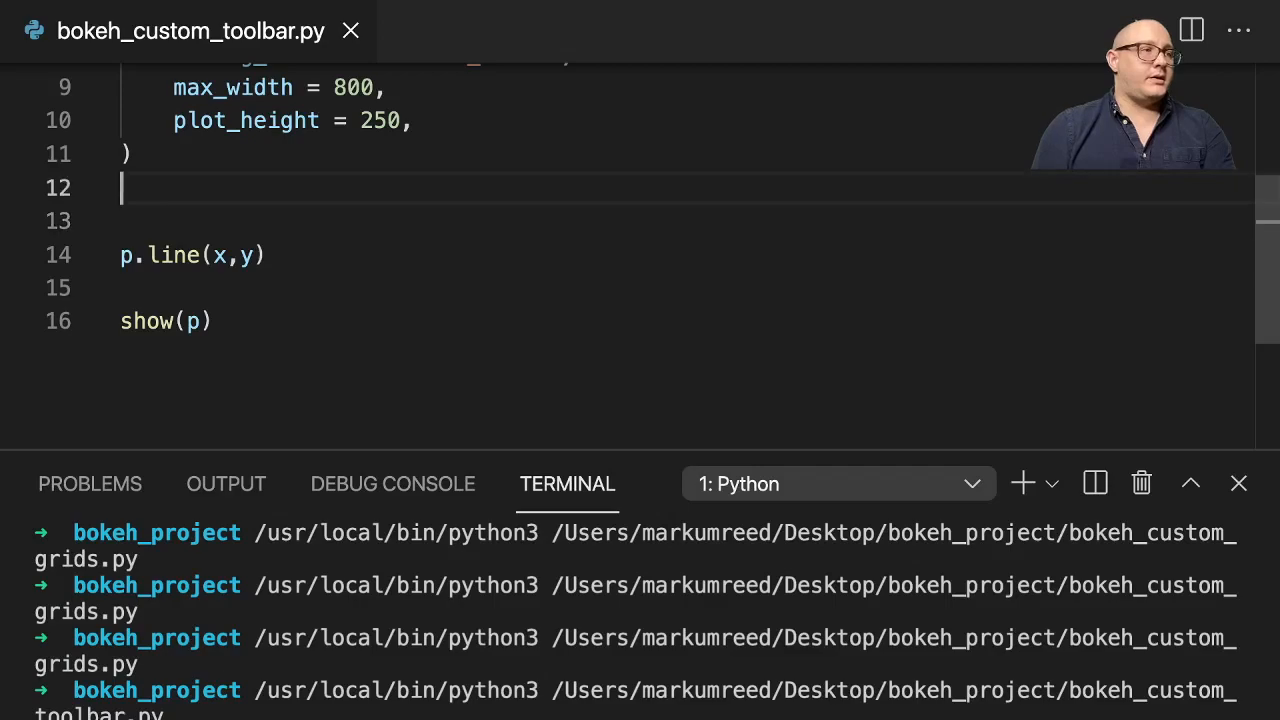
{"action": "type", "text": "#"}
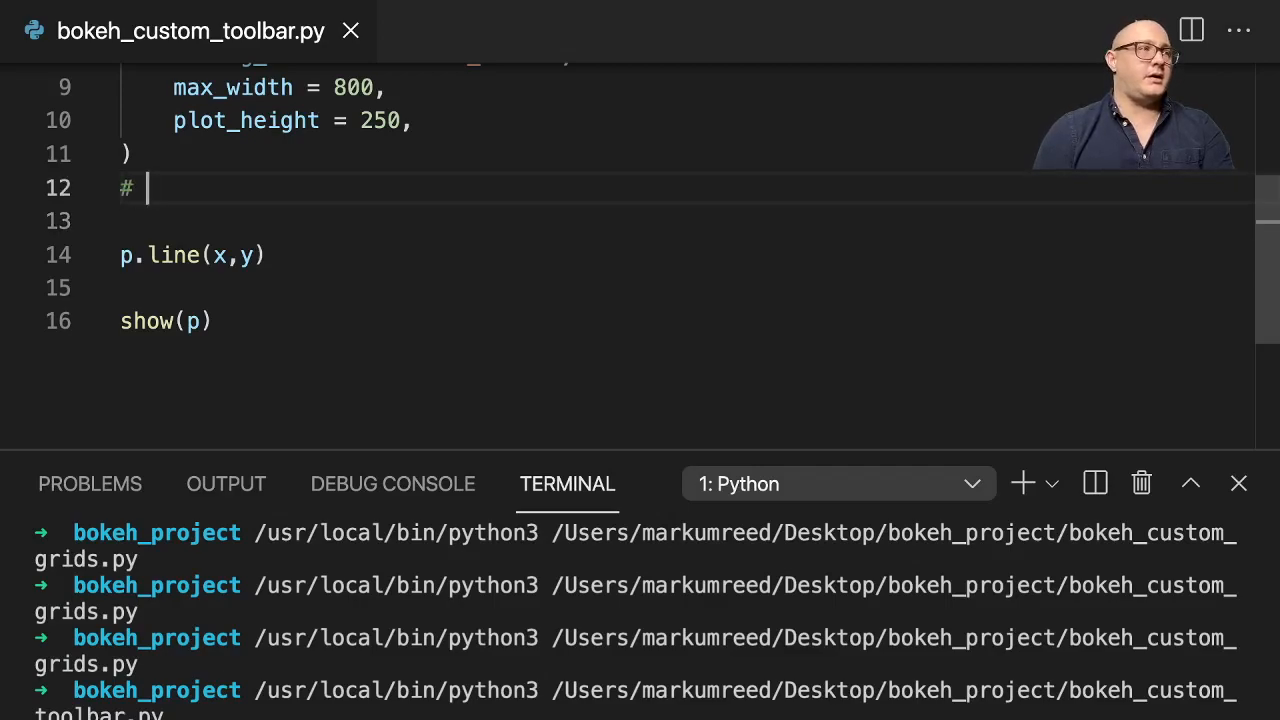
{"action": "type", "text": "Tool"}
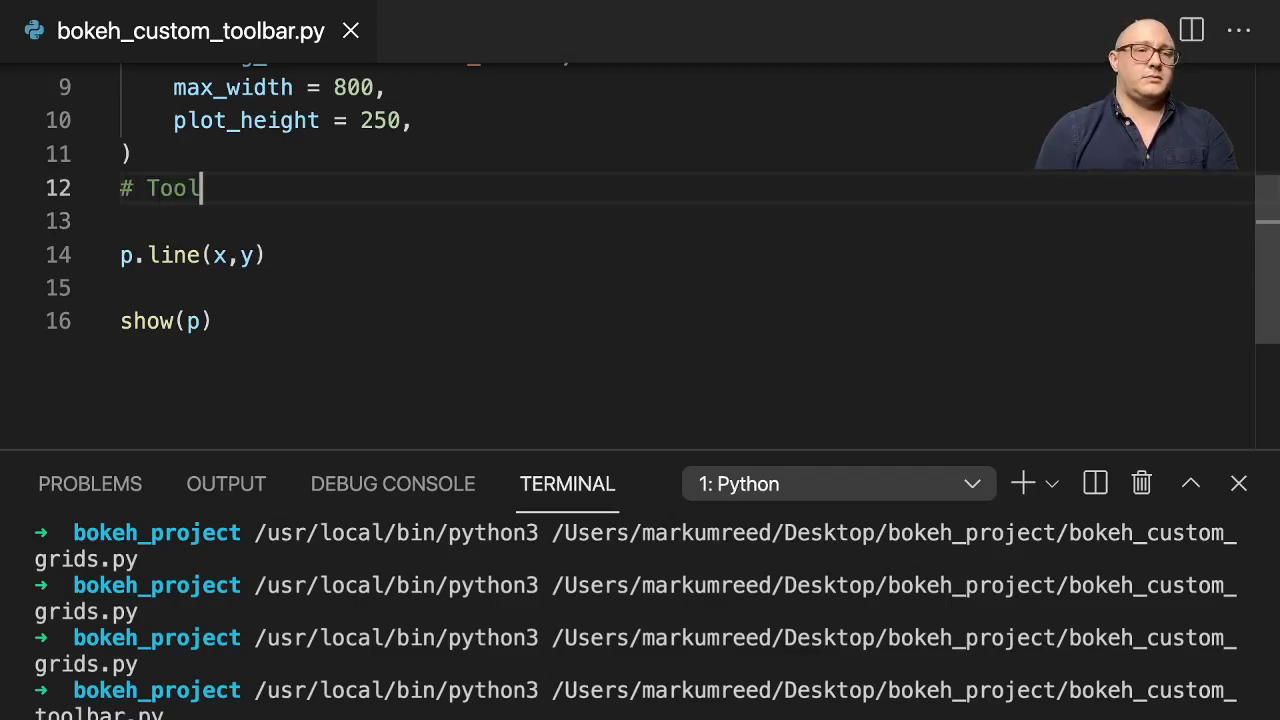
{"action": "type", "text": "bar"}
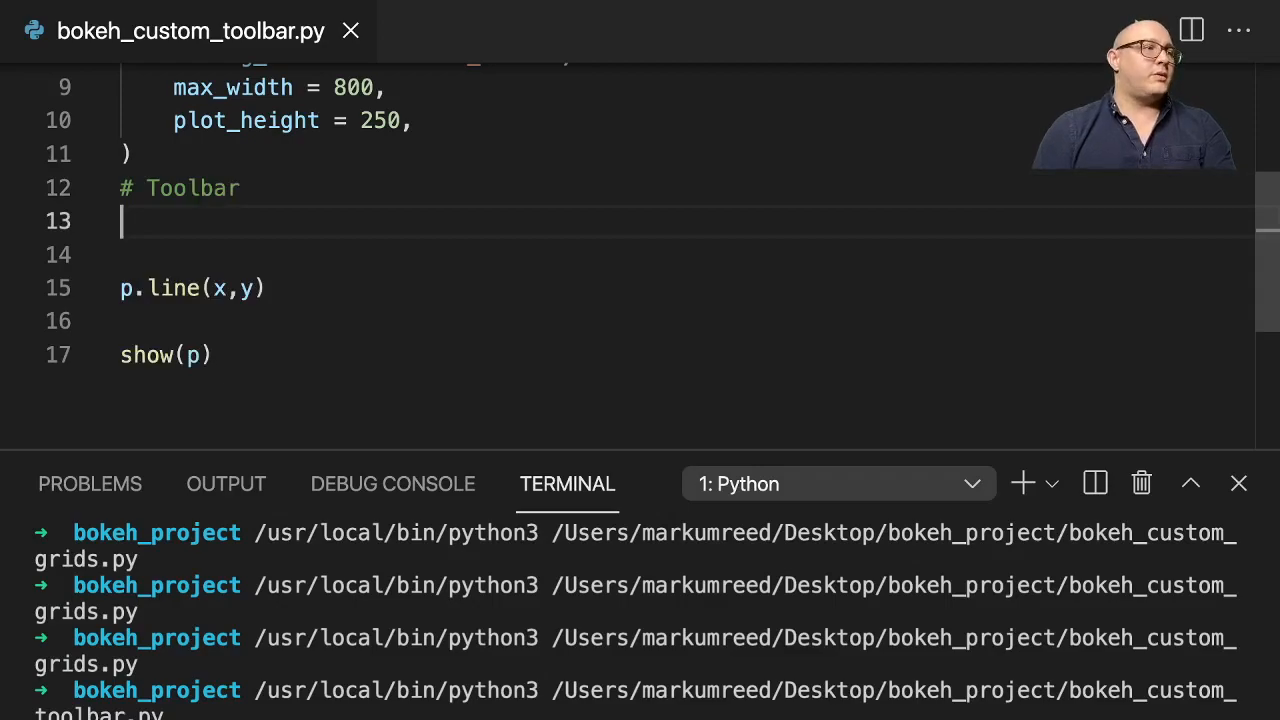
{"action": "type", "text": "p.toolbar"}
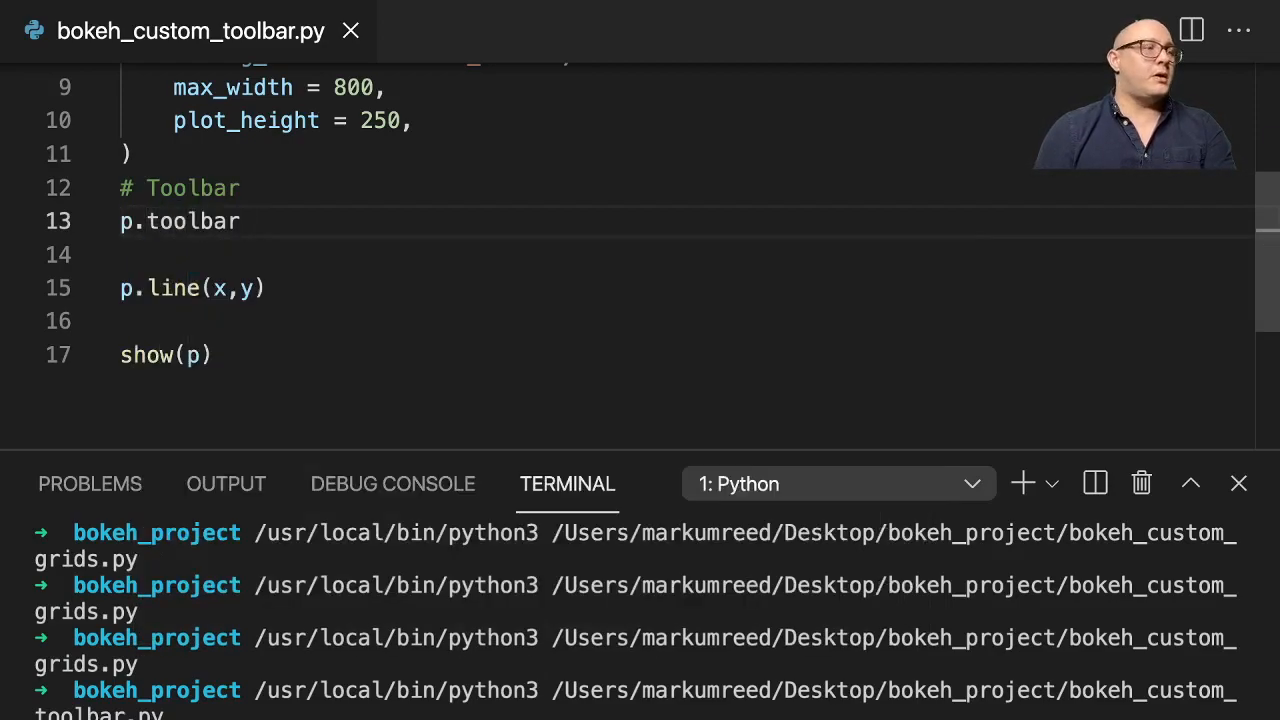
{"action": "type", "text": "_location = N"}
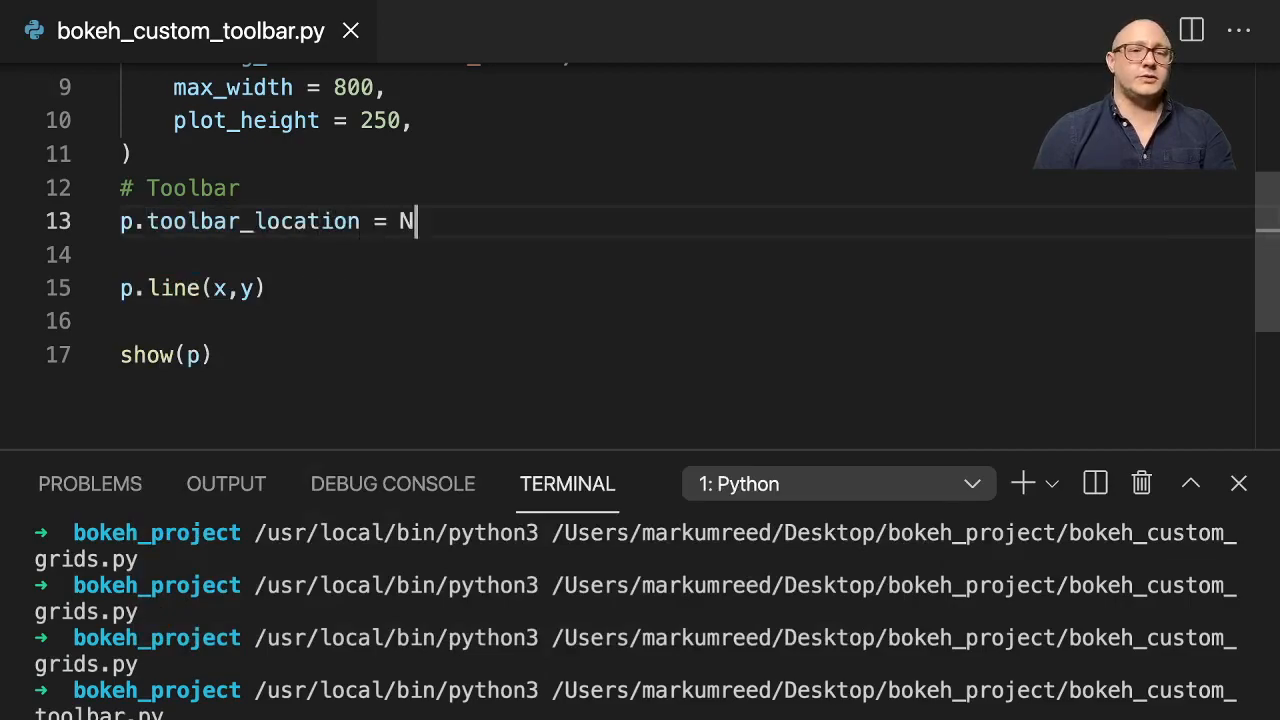
{"action": "type", "text": "one"}
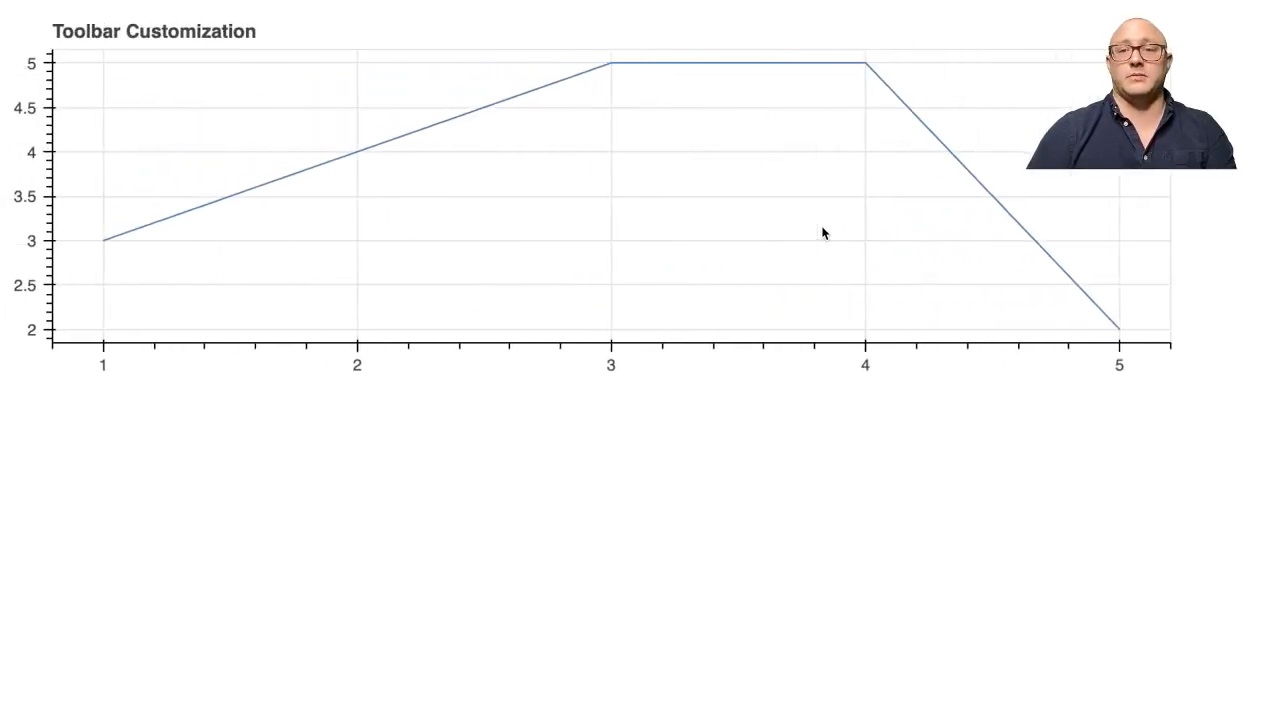
{"action": "mouse_move", "coordinate": [996, 150]}
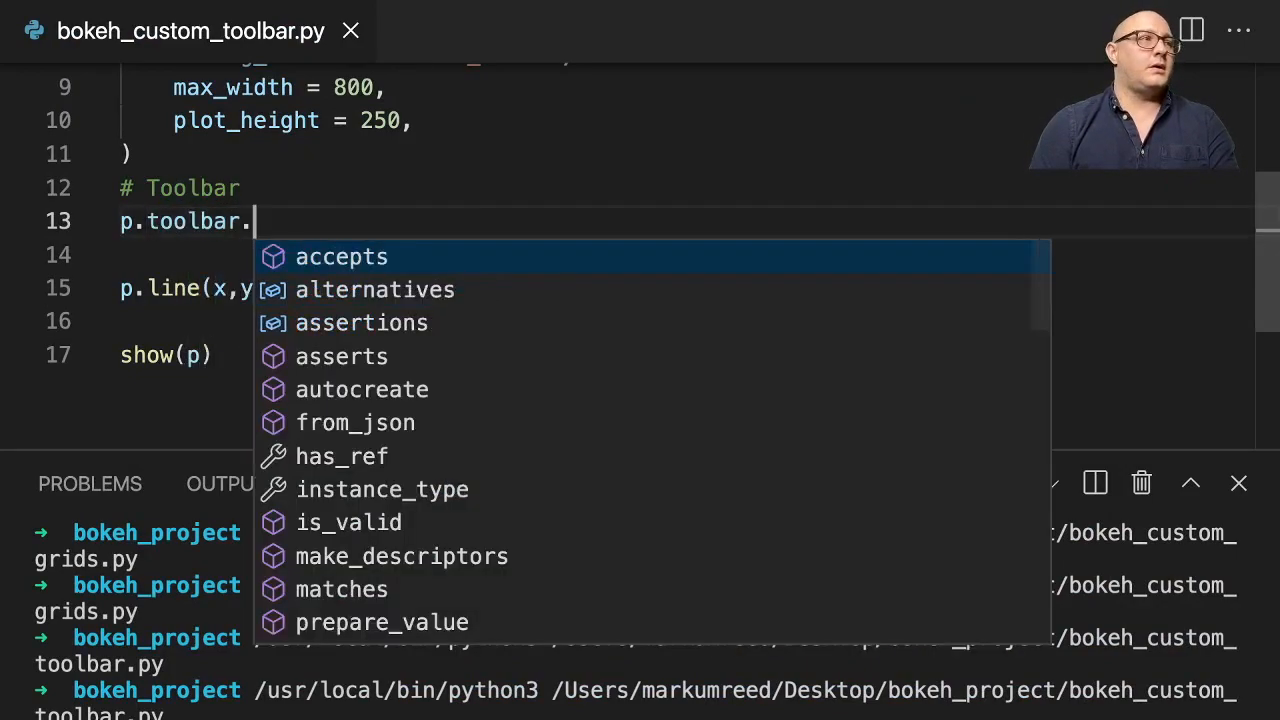
Rewrite the Toolbar line as p.toolbar.autohide = True.
{"action": "type", "text": "autoh"}
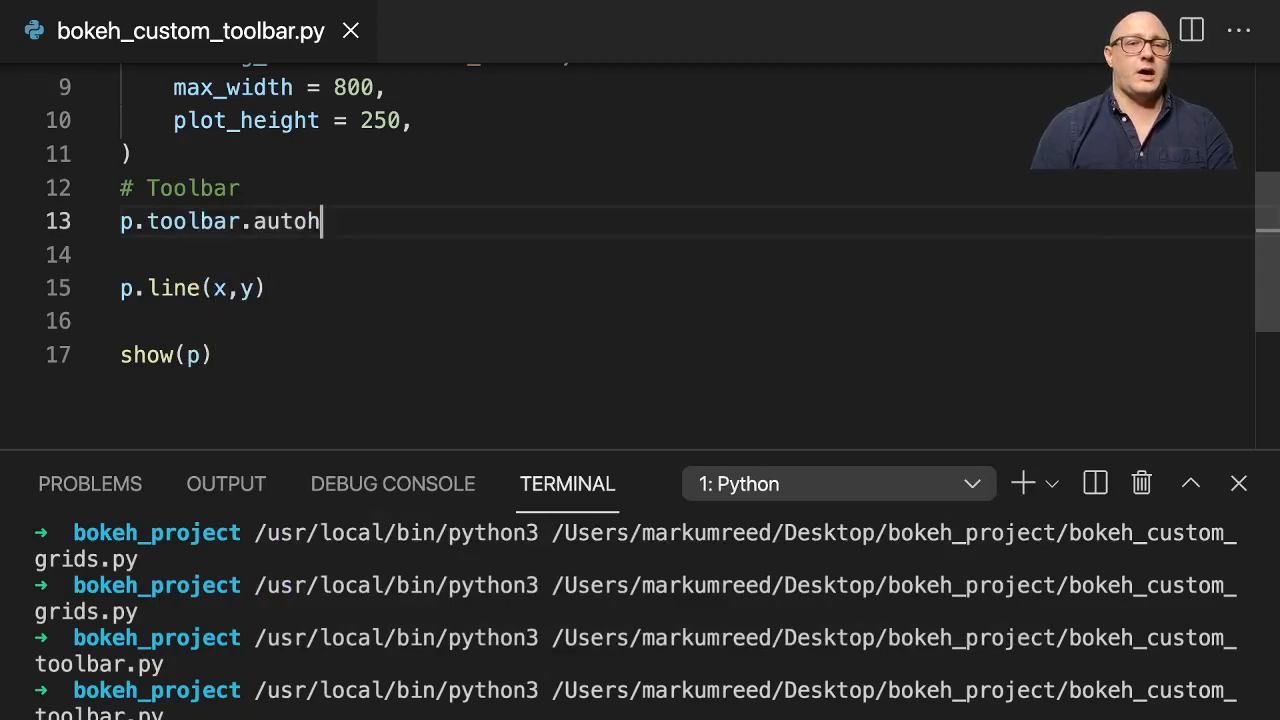
{"action": "type", "text": "ide = True"}
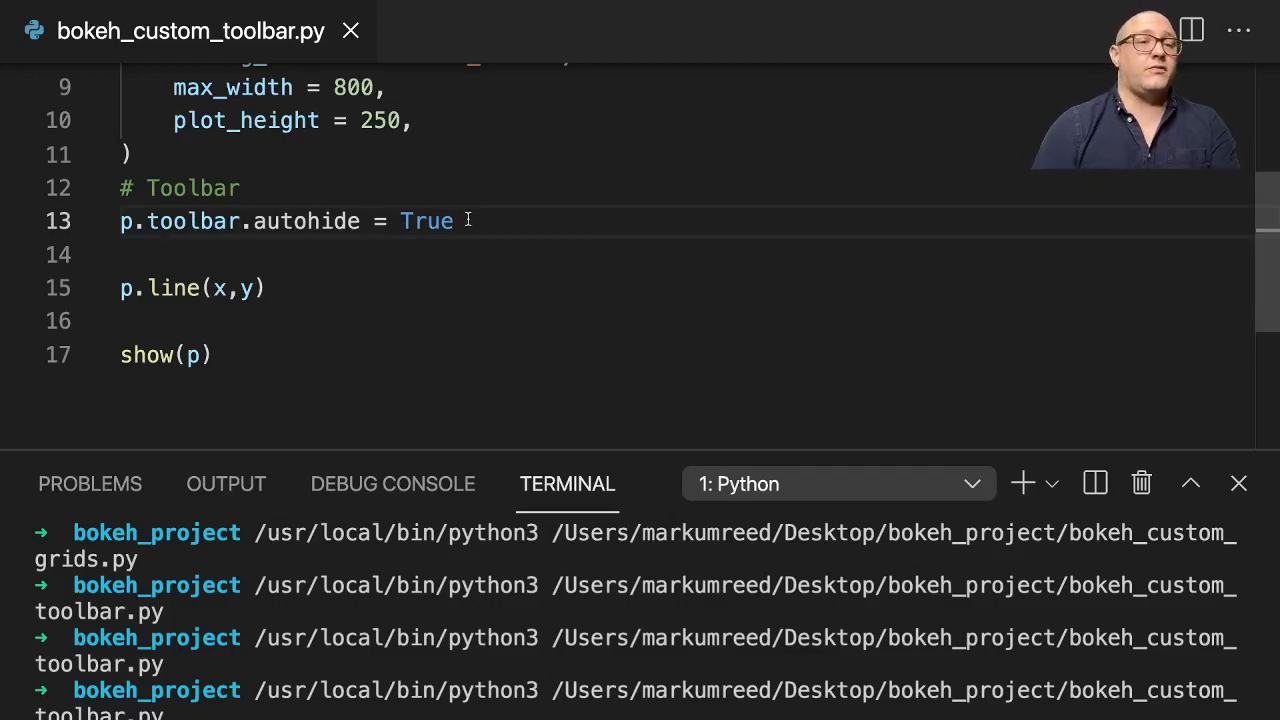
Add p.toolbar.logo = None on a new line below the autohide setting.
{"action": "key", "text": "enter"}
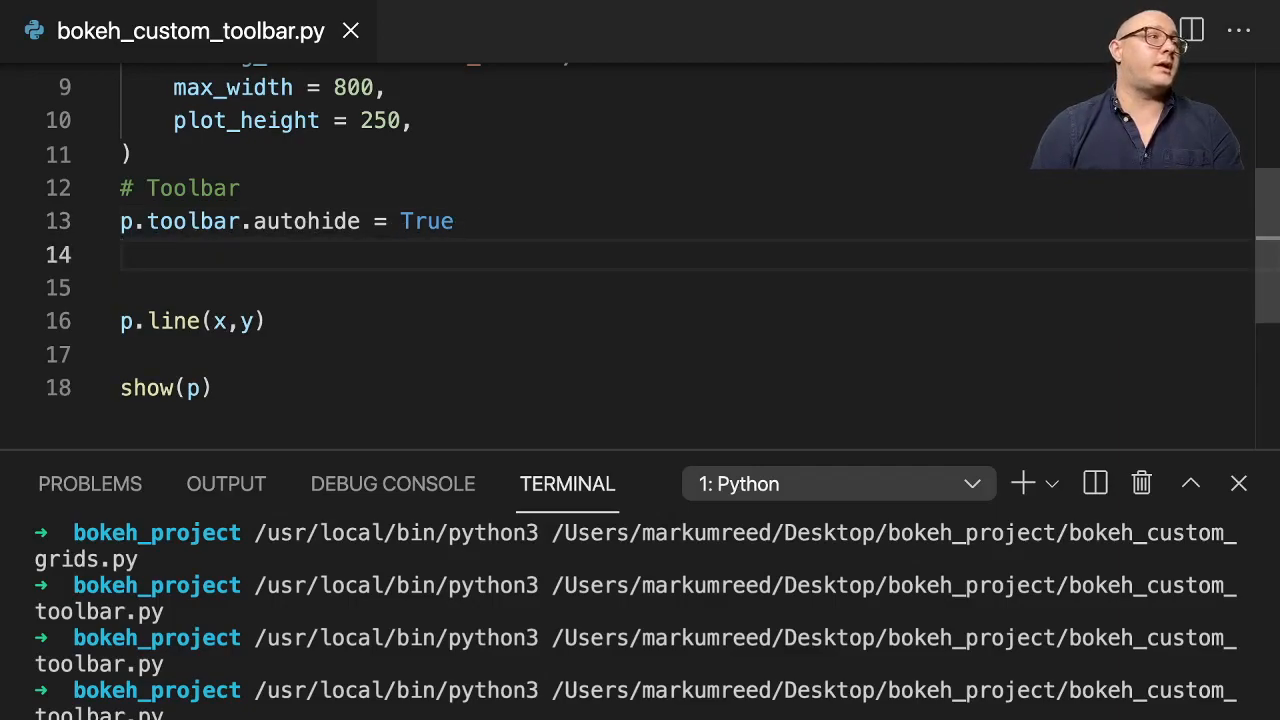
{"action": "type", "text": "p.tool"}
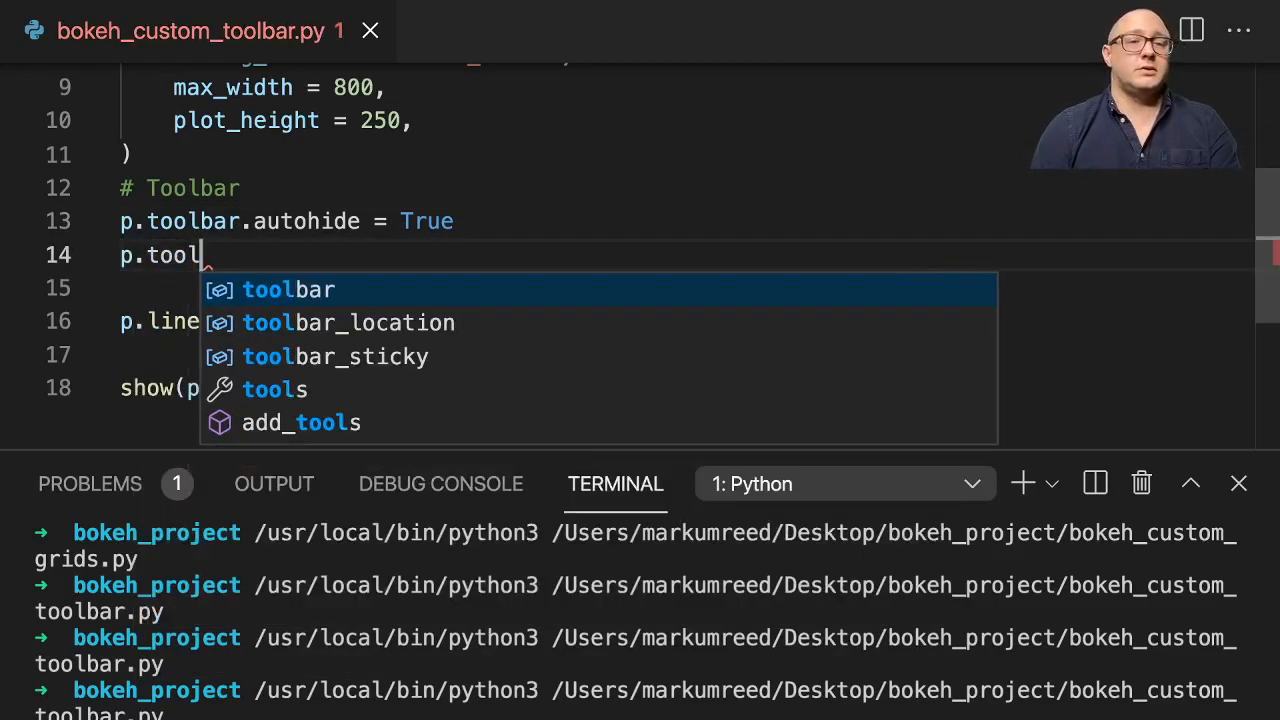
{"action": "type", "text": "bar.logo ="}
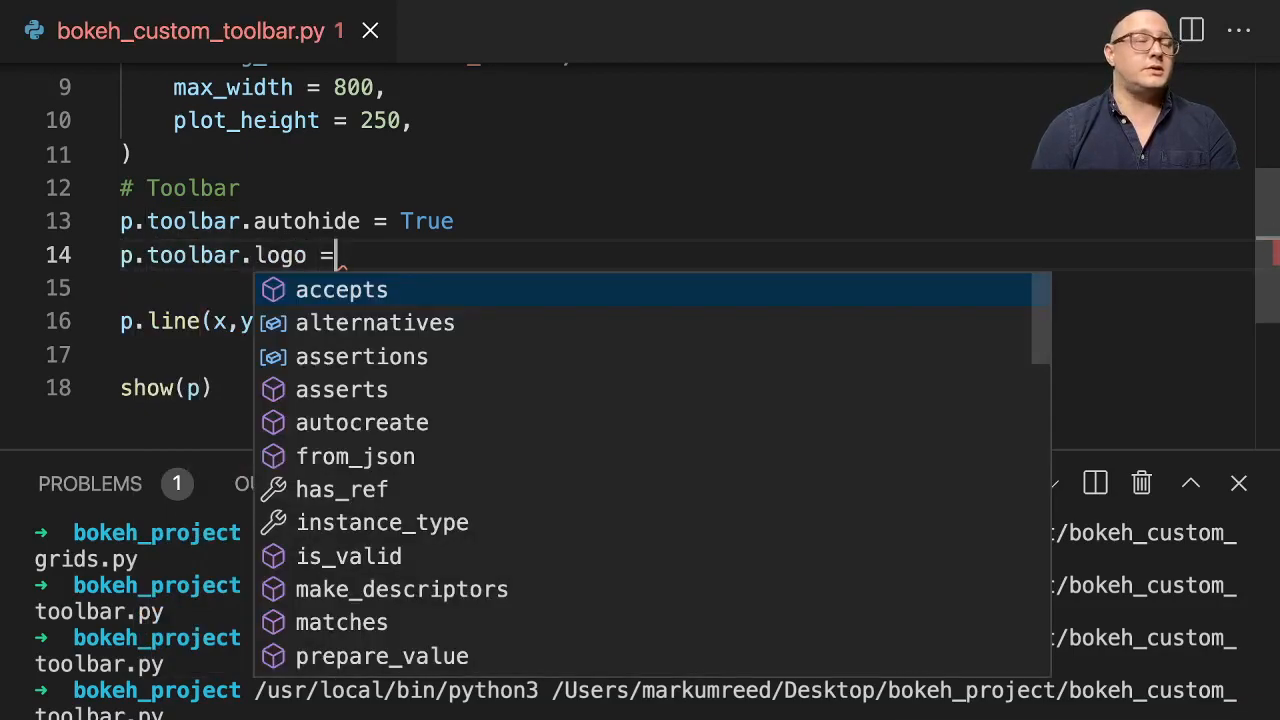
{"action": "type", "text": "None"}
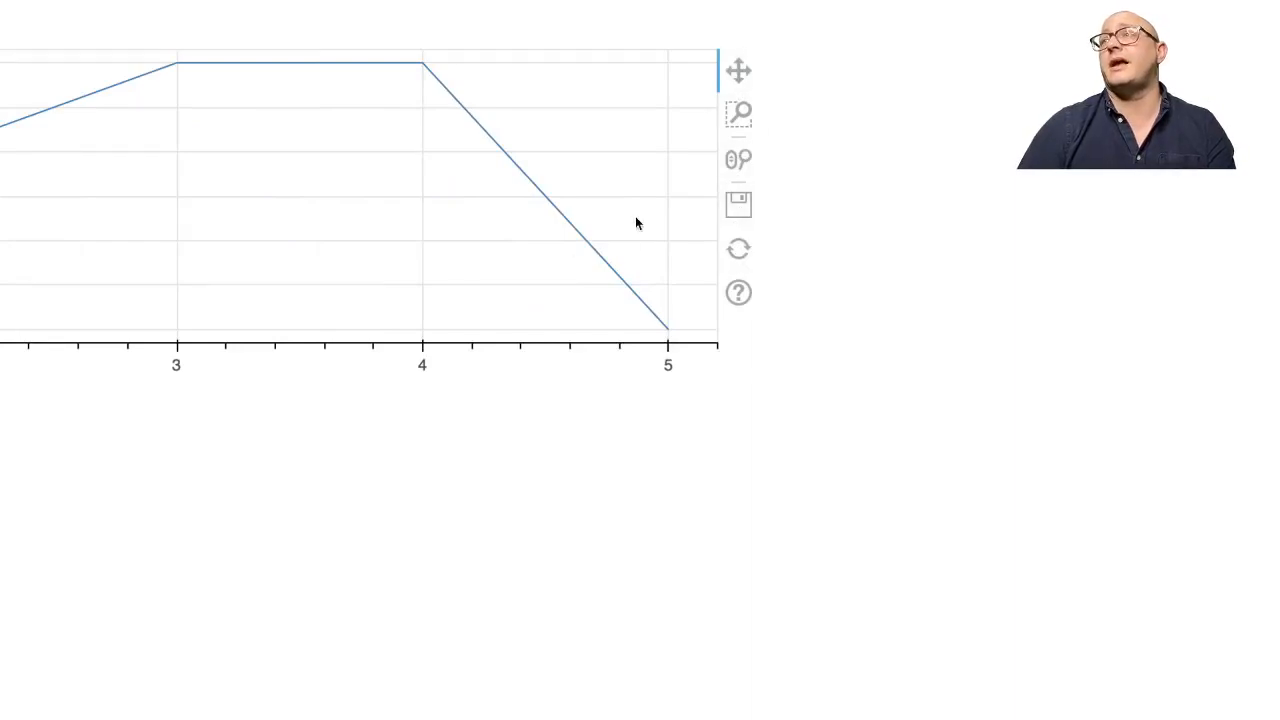
{"action": "mouse_move", "coordinate": [818, 234]}
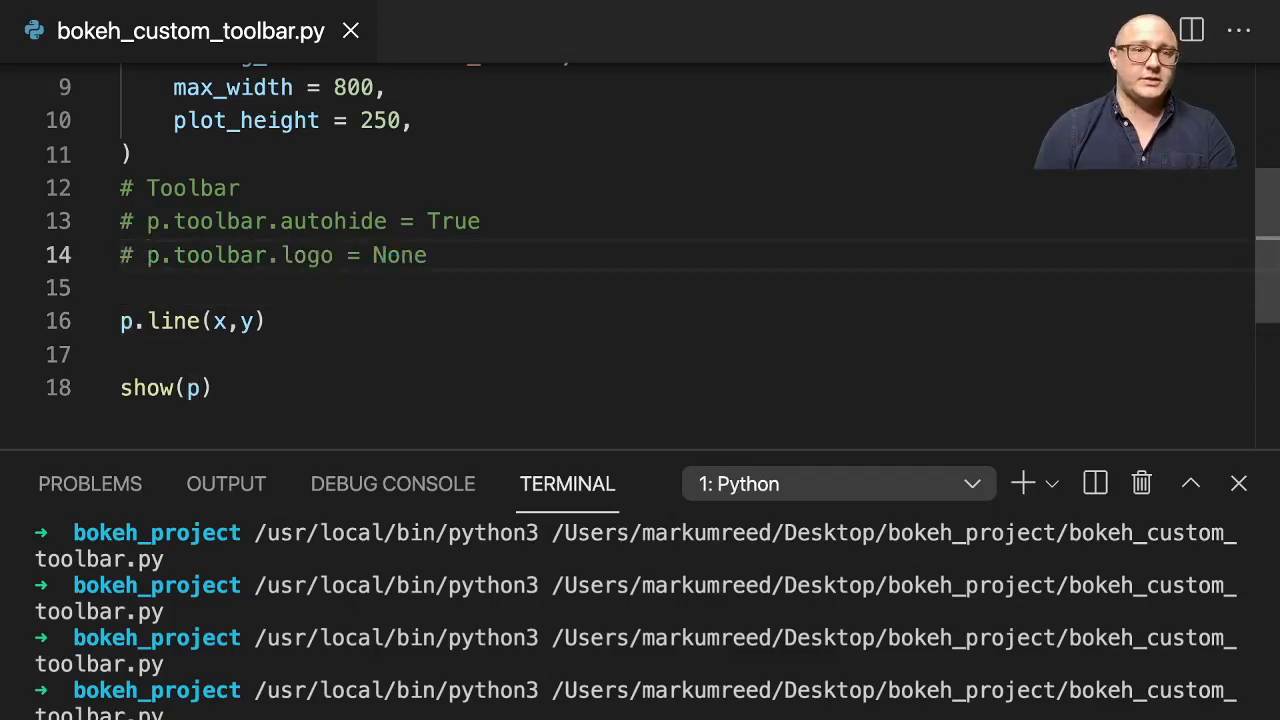
Comment out the autohide and logo lines, then scroll back to the figure call.
{"action": "key", "text": "Enter"}
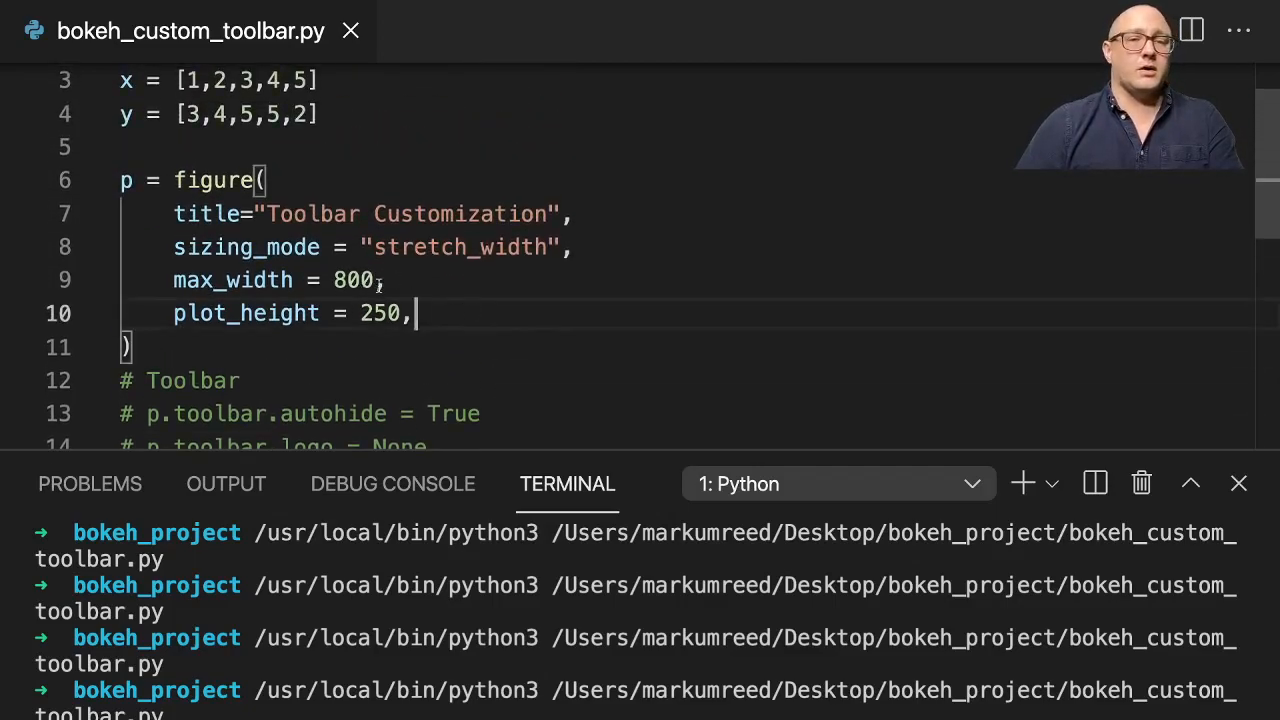
{"action": "scroll", "scroll_direction": "down", "scroll_amount": 3}
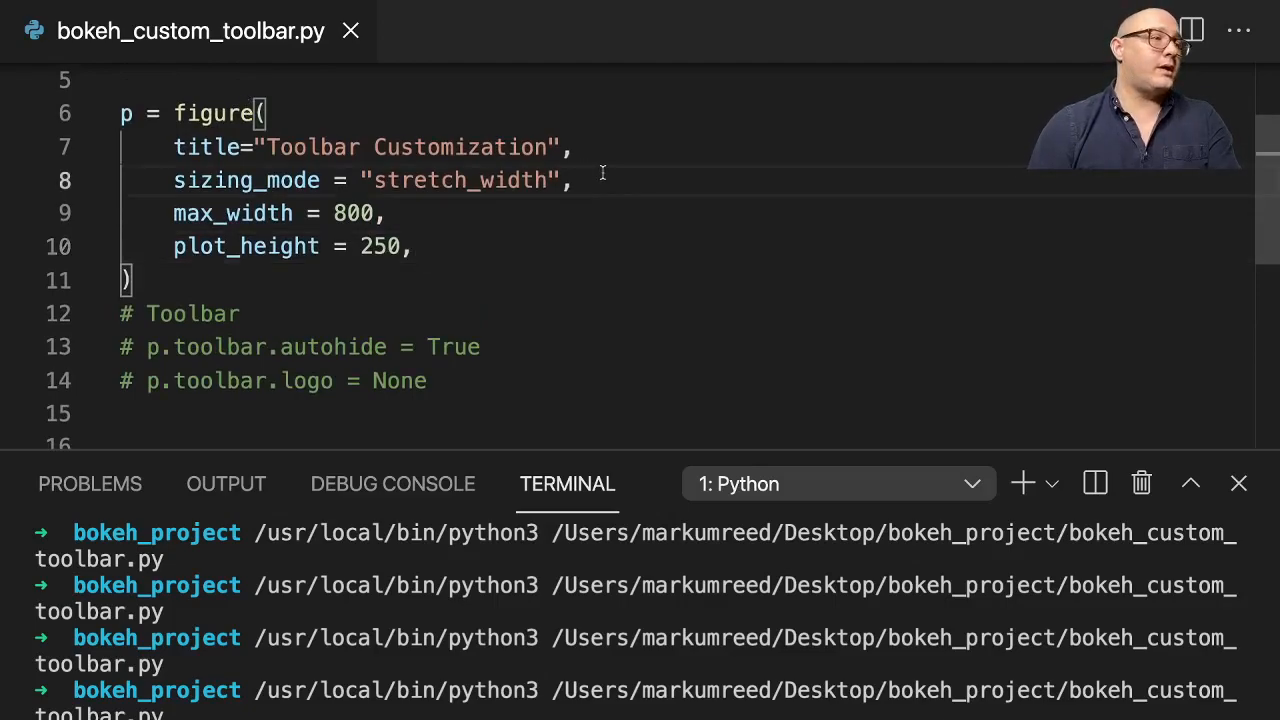
Add an empty tools=[] argument to the figure call.
{"action": "type", "text": "tools ="}
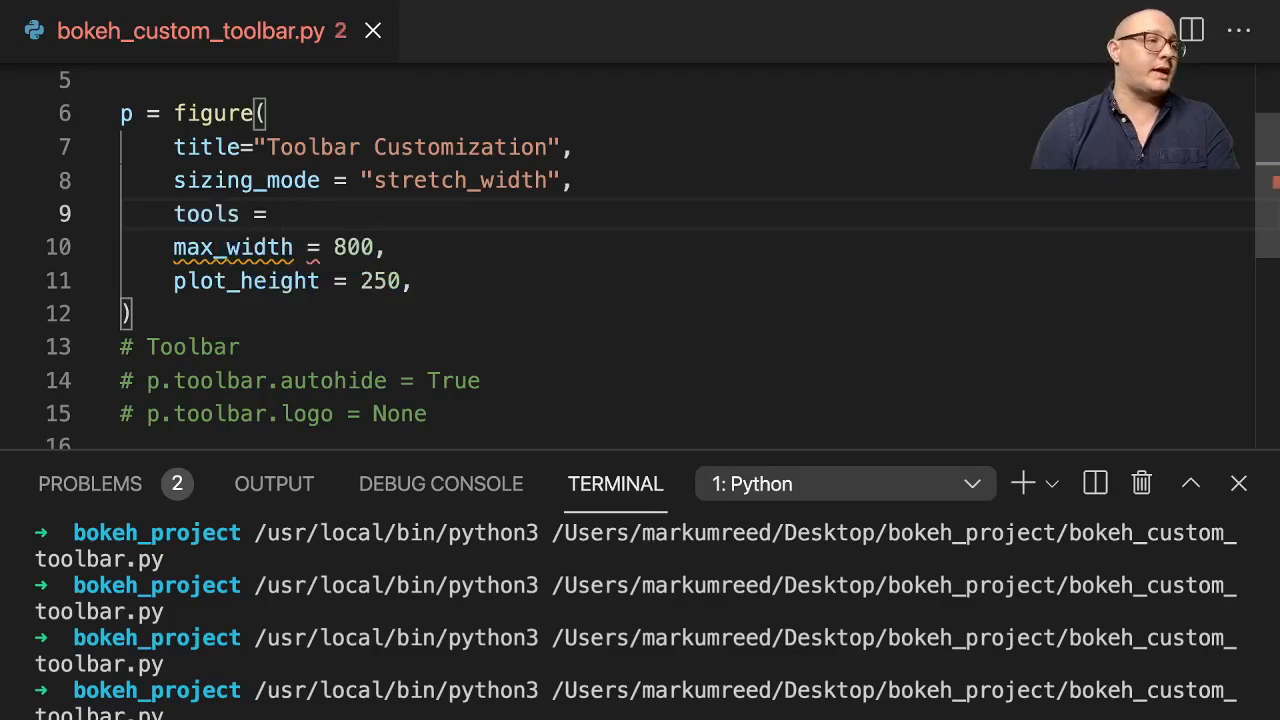
{"action": "type", "text": "[]"}
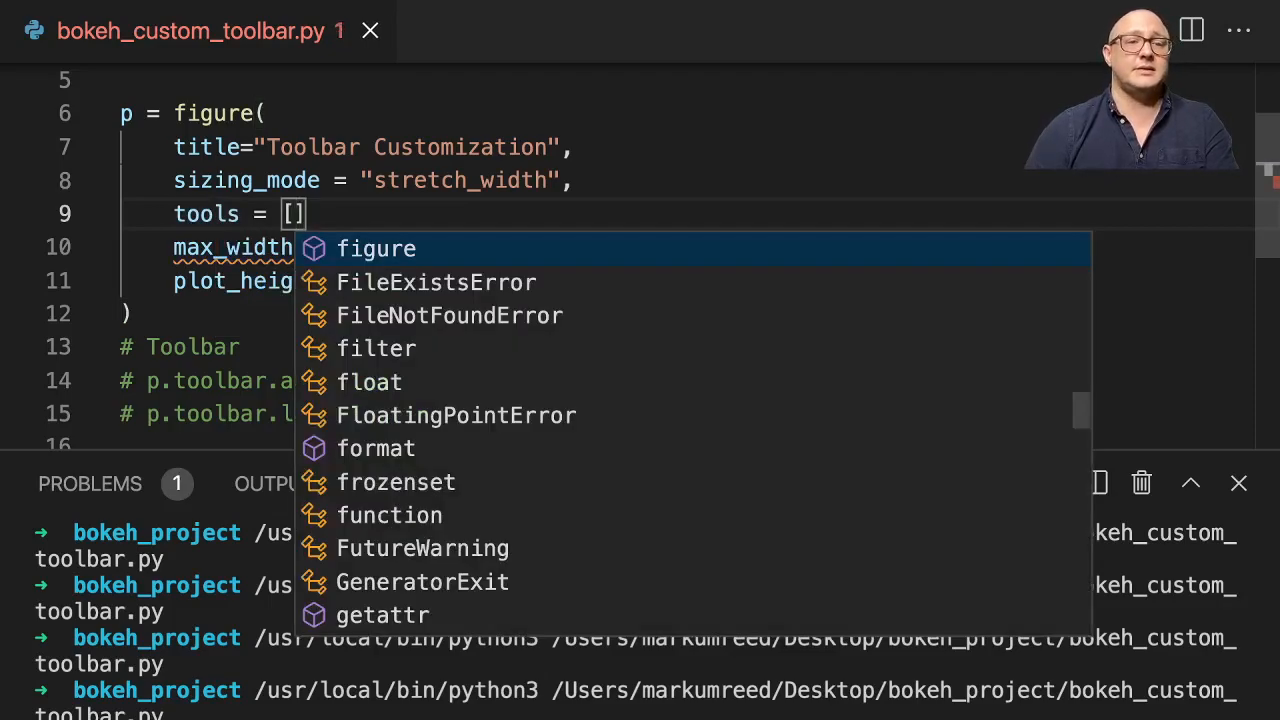
{"action": "key", "text": "Escape"}
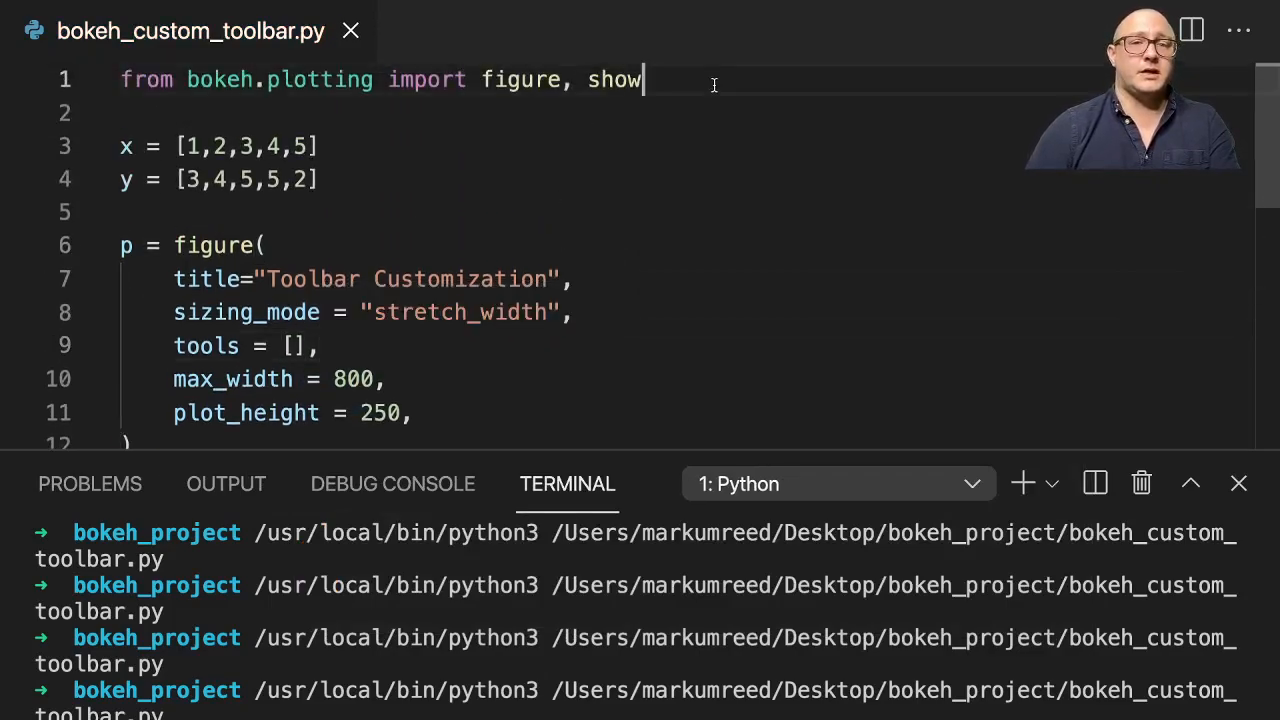
Import BoxZoomTool, PanTool and ResetTool from bokeh.models below the first import.
{"action": "key", "text": "Enter"}
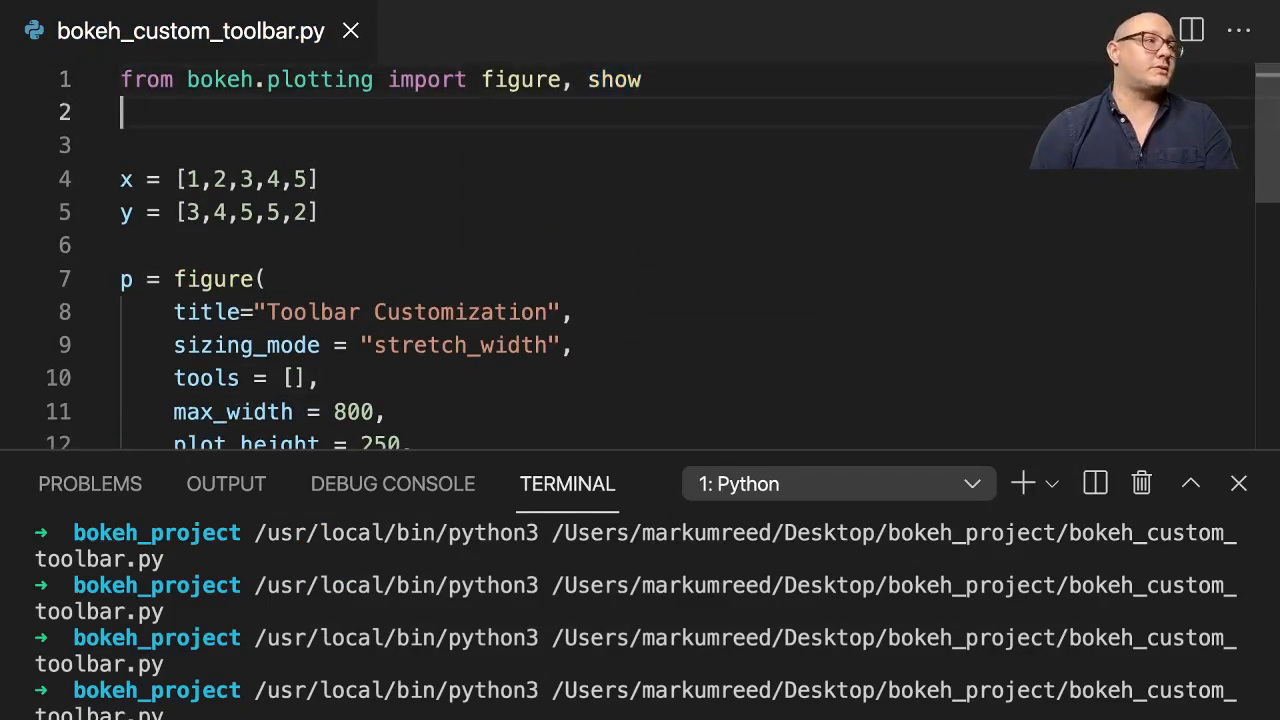
{"action": "type", "text": "from bokeh.models import Bo"}
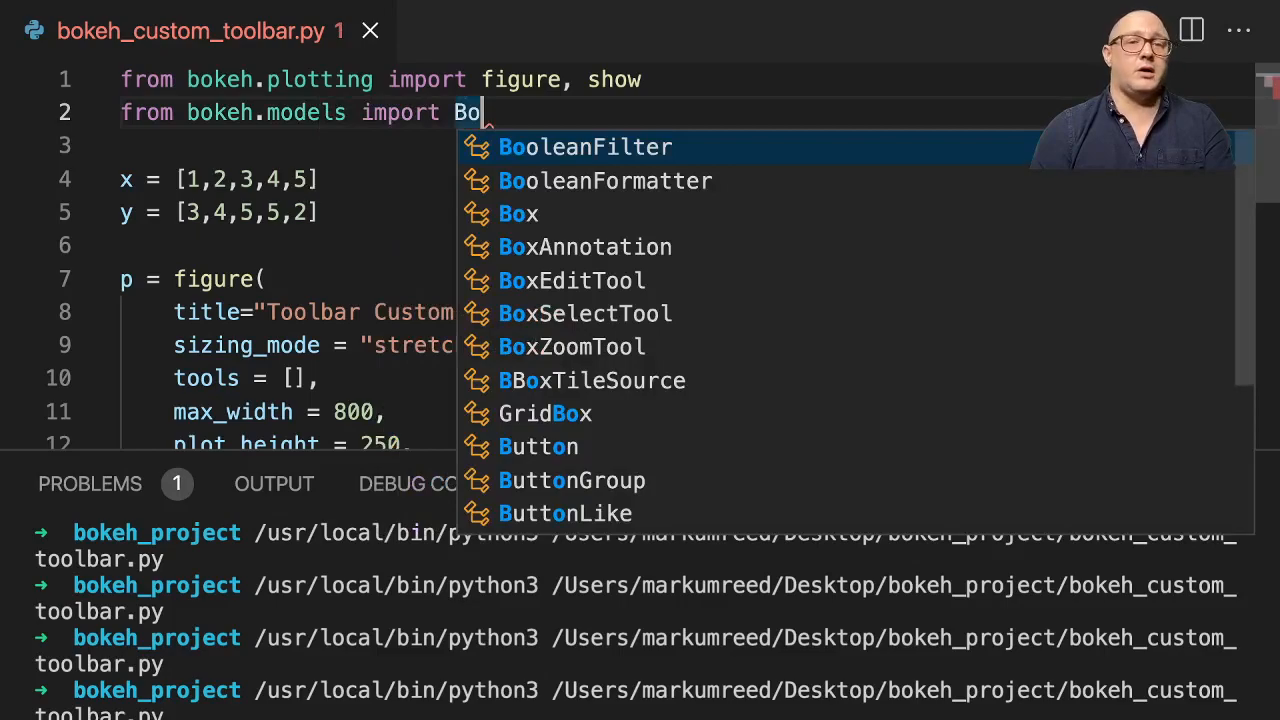
{"action": "type", "text": "xZoomTool"}
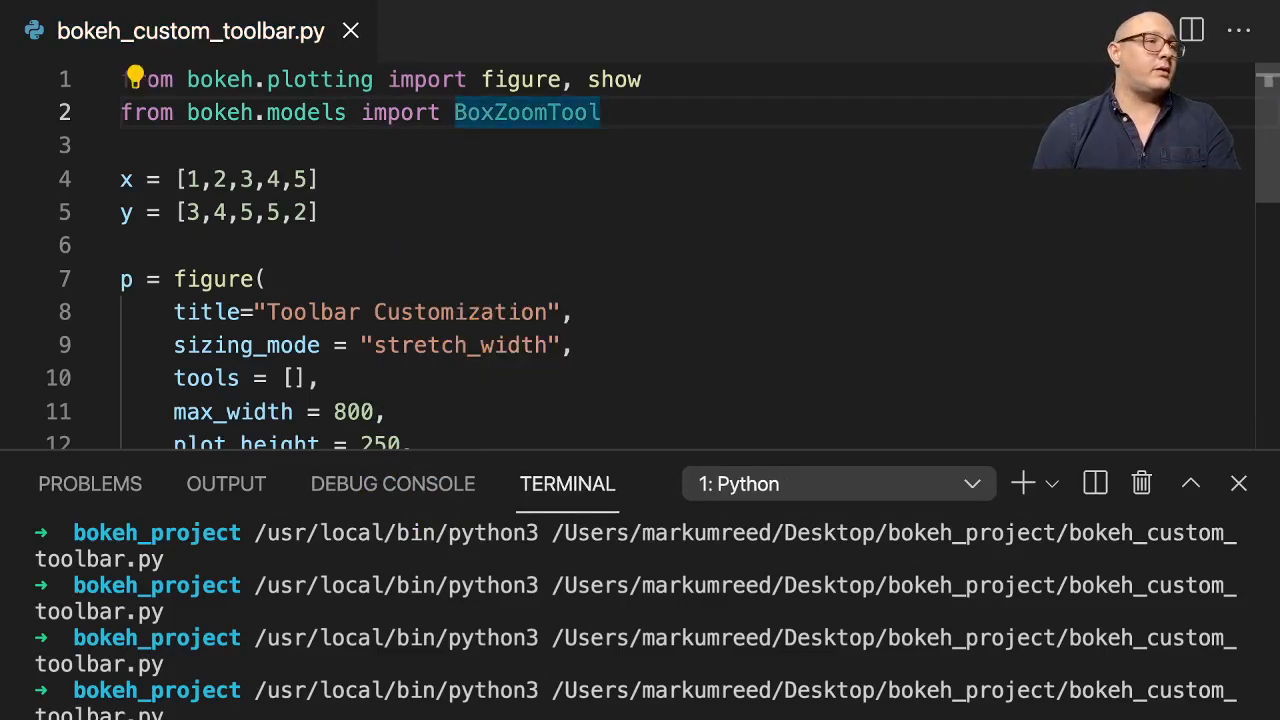
{"action": "type", "text": ", PanT"}
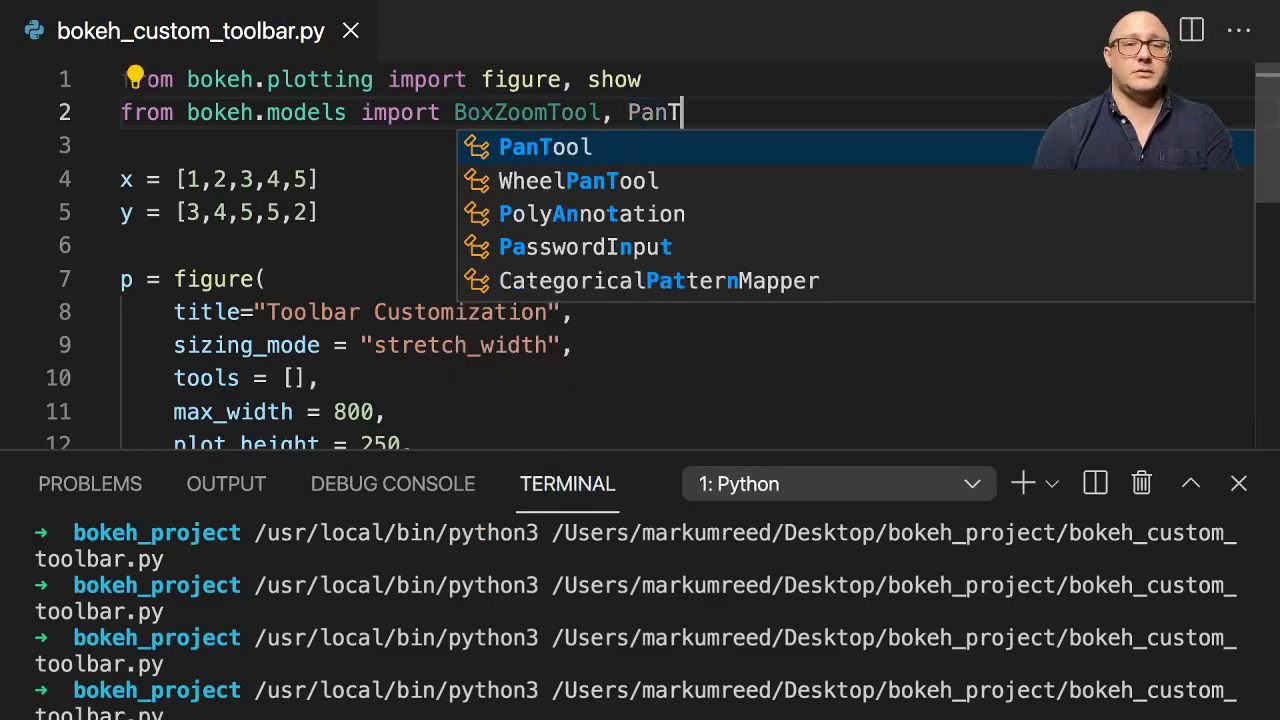
{"action": "type", "text": "ool, Res"}
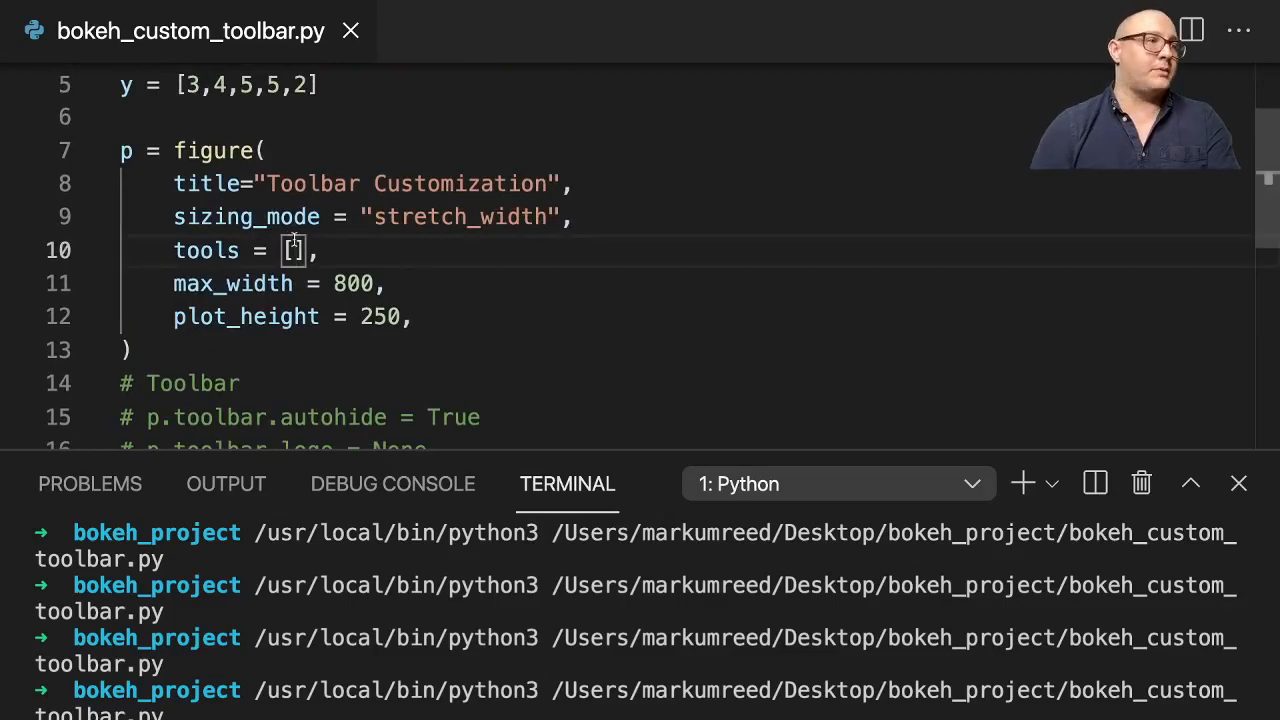
Fill the figure's tools list with BoxZoomTool() and ResetTool().
{"action": "type", "text": "BoxZoomTool("}
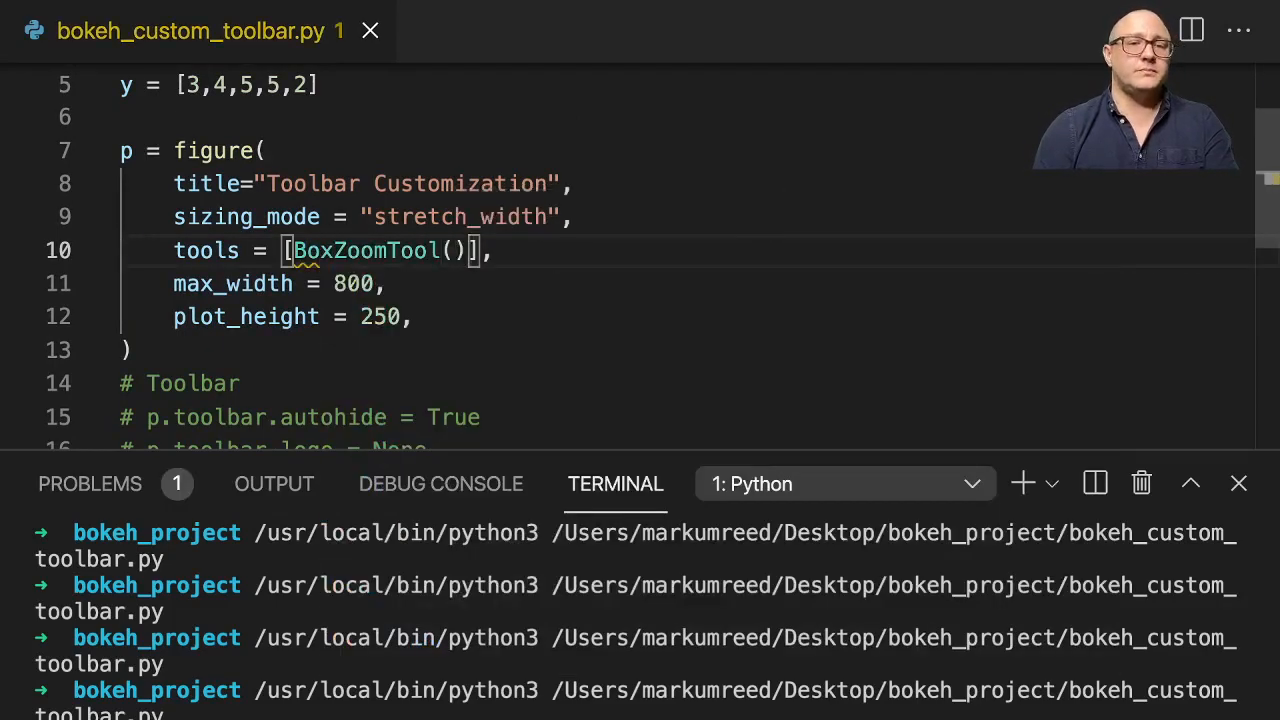
{"action": "type", "text": ","}
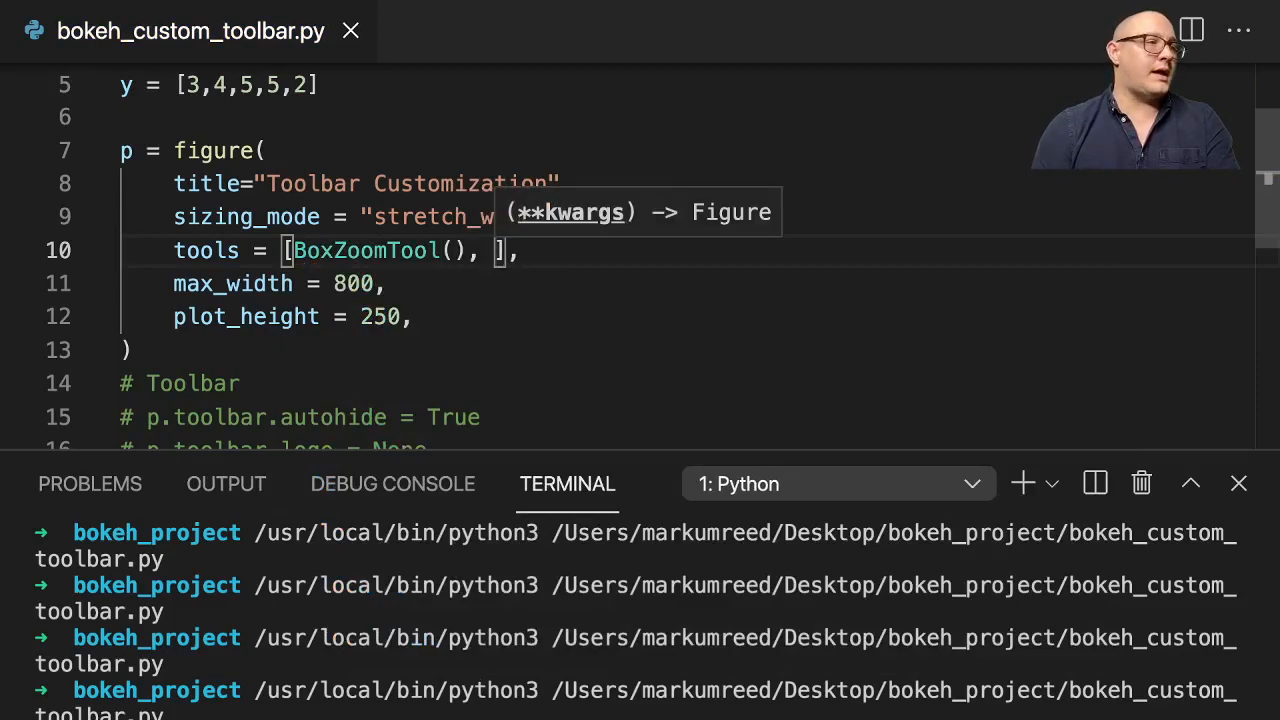
{"action": "type", "text": "ResetTool("}
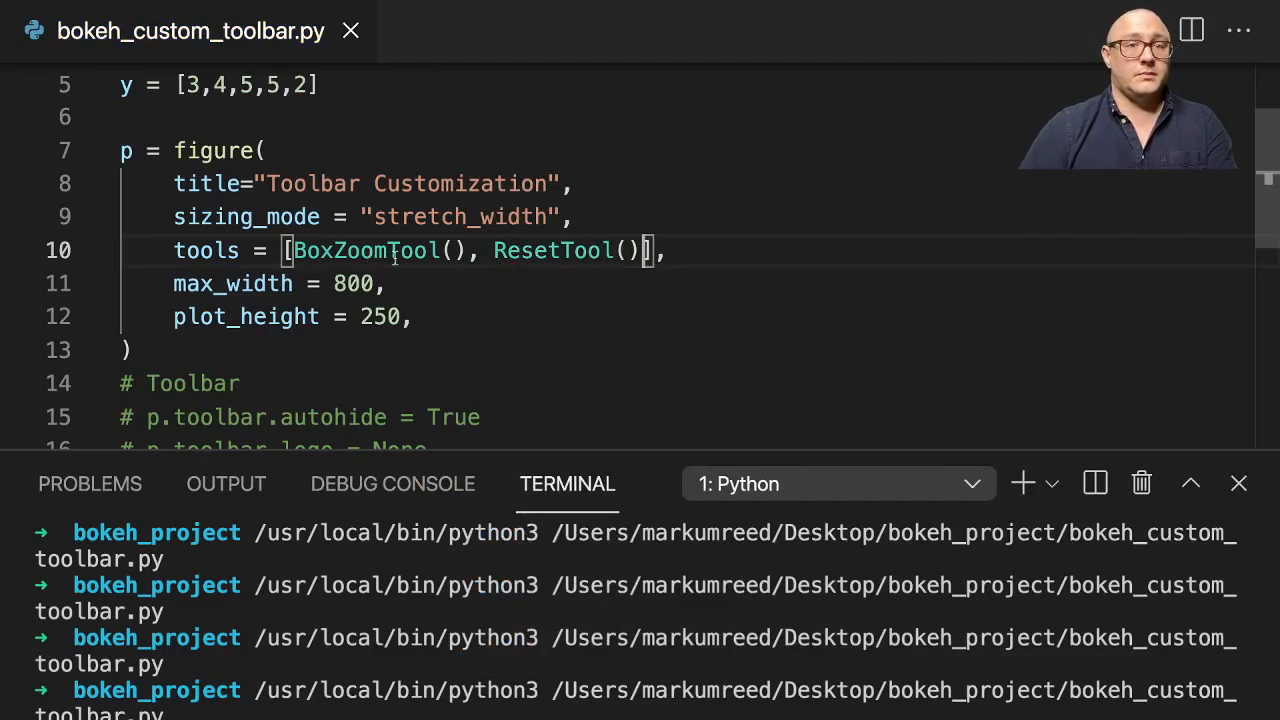
{"action": "mouse_move", "coordinate": [808, 196]}
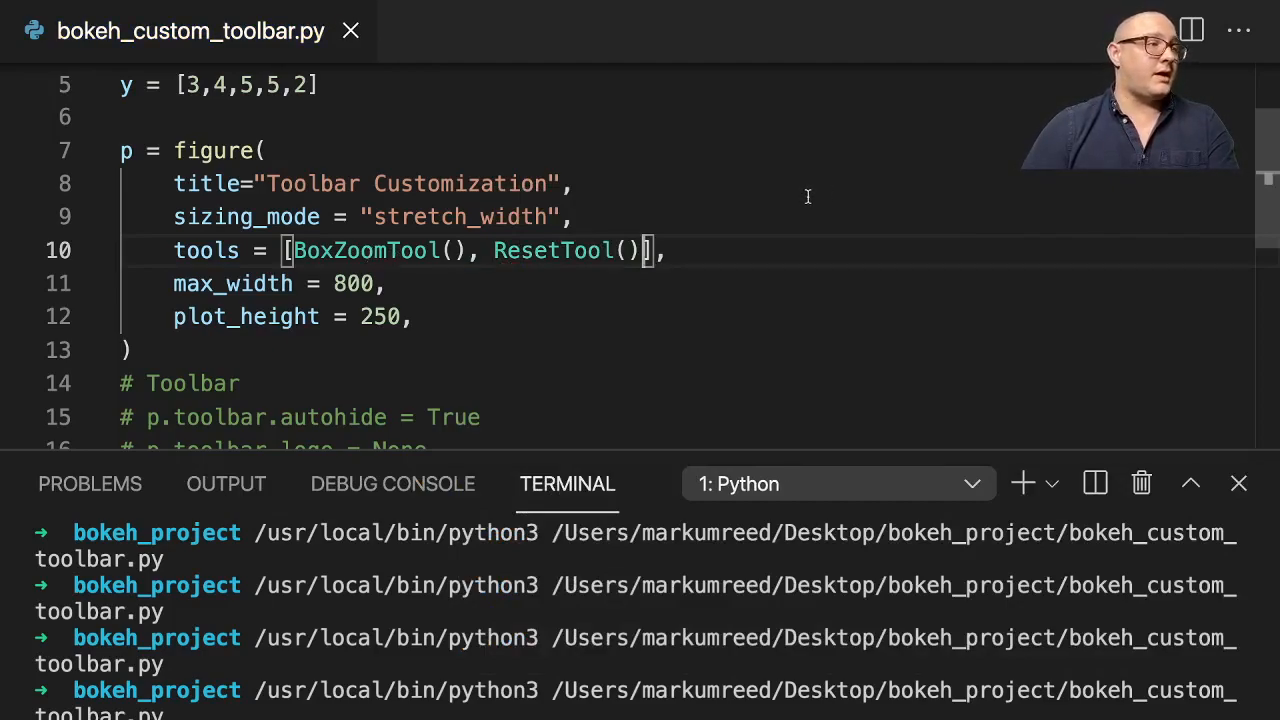
{"action": "mouse_move", "coordinate": [870, 113]}
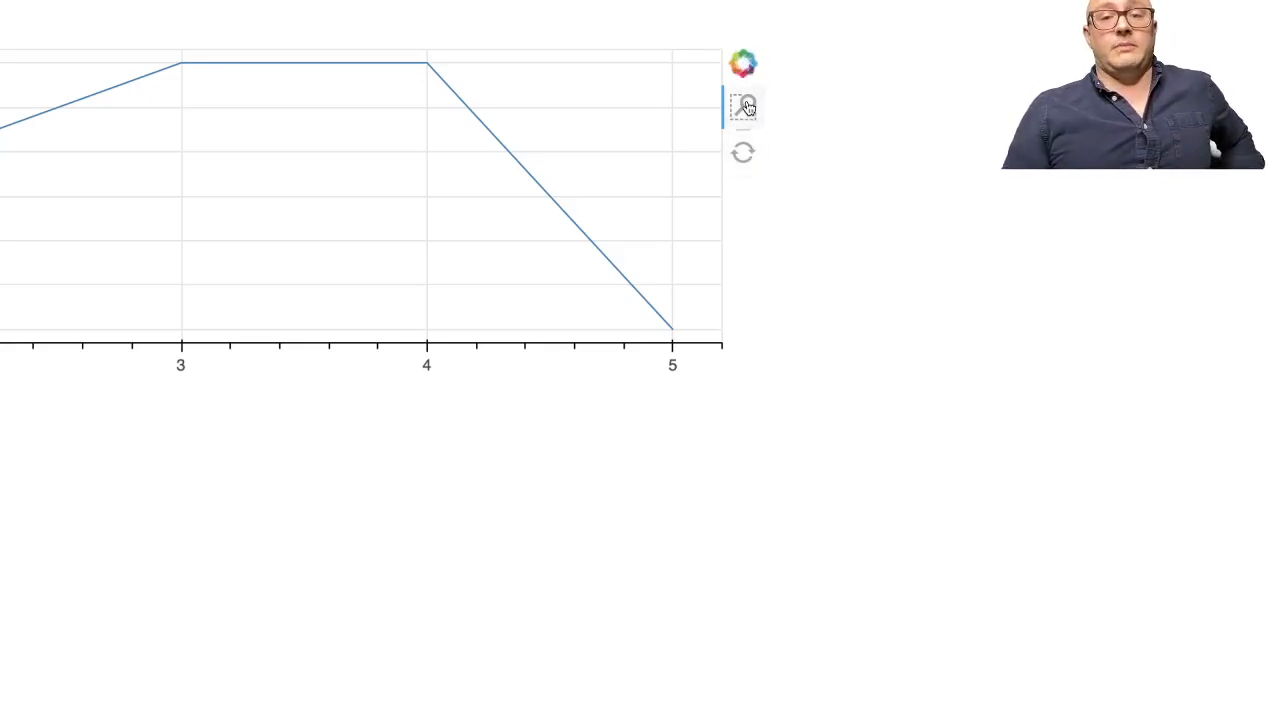
{"action": "mouse_move", "coordinate": [595, 172]}
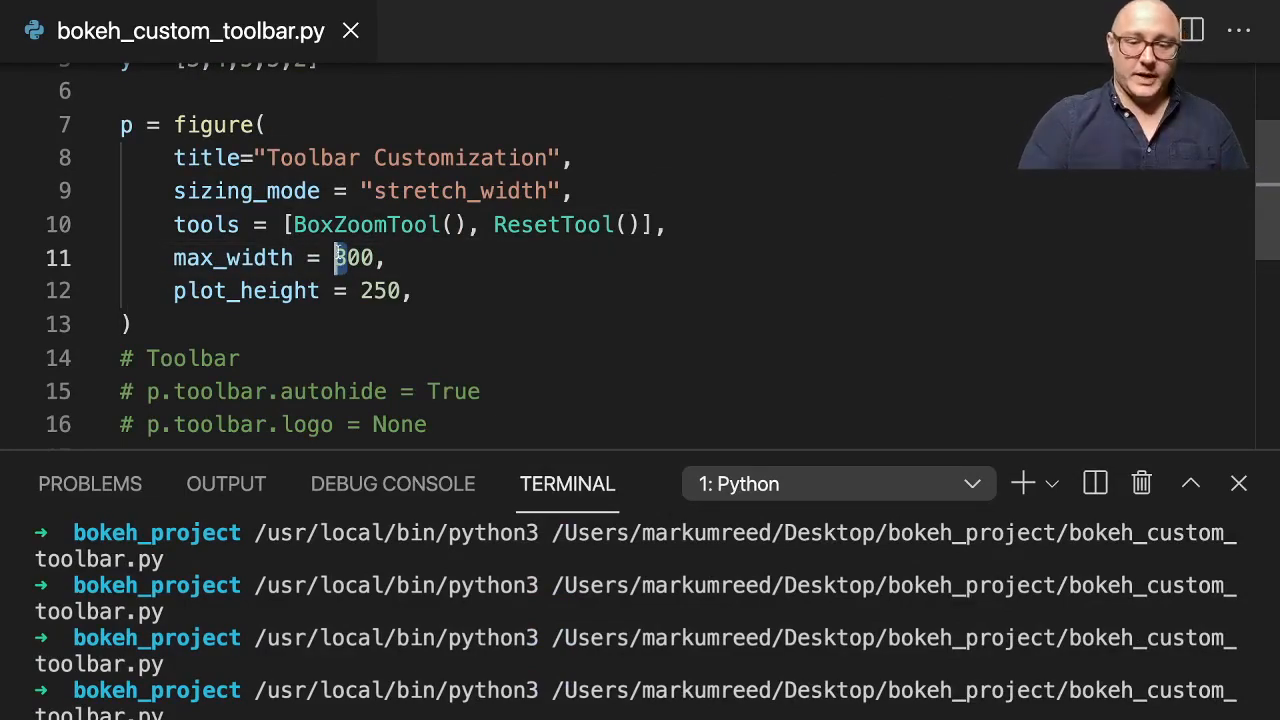
Set max_width to 400 and add p.add_tools(PanTool(dimensions="width")).
{"action": "type", "text": "400"}
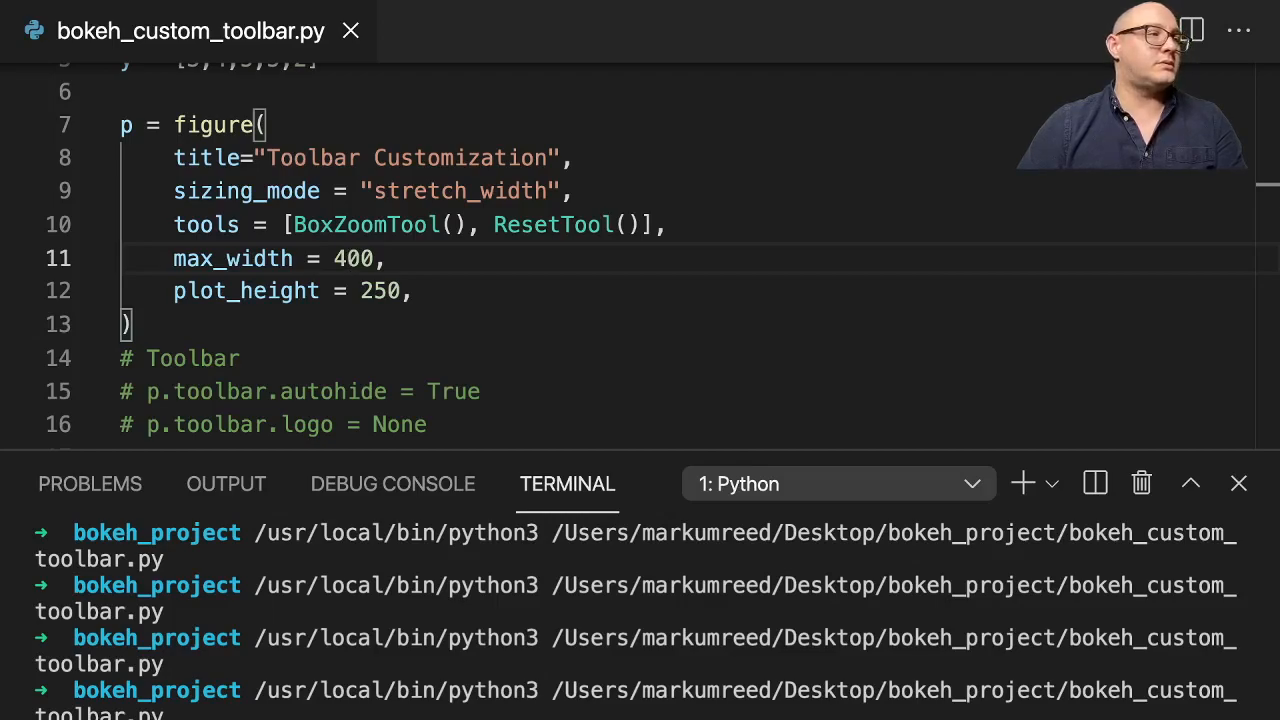
{"action": "scroll", "scroll_direction": "down", "scroll_amount": 3}
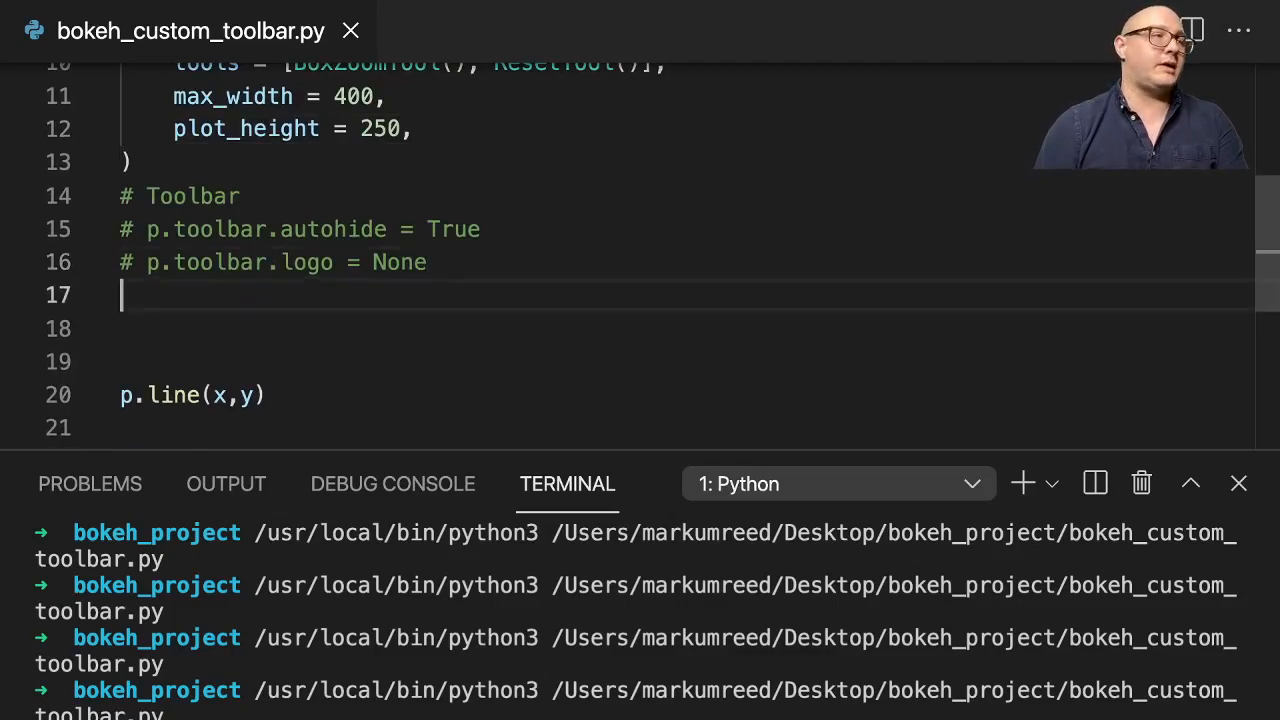
{"action": "type", "text": "p.add"}
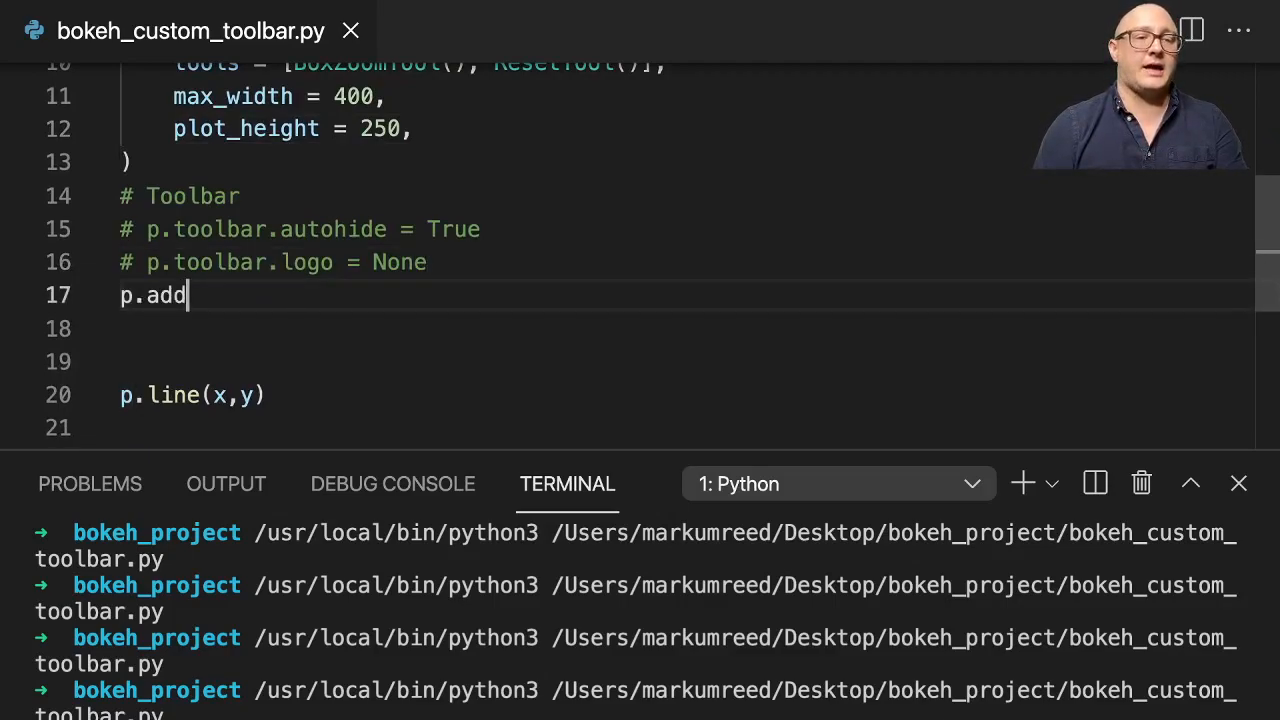
{"action": "type", "text": "_tools"}
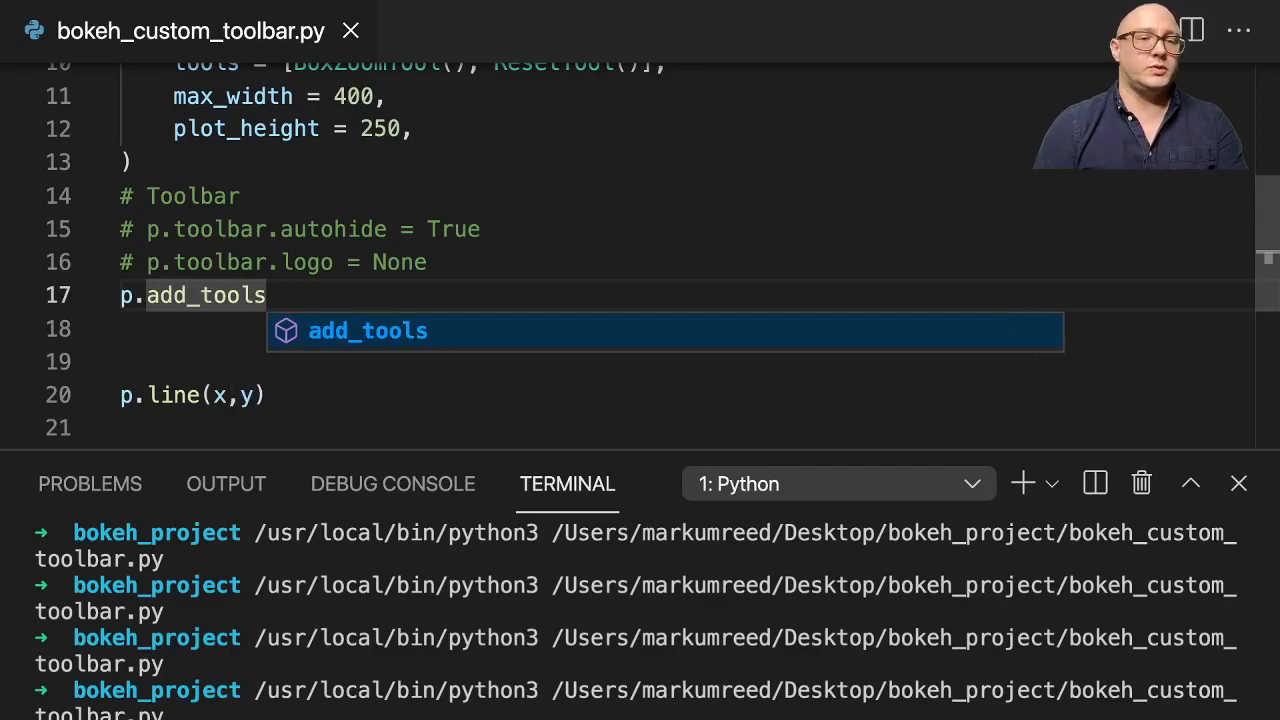
{"action": "type", "text": "(PanTool(d"}
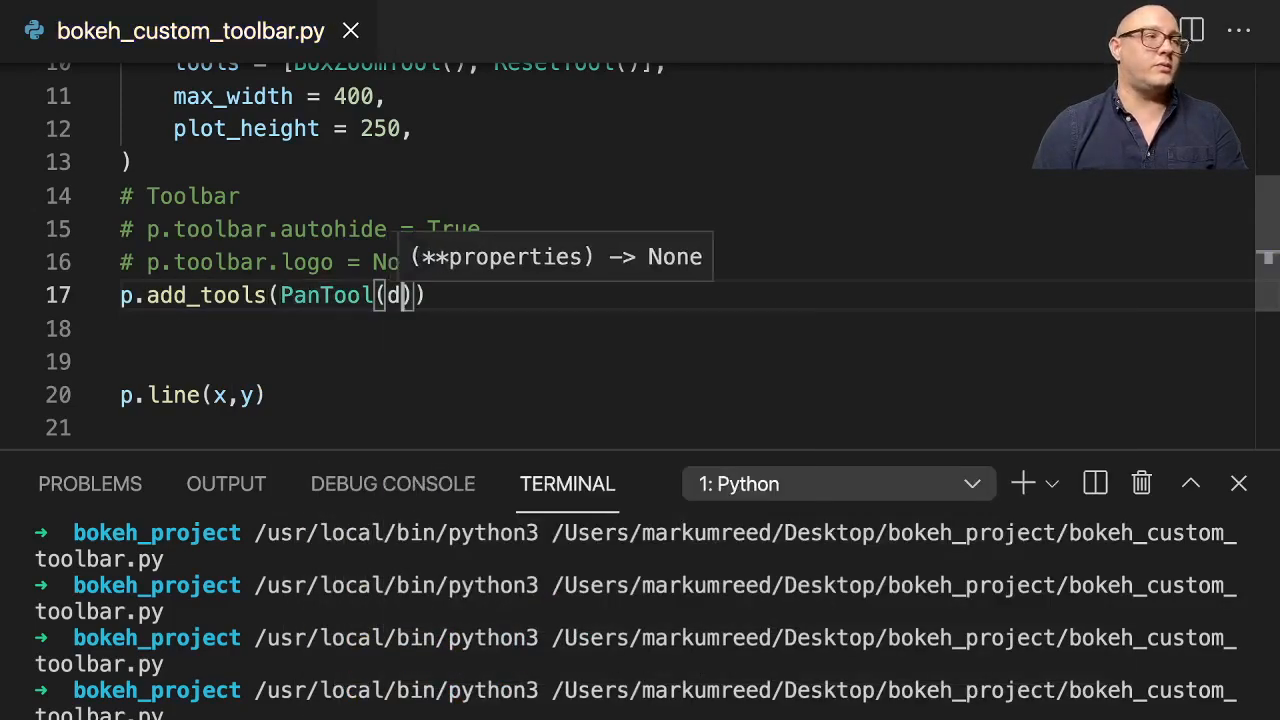
{"action": "type", "text": "imensions=\""}
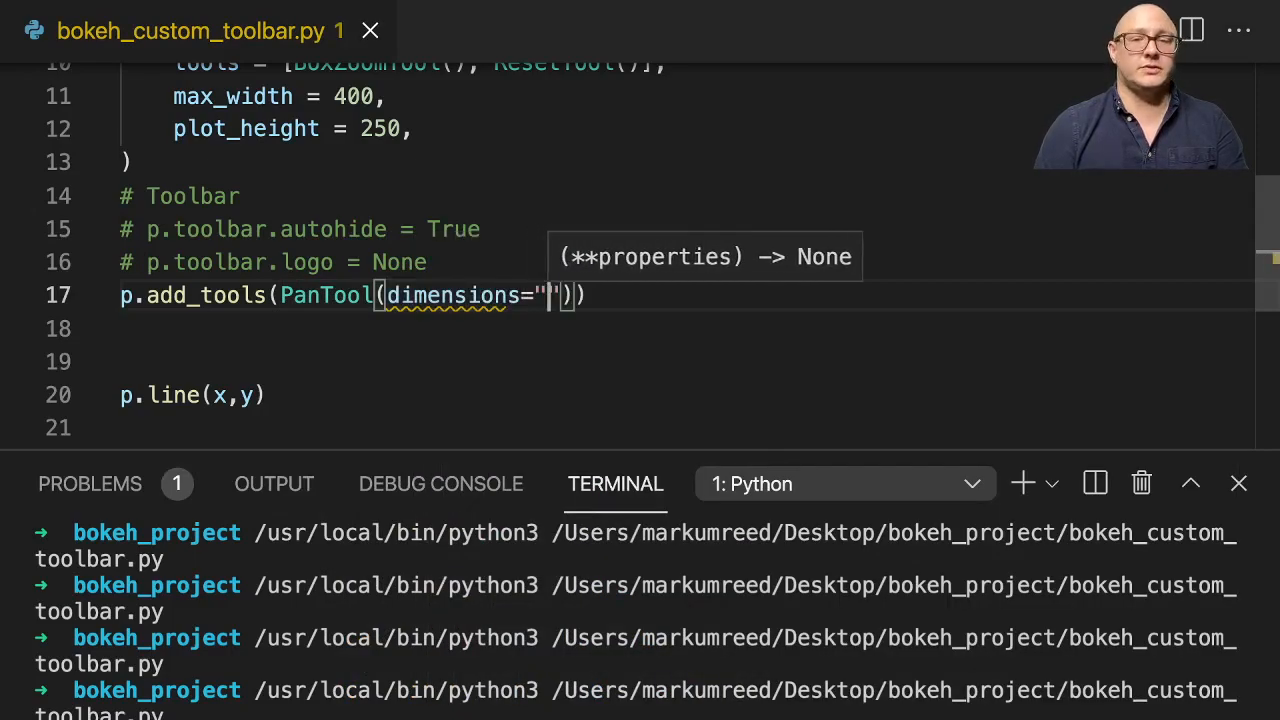
{"action": "type", "text": "width"}
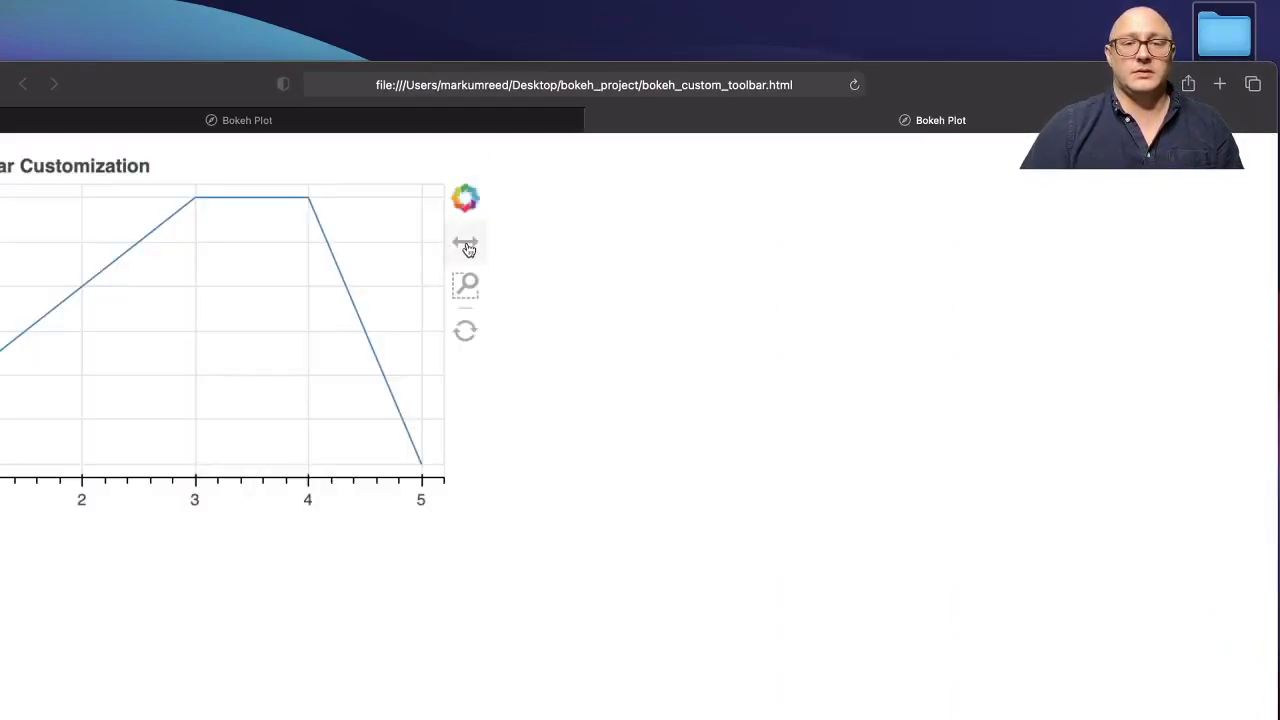
Activate the width-only pan tool in the Safari plot's toolbar.
{"action": "left_click", "coordinate": [465, 242]}
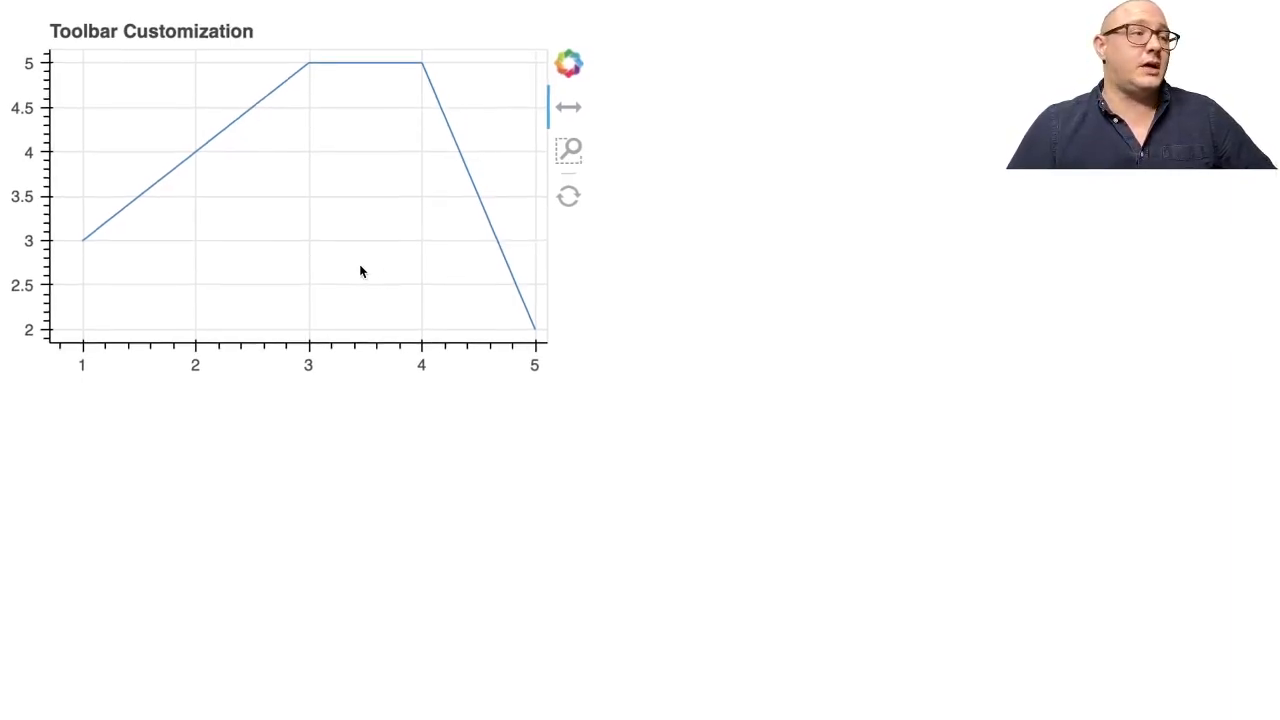
{"action": "mouse_move", "coordinate": [598, 272]}
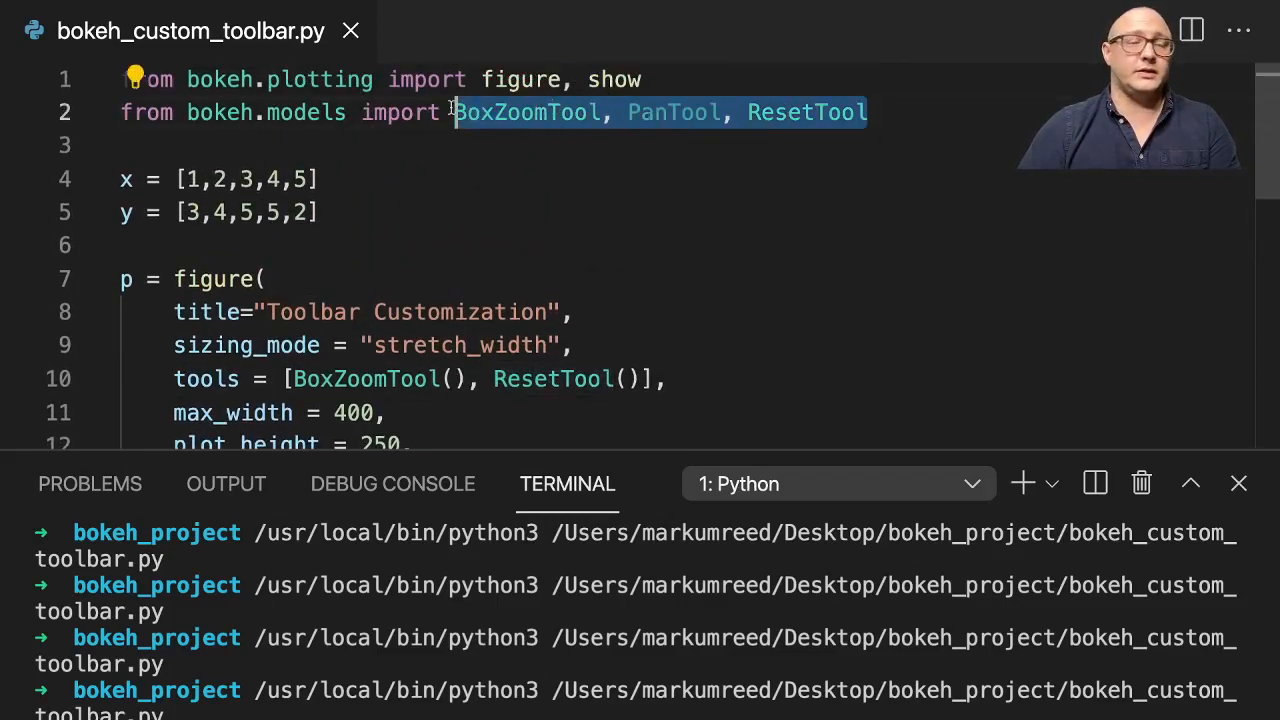
Replace the old tool imports with 'from bokeh.models.tools import HoverTool'.
{"action": "key", "text": "Delete"}
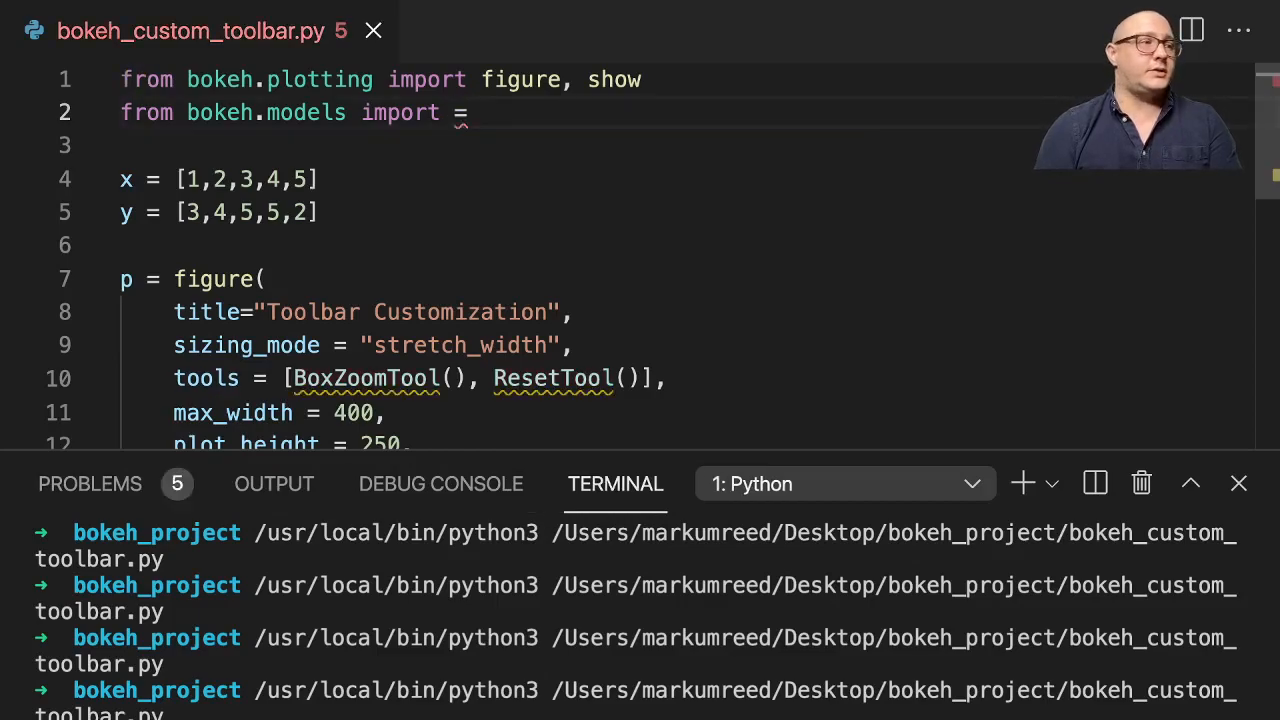
{"action": "type", "text": "=="}
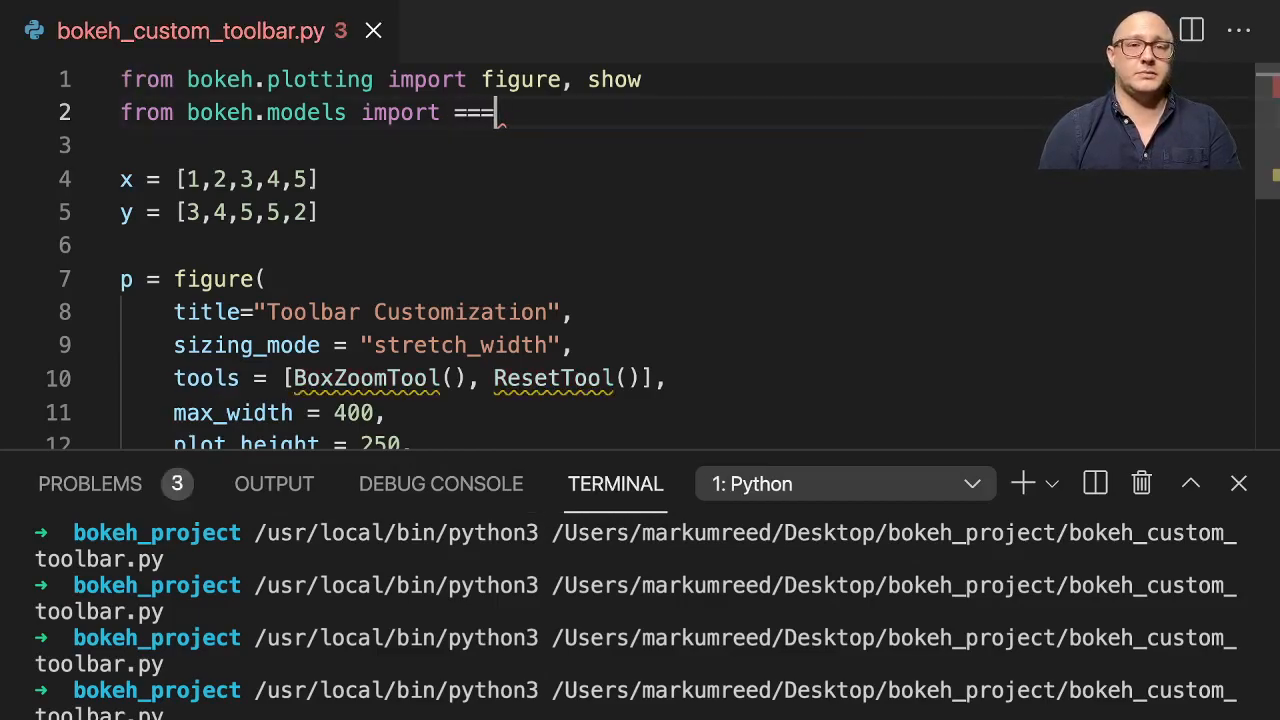
{"action": "type", "text": ".tools"}
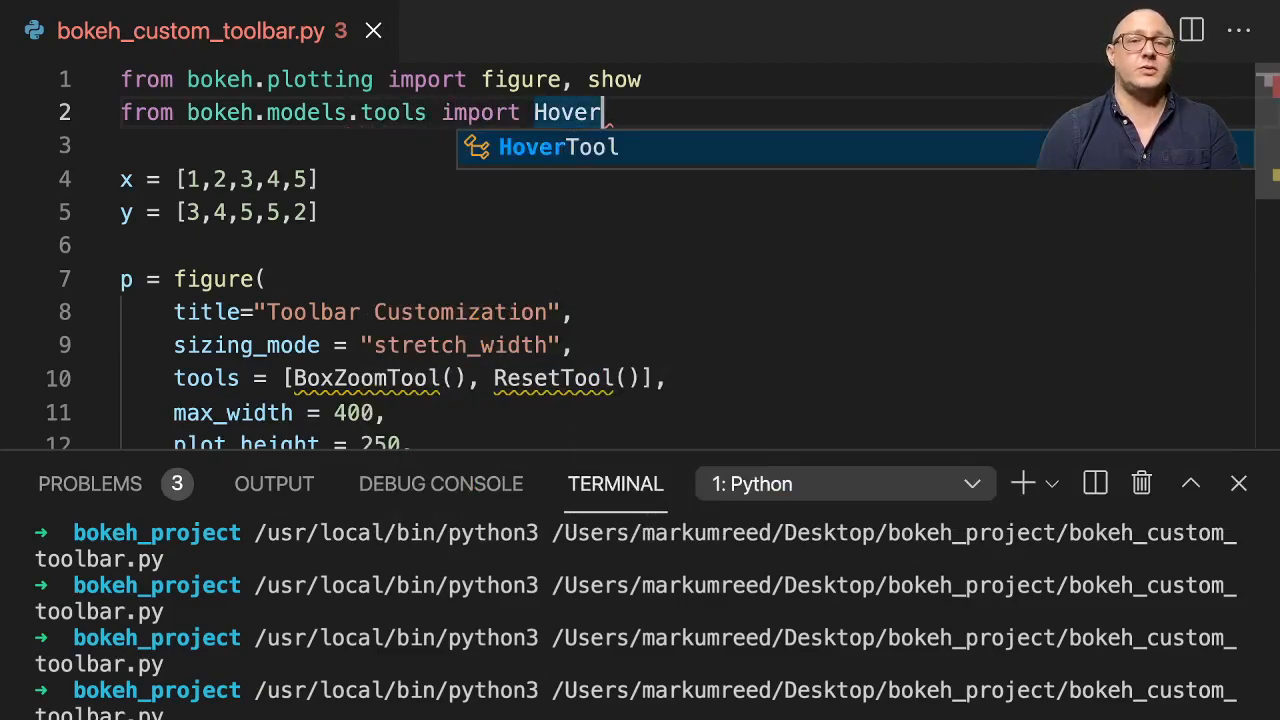
{"action": "key", "text": "Tab"}
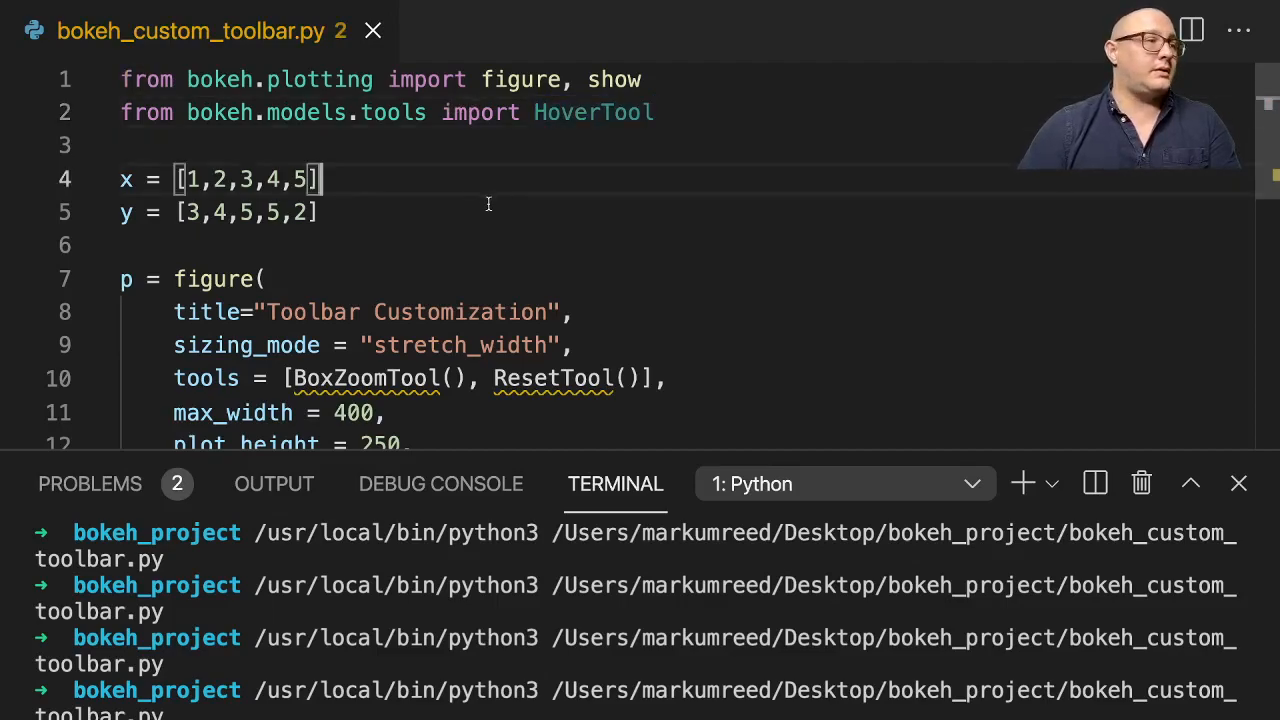
Add circle markers to the plot with p.circle(x, y, size=10).
{"action": "scroll", "scroll_direction": "down", "scroll_amount": 3}
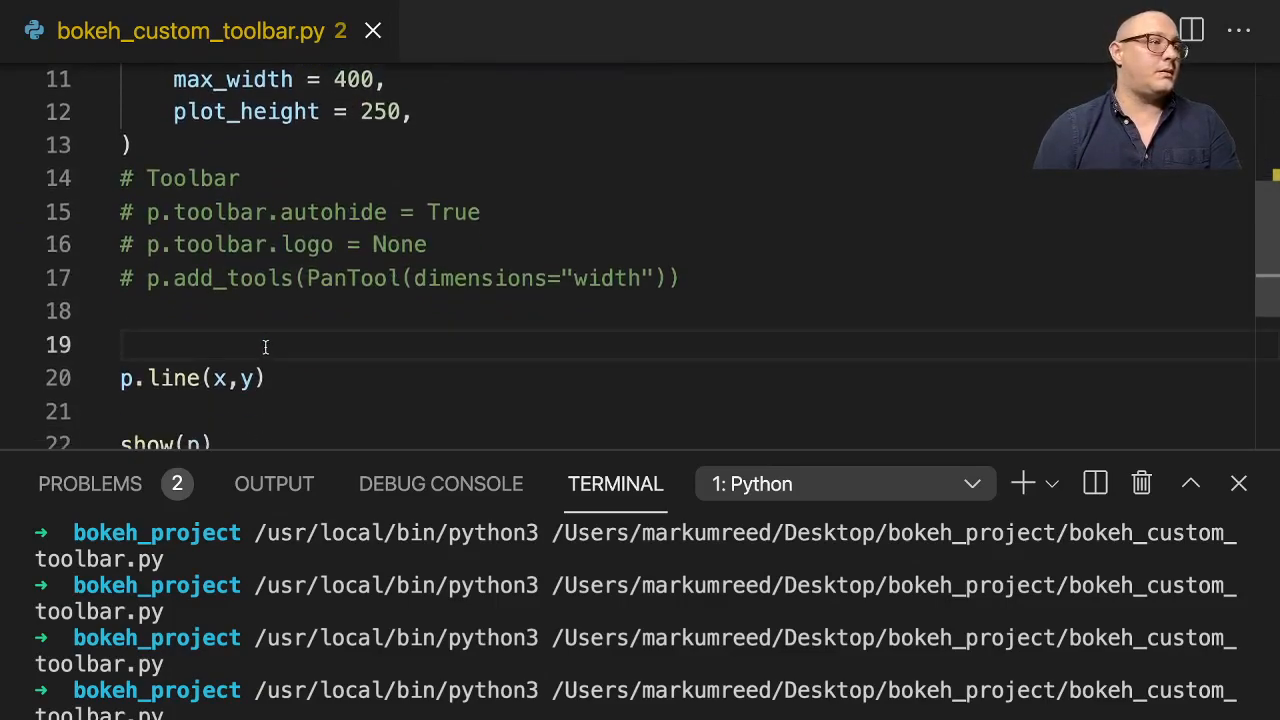
{"action": "type", "text": "p.circle"}
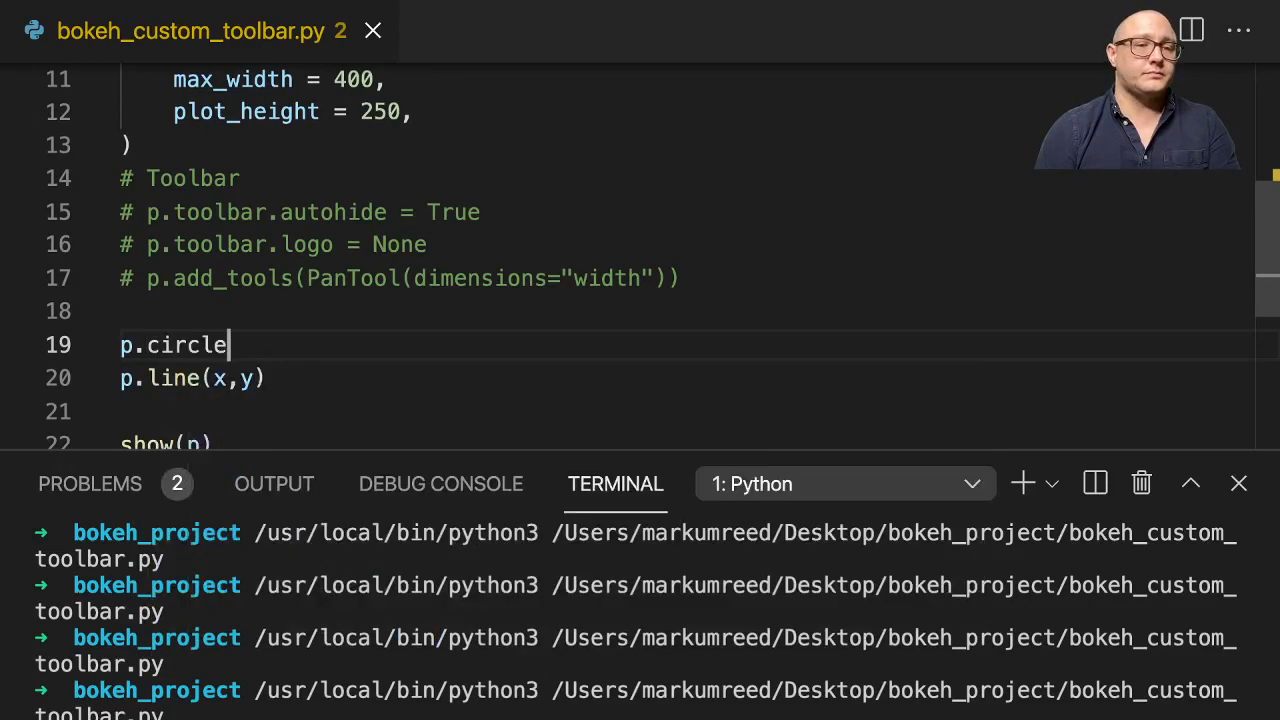
{"action": "type", "text": "(x,y, si"}
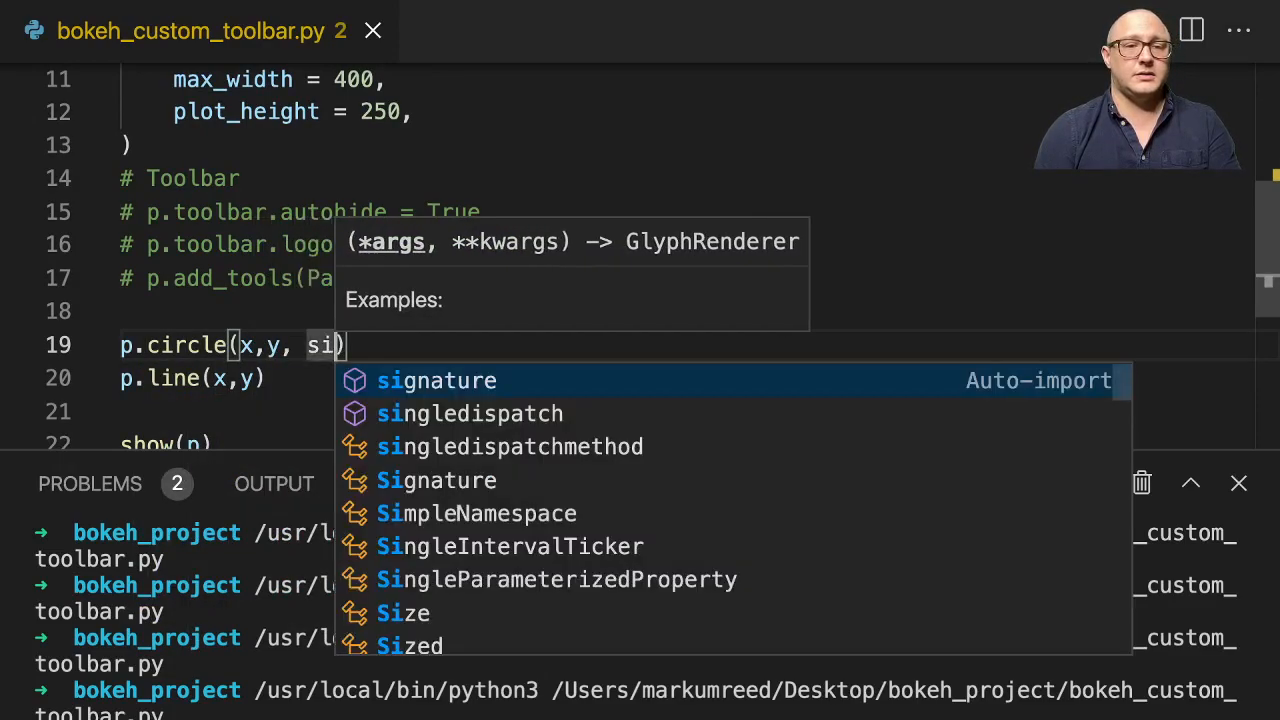
{"action": "type", "text": "ze=10"}
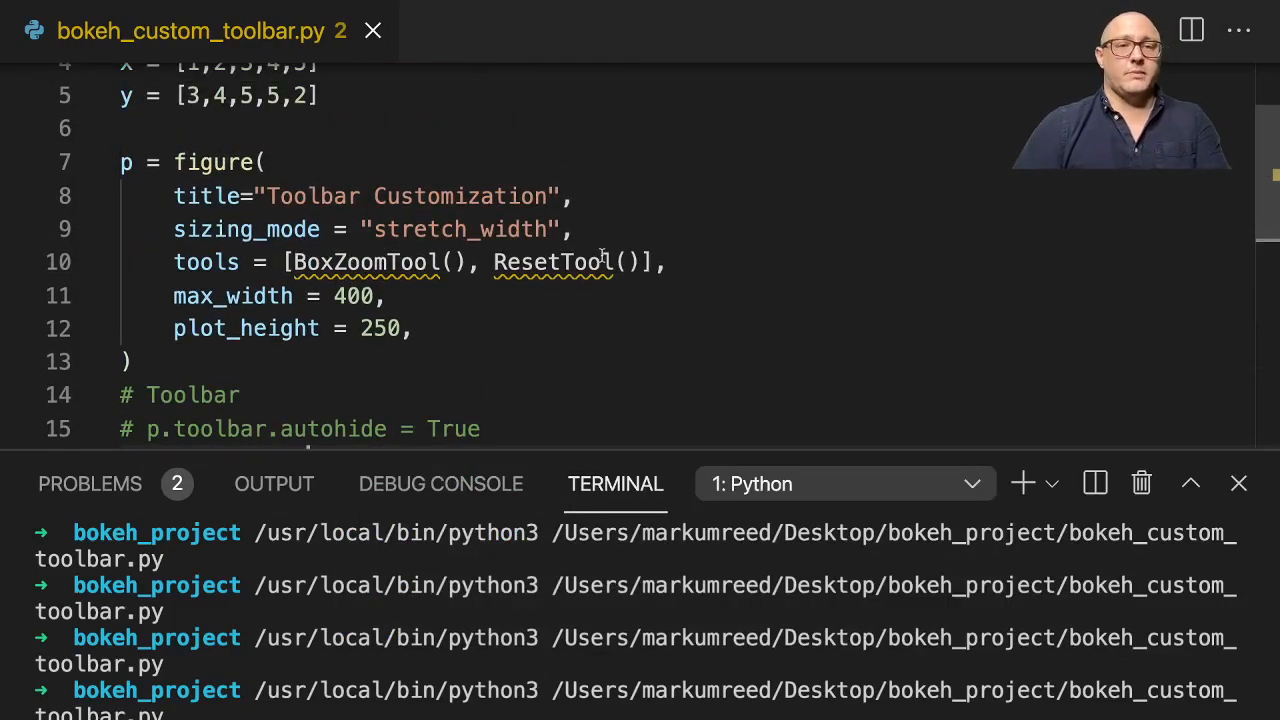
Replace the figure's tools list contents with HoverTool().
{"action": "left_click_drag", "start_coordinate": [250, 262], "coordinate": [665, 262]}
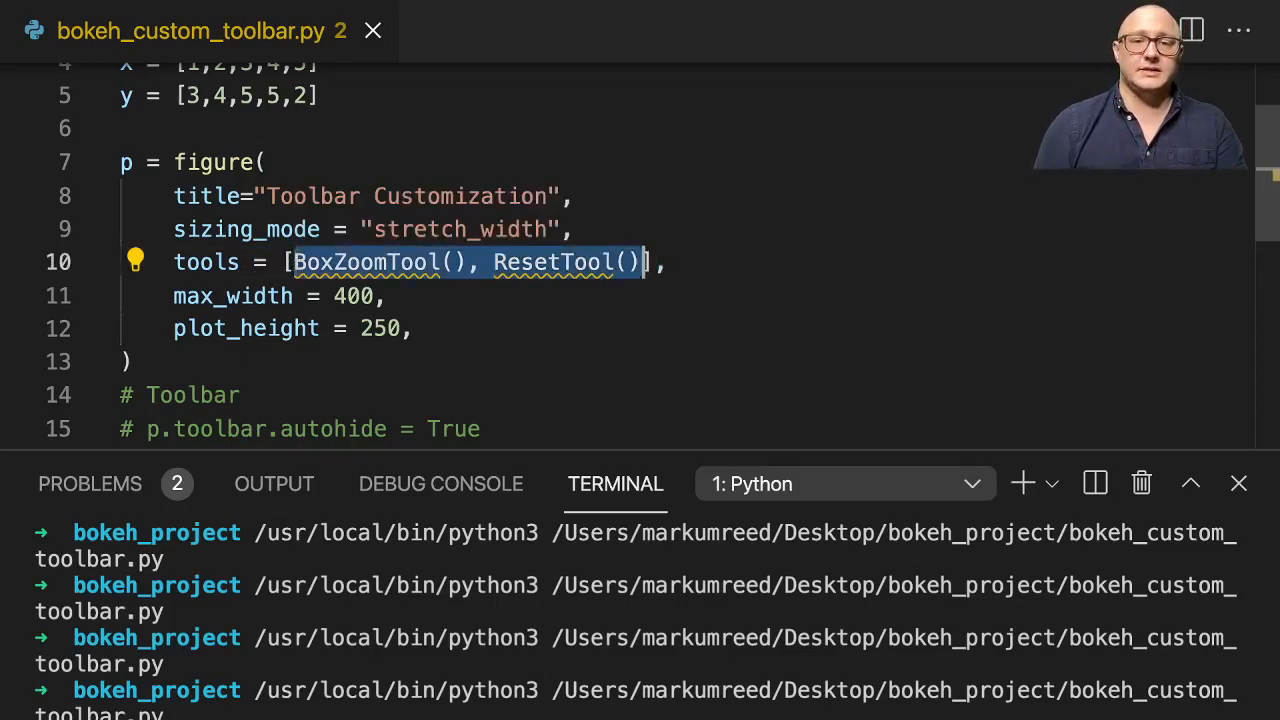
{"action": "type", "text": "HoverTool],"}
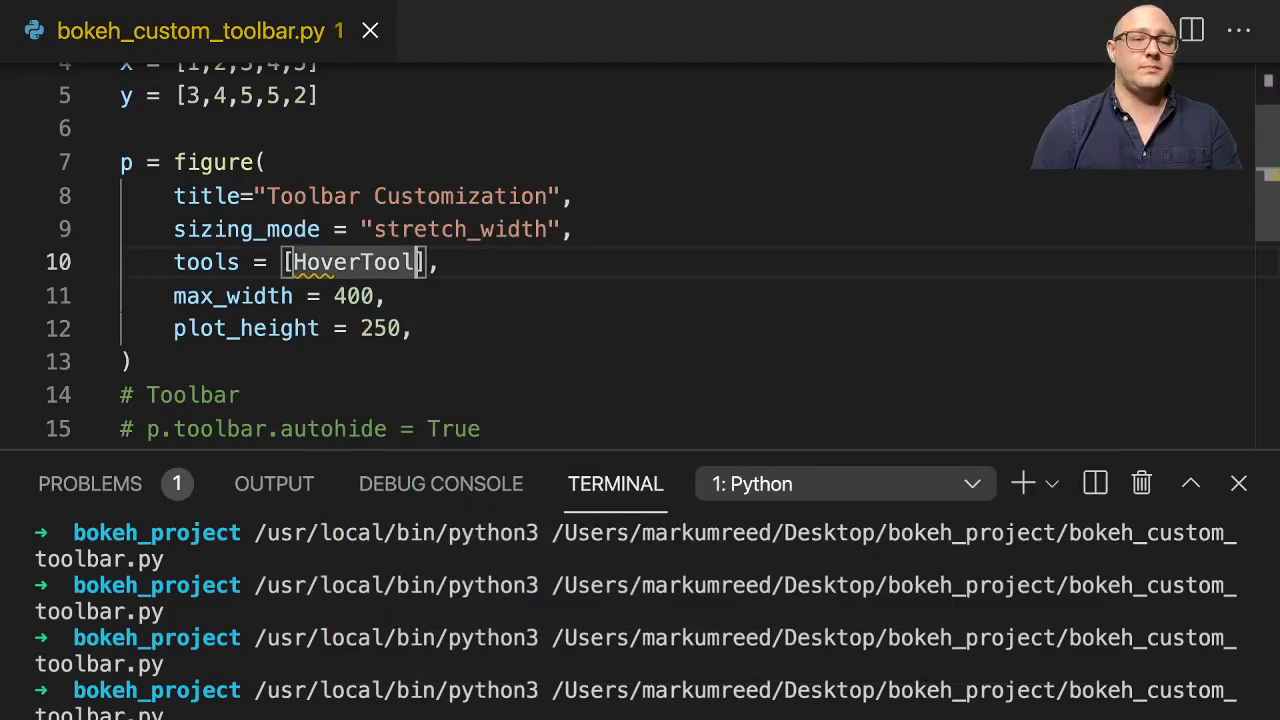
{"action": "type", "text": "()"}
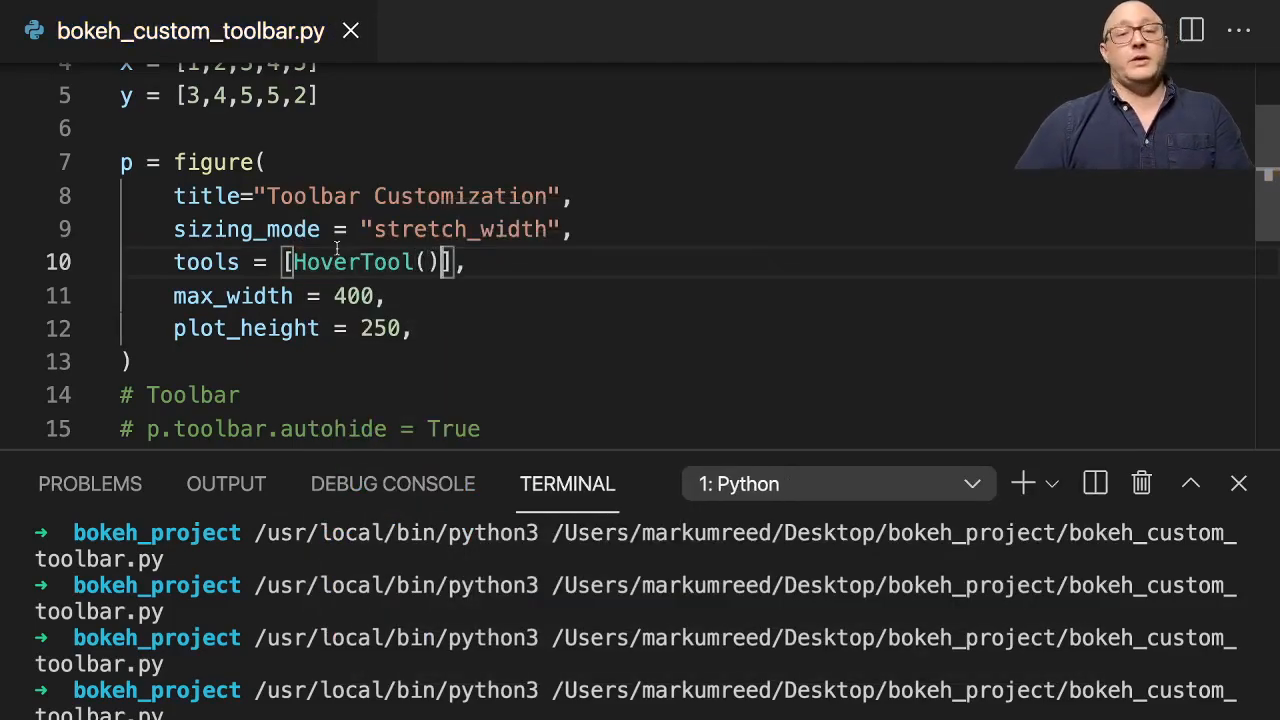
Add a tooltips setting to figure() reading "Data point @x has ...".
{"action": "scroll", "scroll_direction": "down", "scroll_amount": 3}
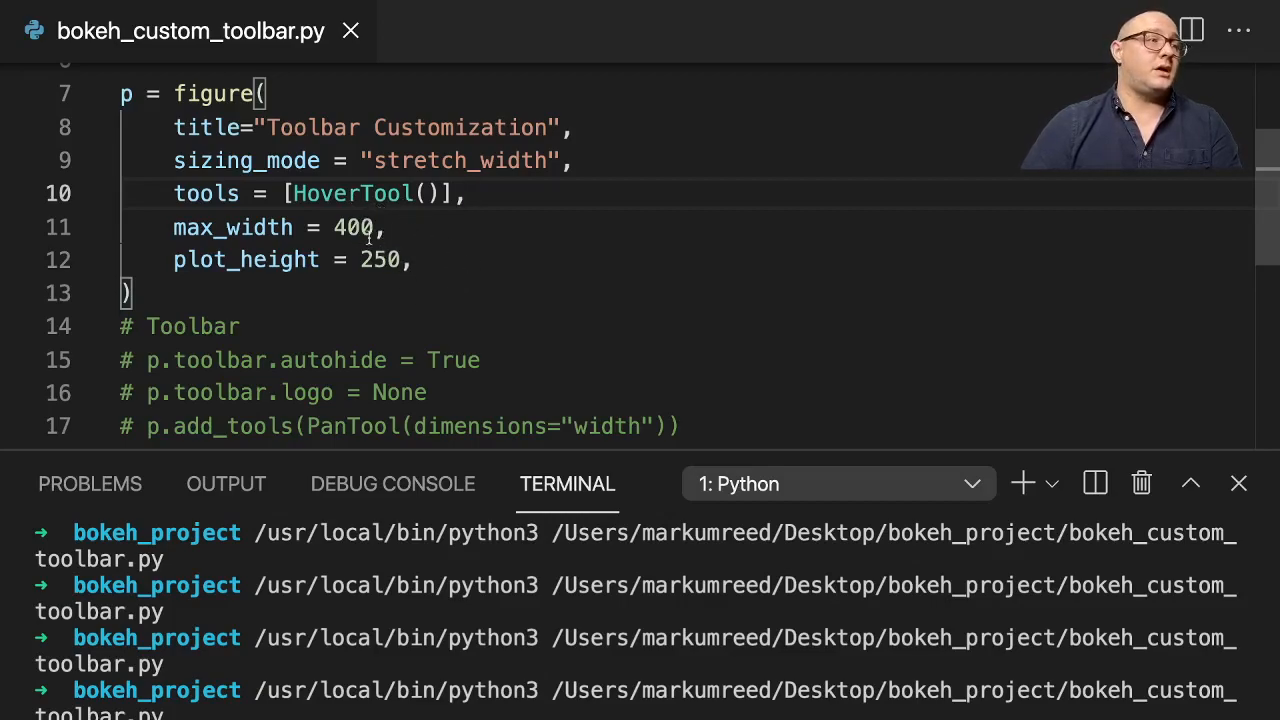
{"action": "mouse_move", "coordinate": [490, 193]}
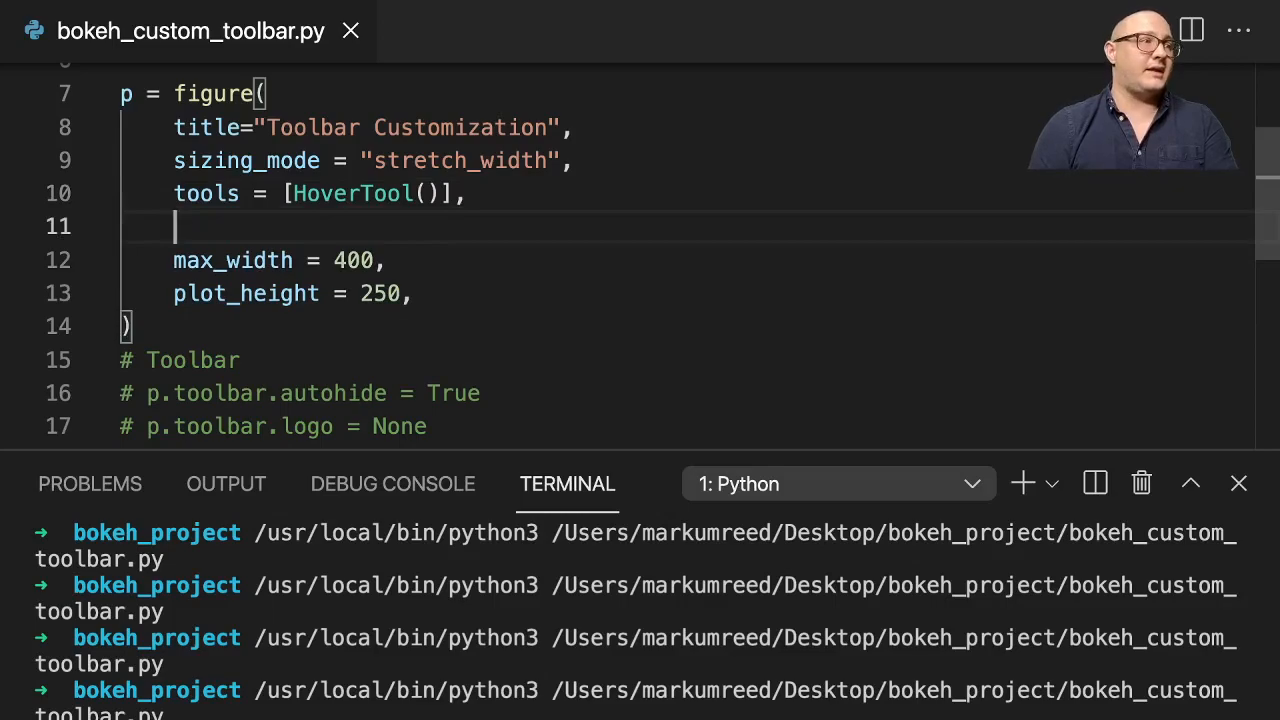
{"action": "type", "text": "tooltip"}
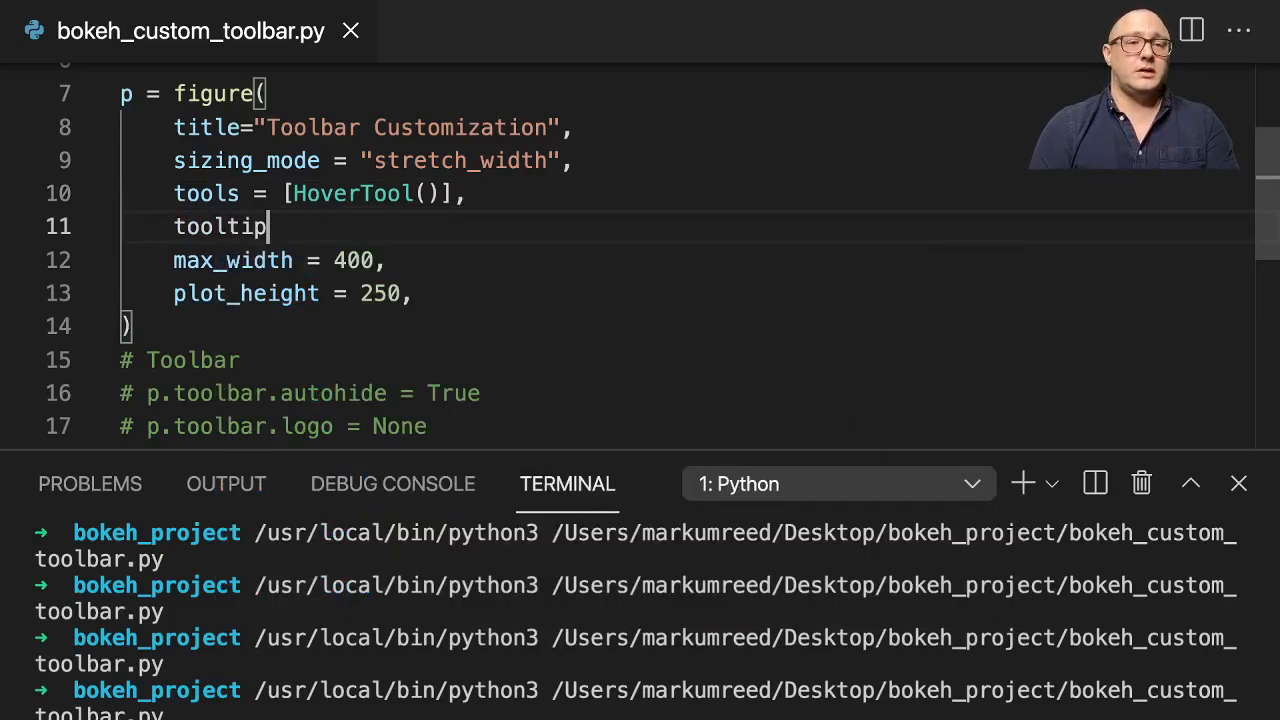
{"action": "type", "text": "s = \"Data point"}
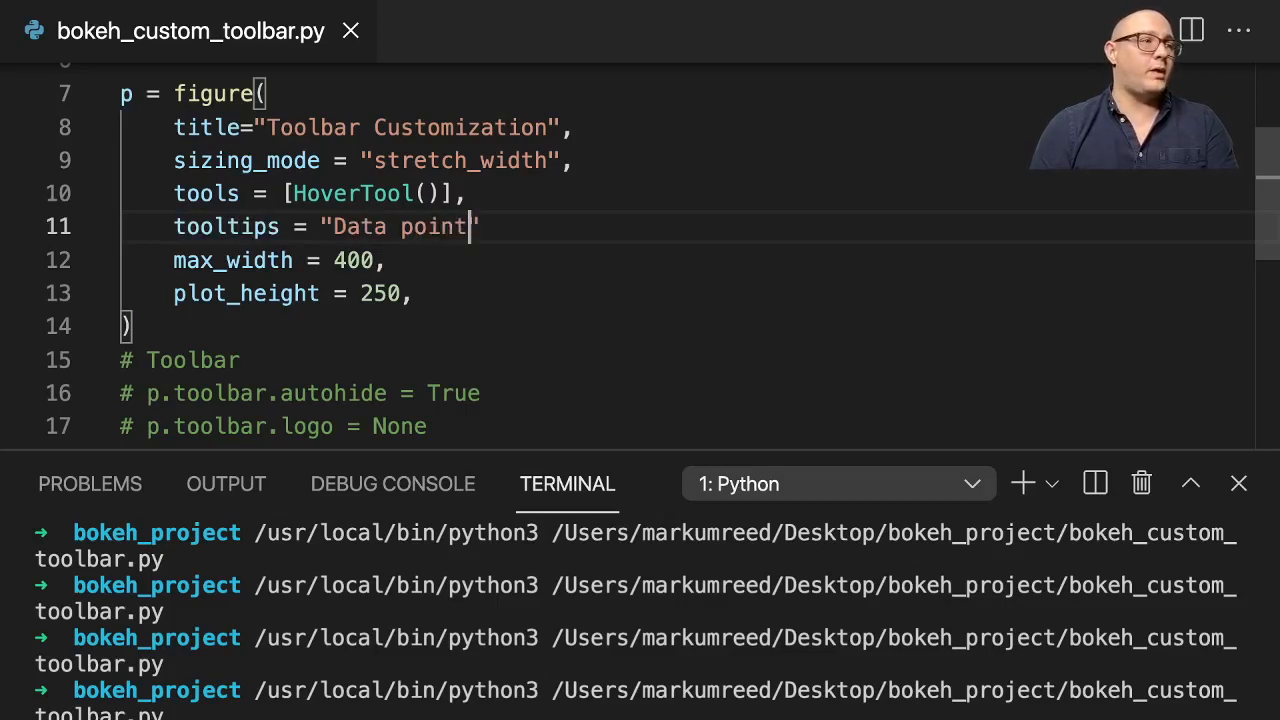
{"action": "type", "text": "\" \""}
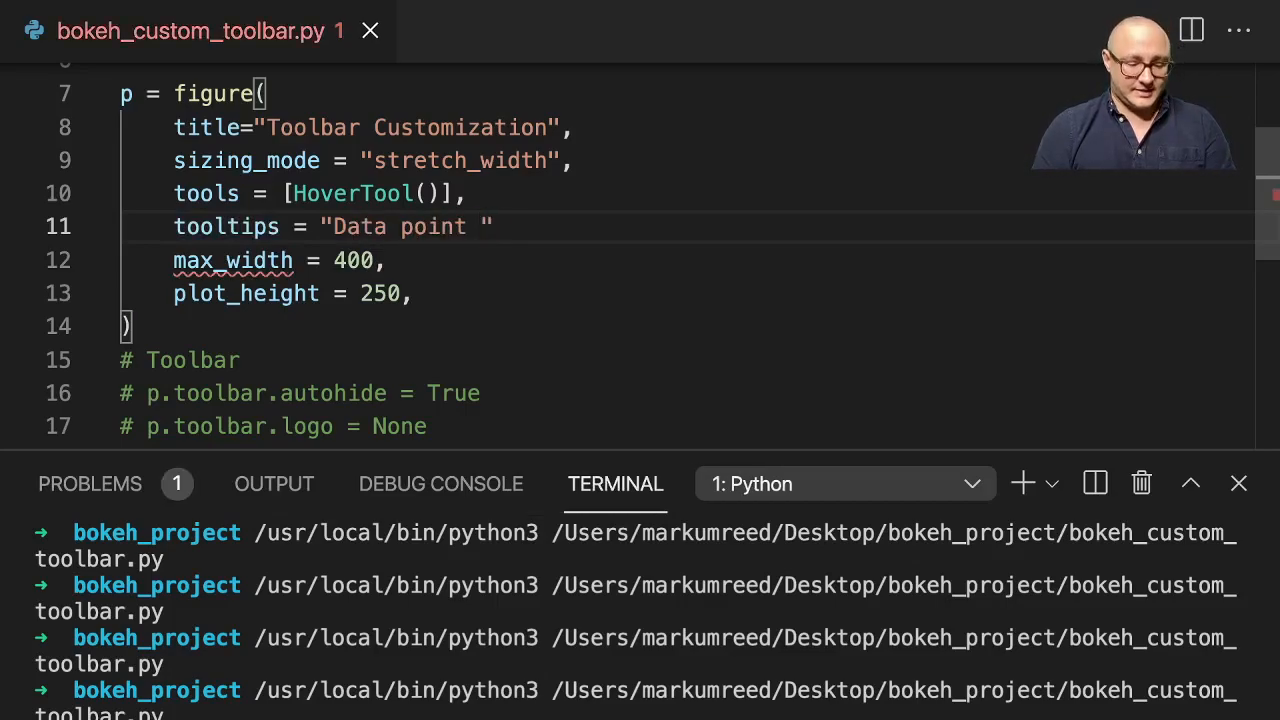
{"action": "type", "text": "@"}
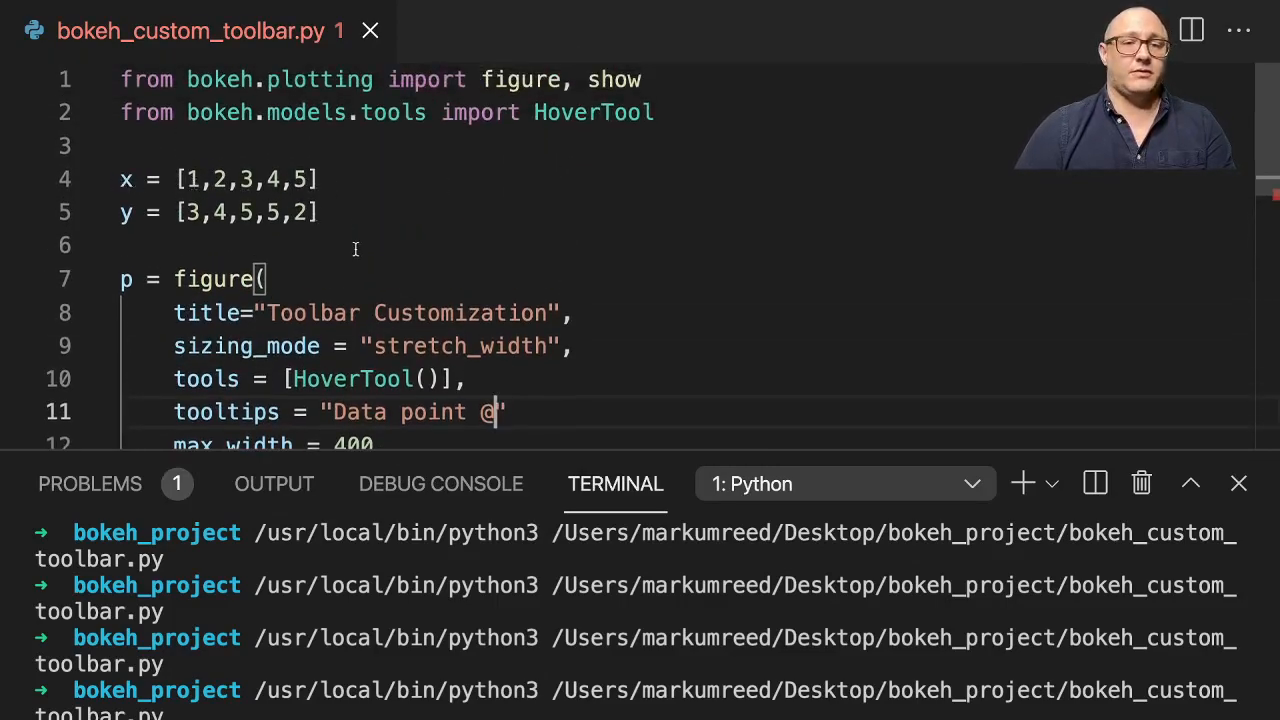
{"action": "type", "text": "x"}
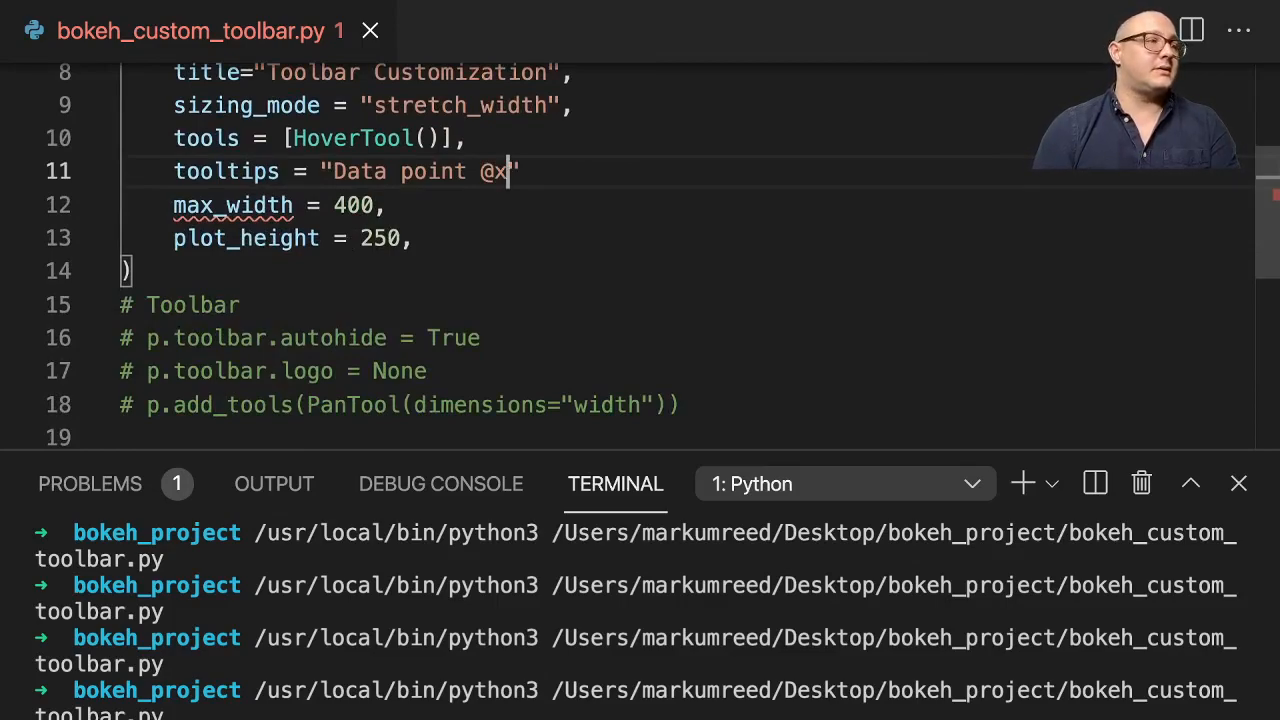
{"action": "type", "text": "hav"}
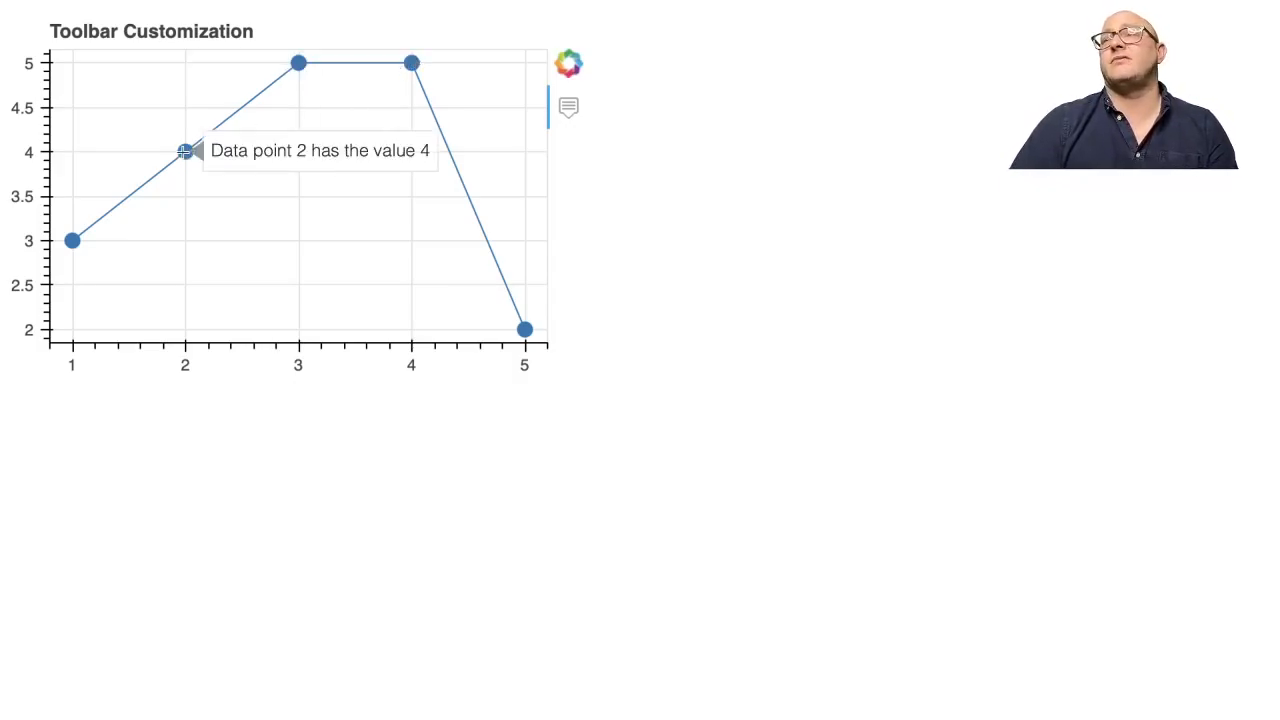
{"action": "mouse_move", "coordinate": [524, 329]}
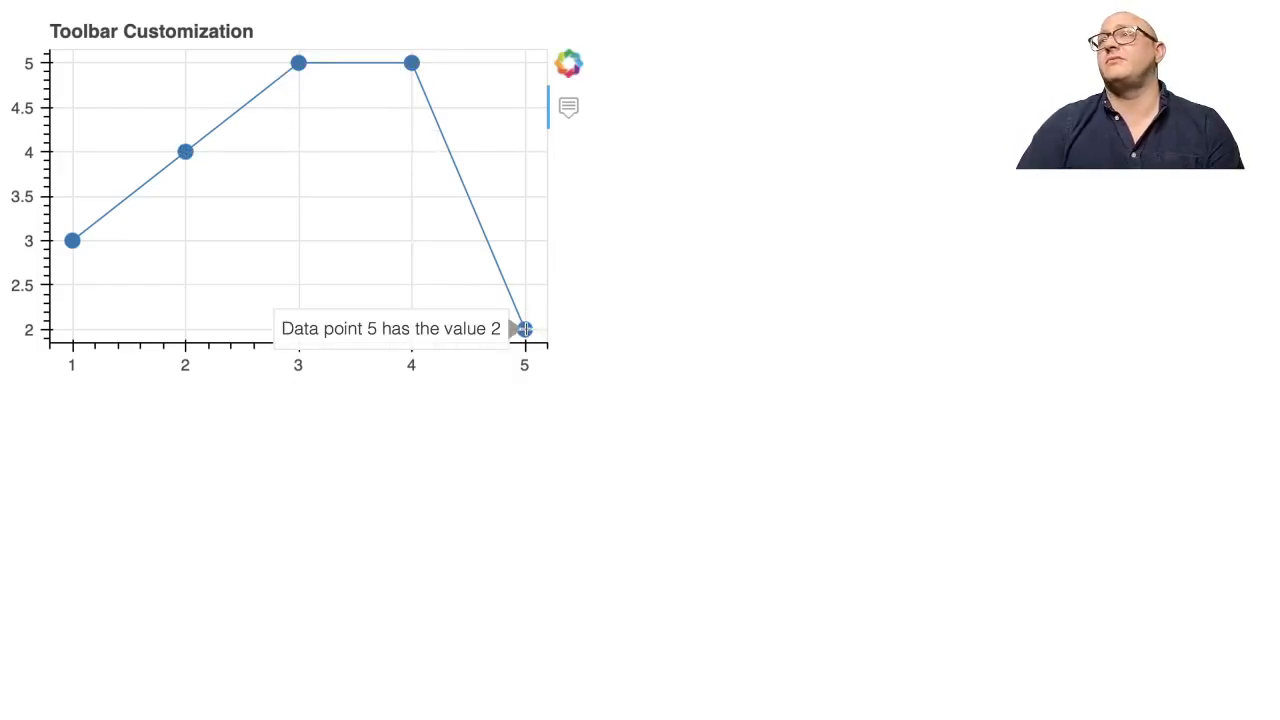
{"action": "mouse_move", "coordinate": [242, 252]}
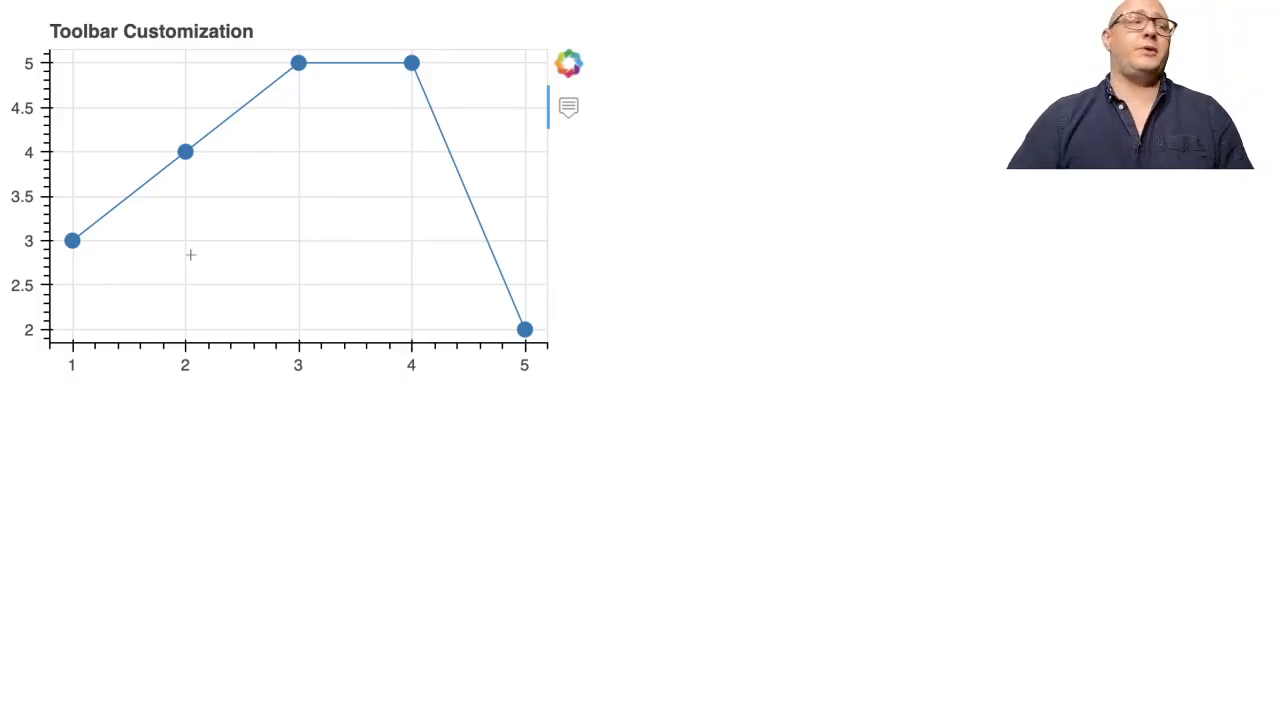
{"action": "mouse_move", "coordinate": [575, 216]}
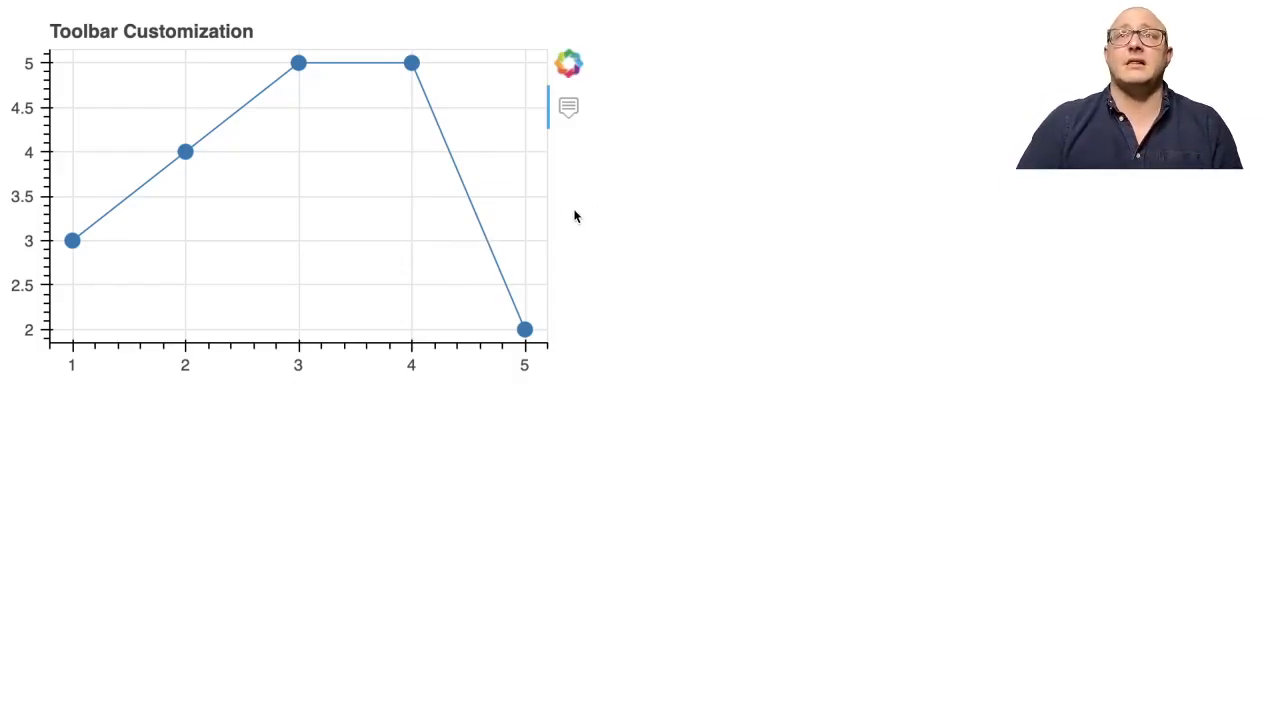
{"action": "mouse_move", "coordinate": [620, 239]}
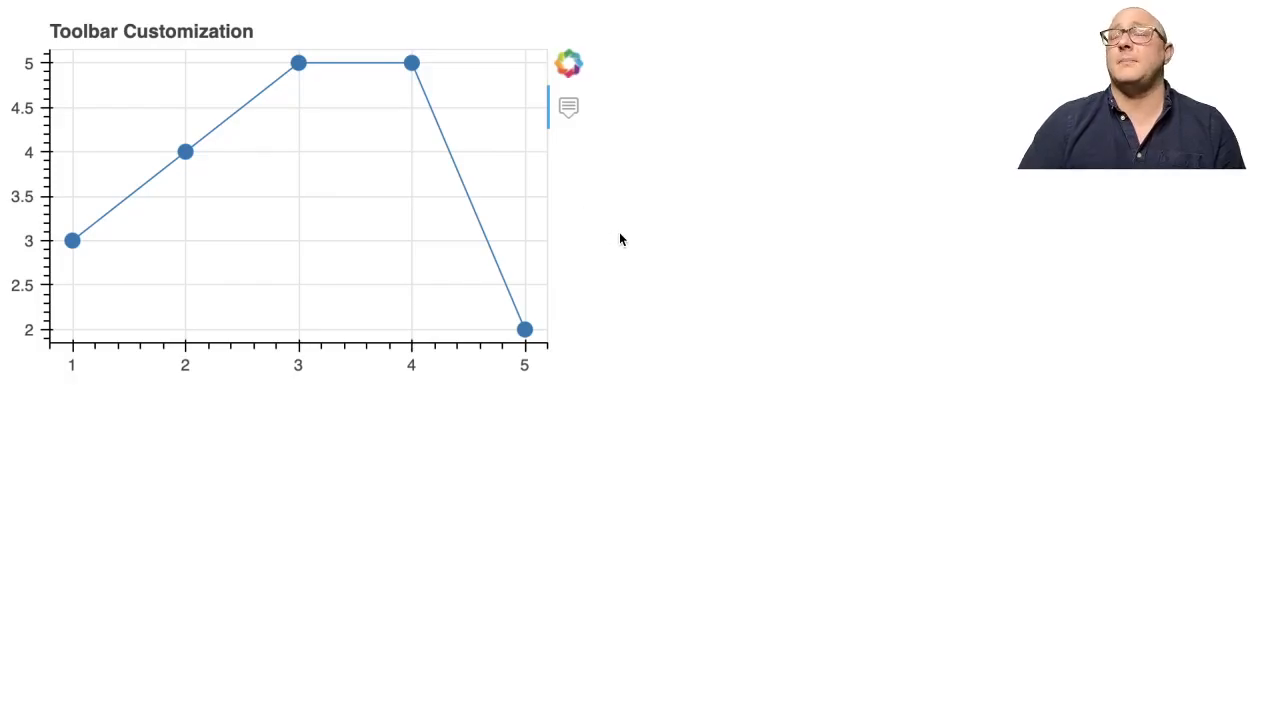